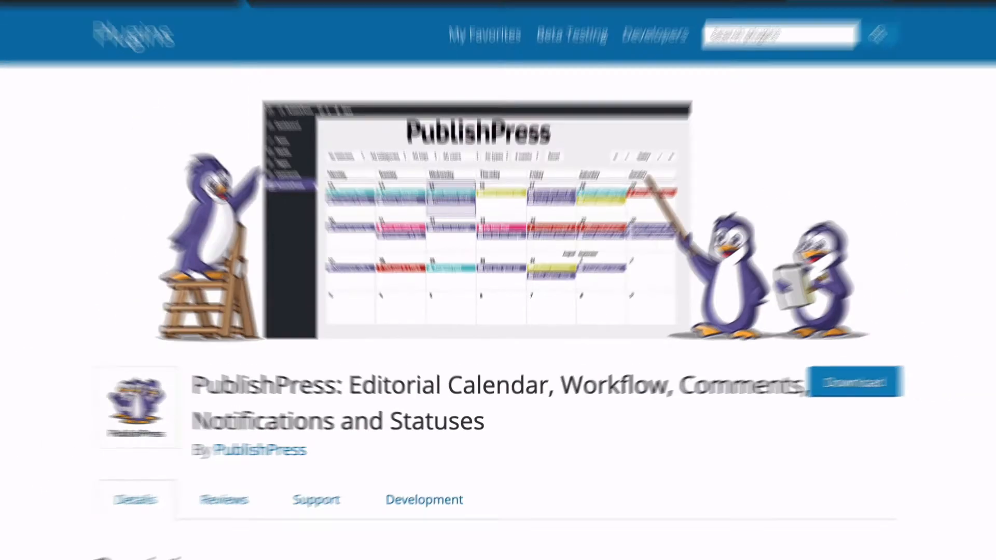
- Show the PublishPress Notifications list with its two existing workflows
{"action": "left_click", "coordinate": [215, 15]}
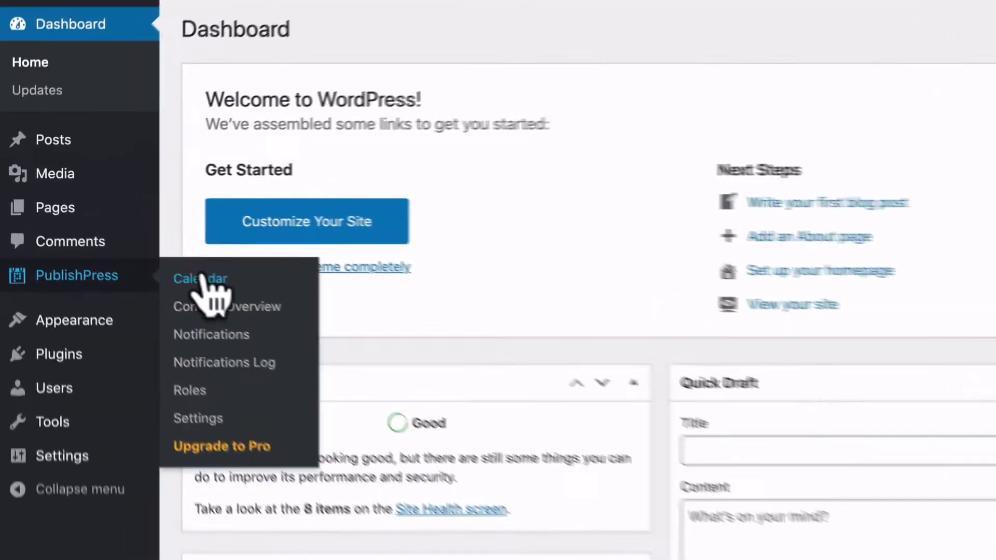
{"action": "mouse_move", "coordinate": [219, 341]}
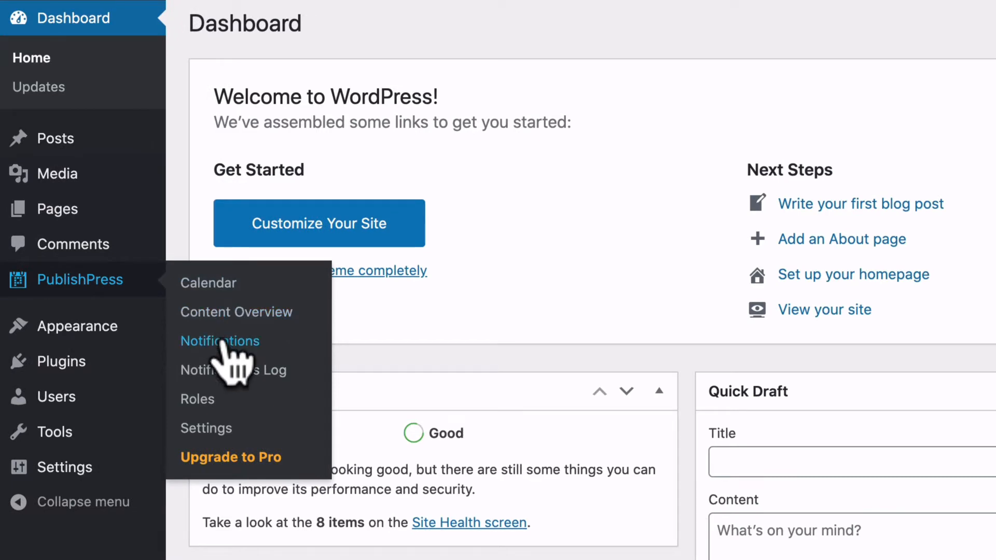
{"action": "left_click", "coordinate": [220, 341]}
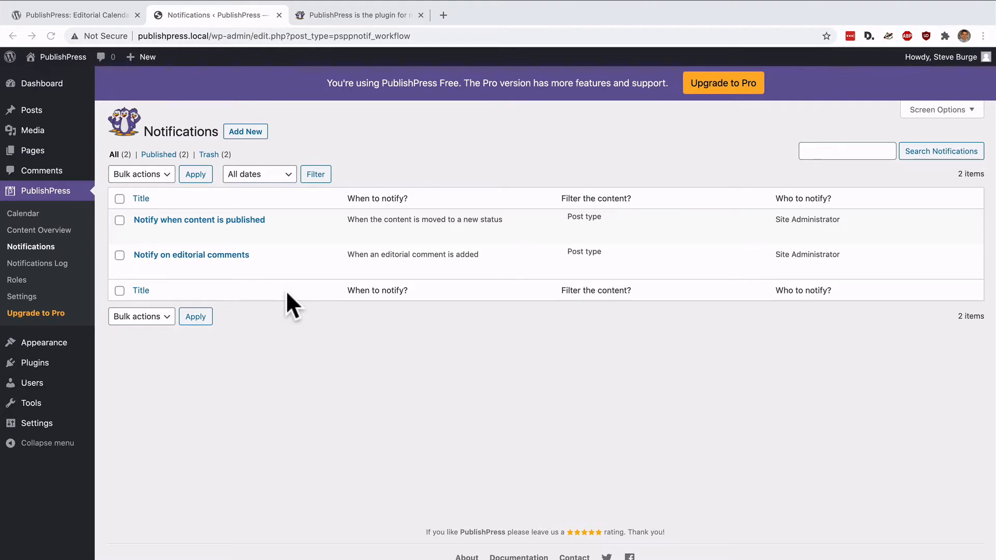
{"action": "mouse_move", "coordinate": [298, 261]}
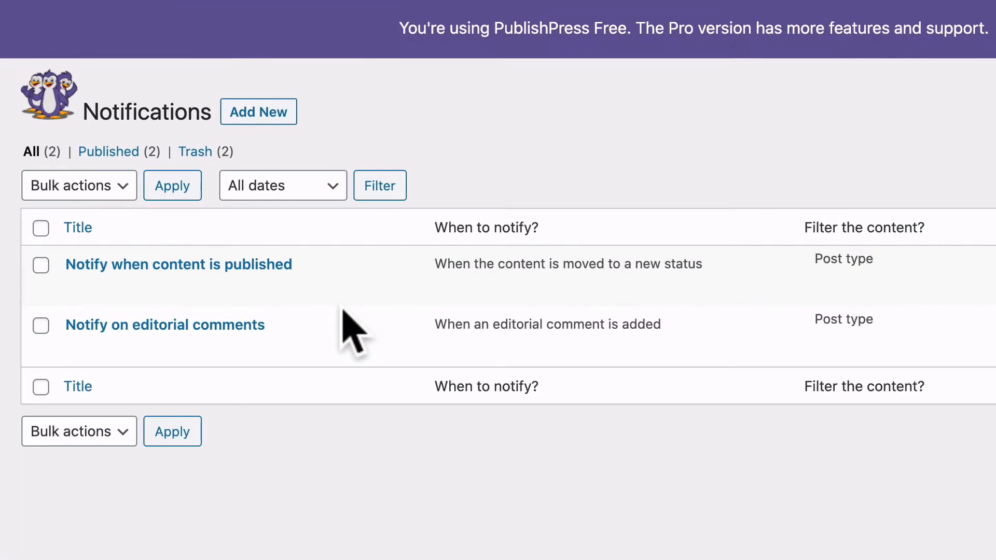
{"action": "mouse_move", "coordinate": [180, 295]}
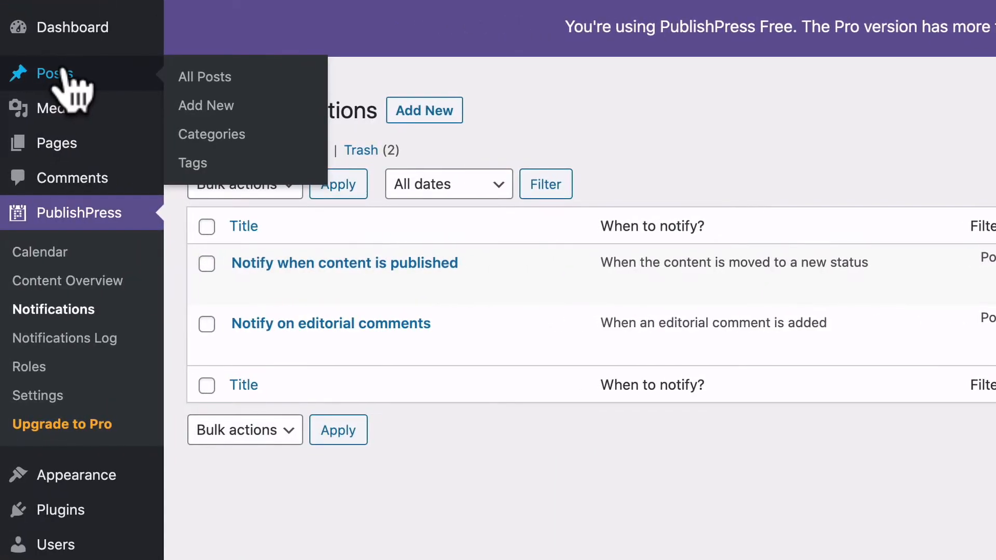
{"action": "mouse_move", "coordinate": [219, 111]}
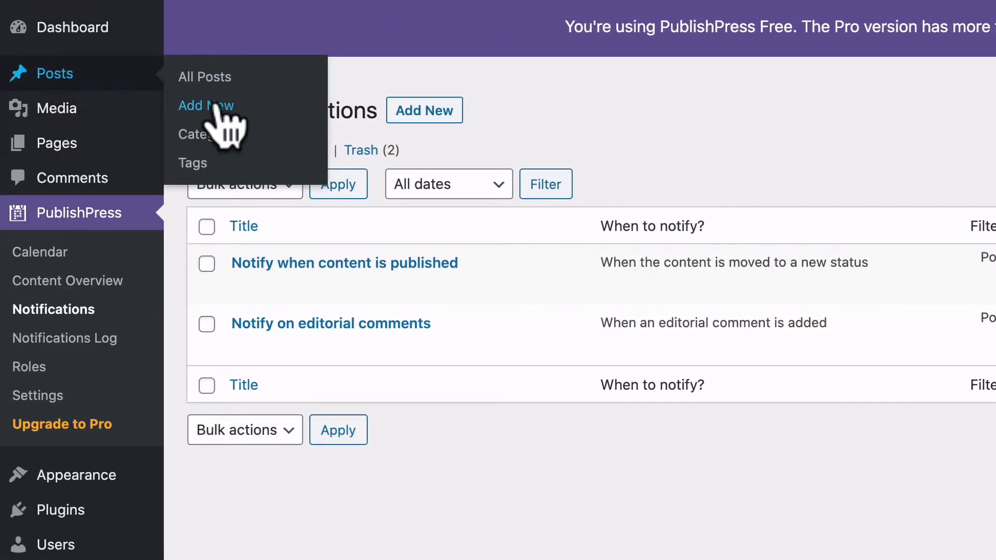
- Create and publish a new post titled 'This is a notification test'
{"action": "left_click", "coordinate": [206, 106]}
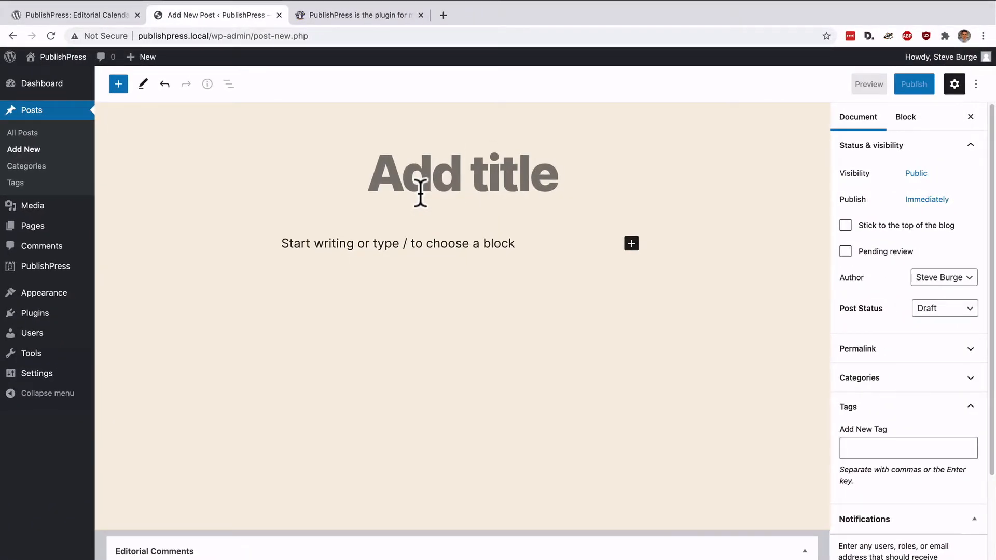
{"action": "type", "text": "This is a n"}
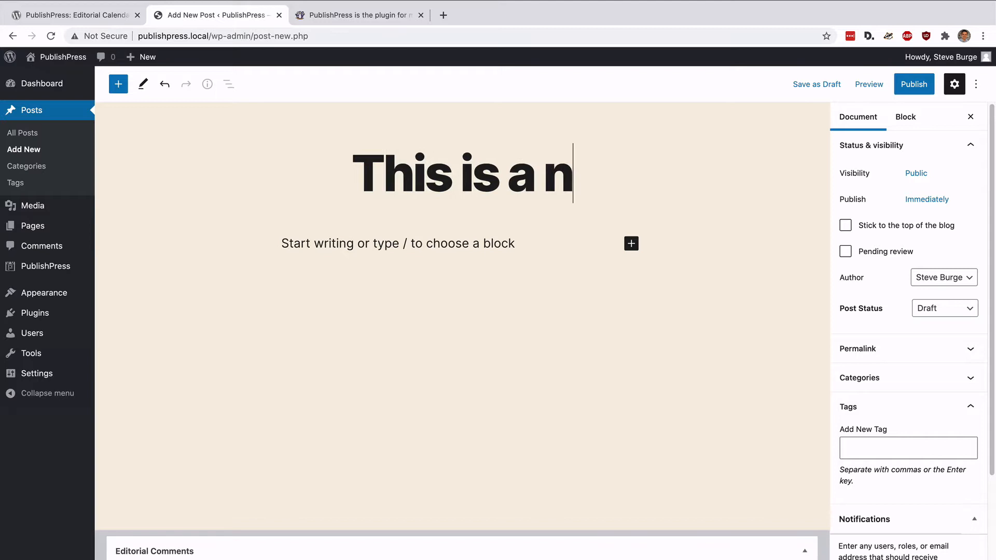
{"action": "type", "text": "otificat"}
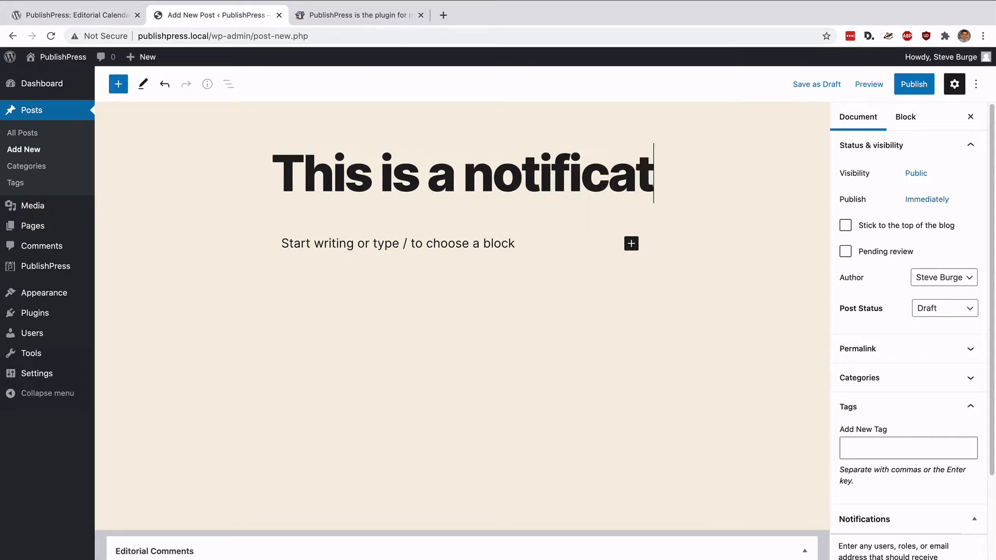
{"action": "type", "text": "ion tes"}
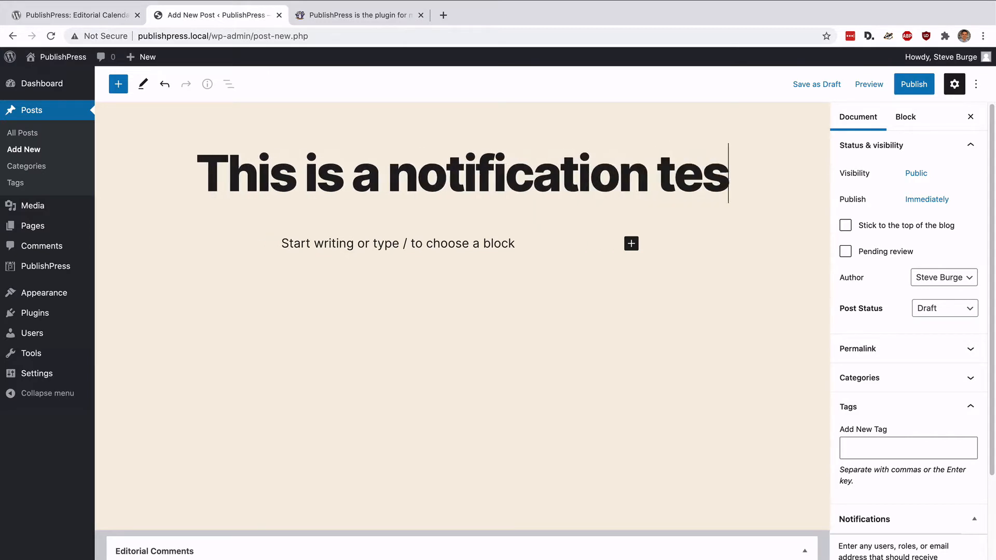
{"action": "type", "text": "t"}
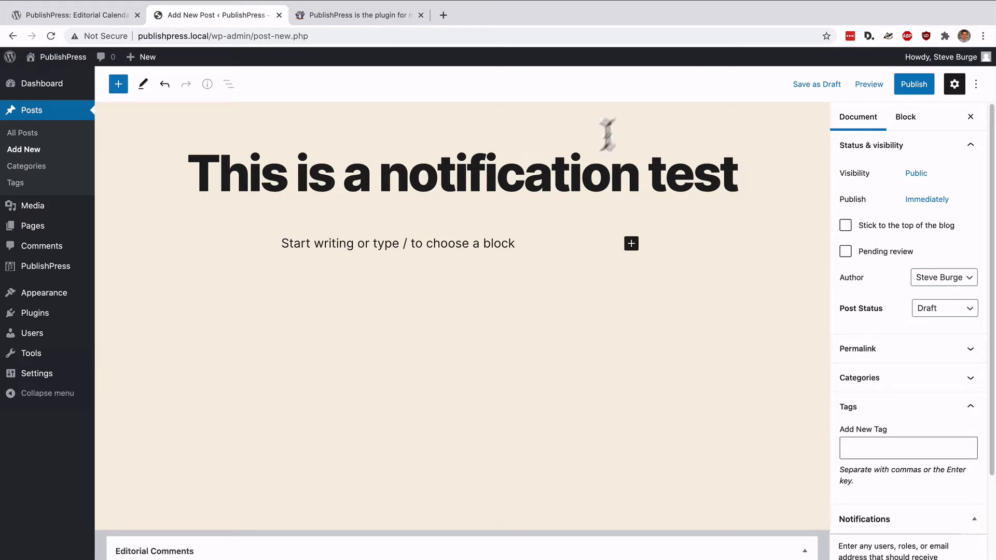
{"action": "left_click", "coordinate": [816, 84]}
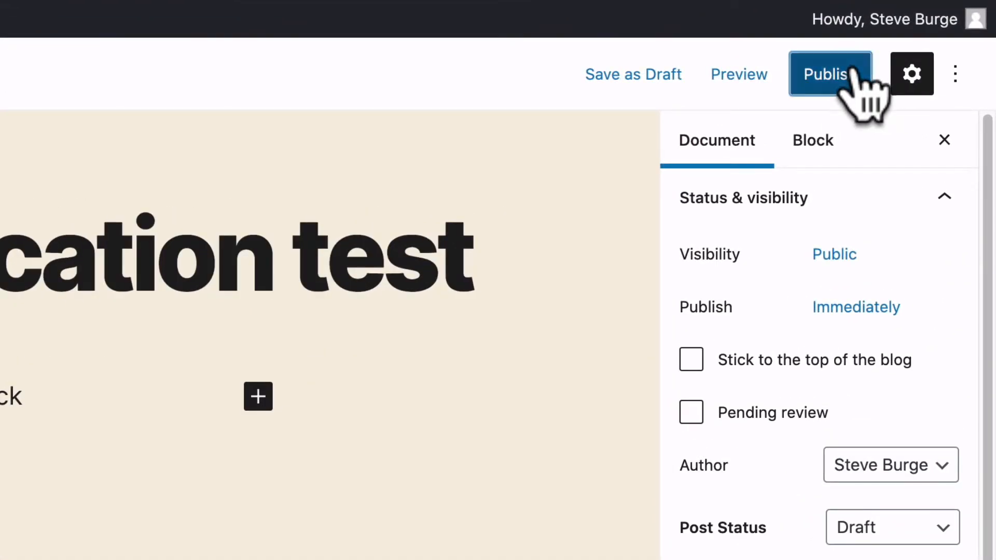
{"action": "left_click", "coordinate": [830, 73]}
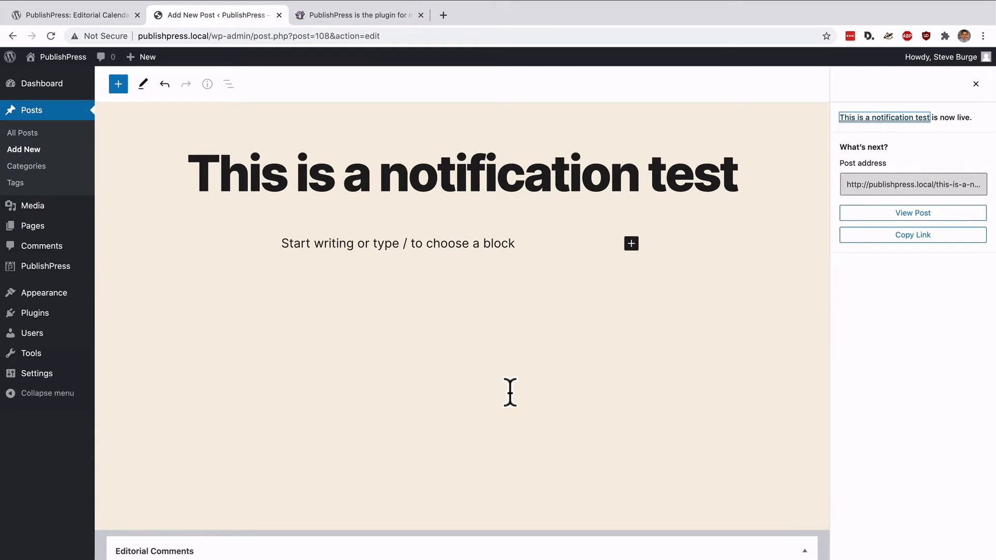
{"action": "mouse_move", "coordinate": [191, 383]}
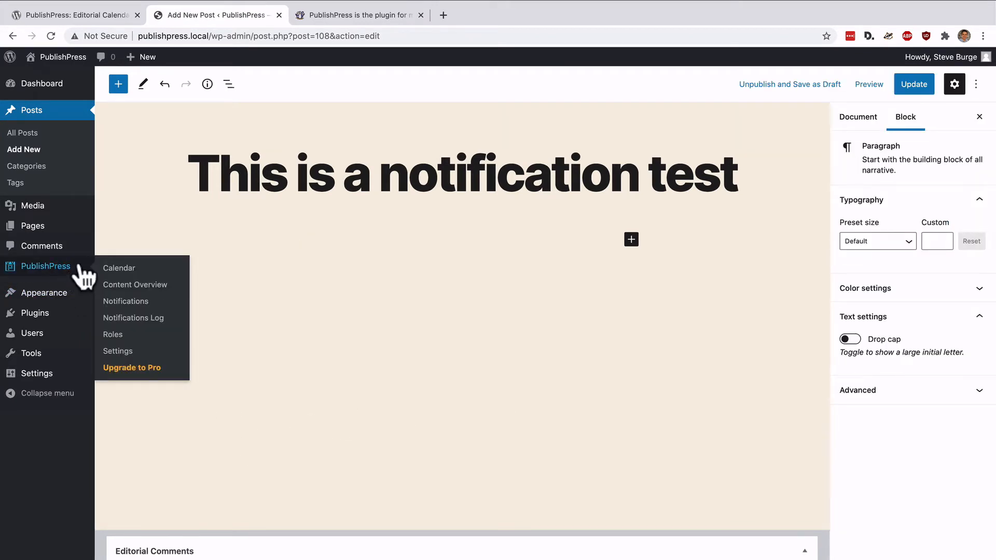
- View the Notifications Log entry showing the test post's notification sent to Site Administrator
{"action": "left_click", "coordinate": [132, 317]}
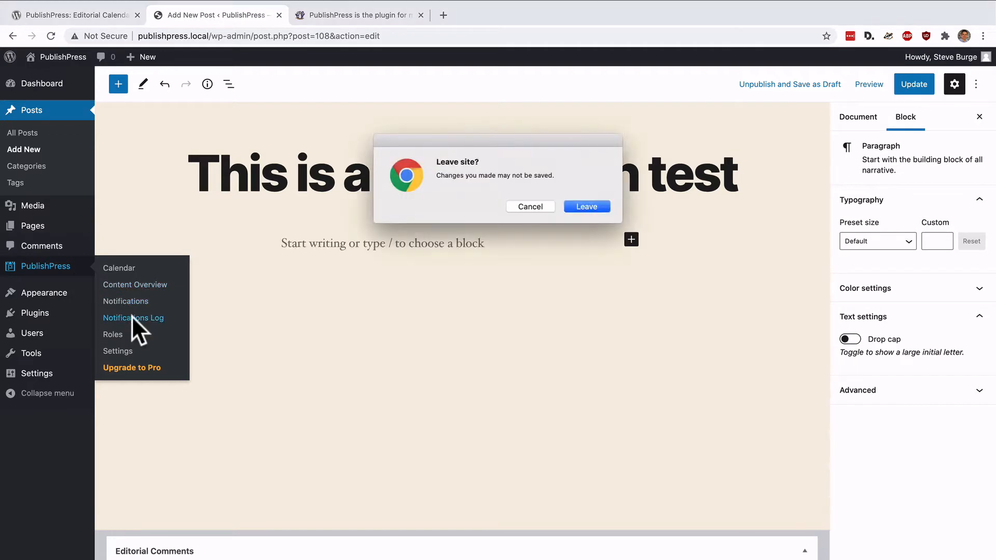
{"action": "left_click", "coordinate": [585, 206]}
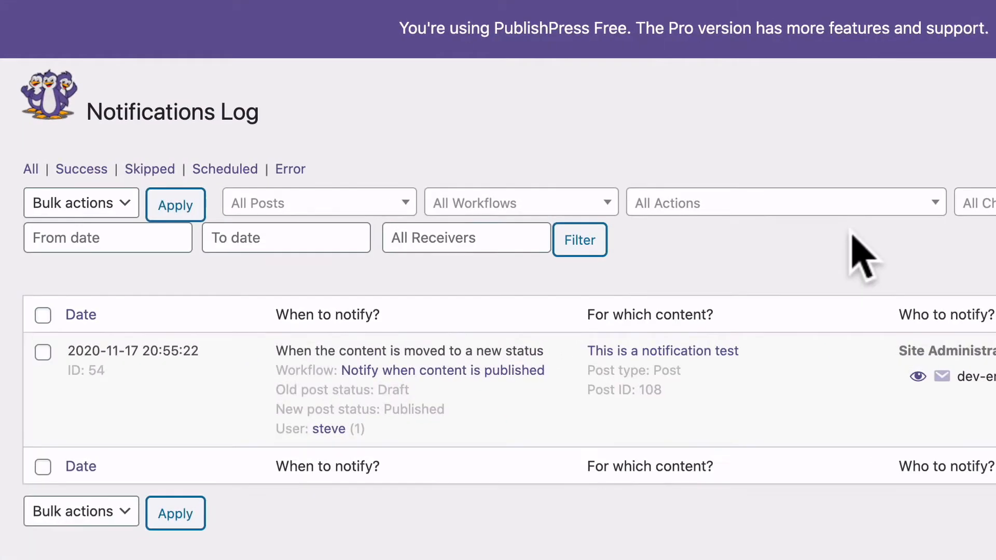
{"action": "mouse_move", "coordinate": [164, 377]}
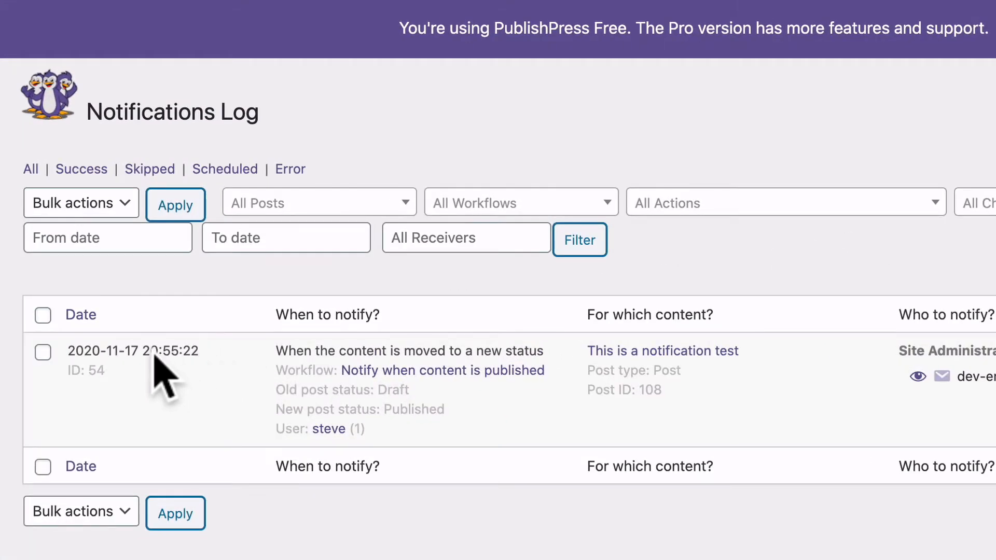
{"action": "mouse_move", "coordinate": [401, 406]}
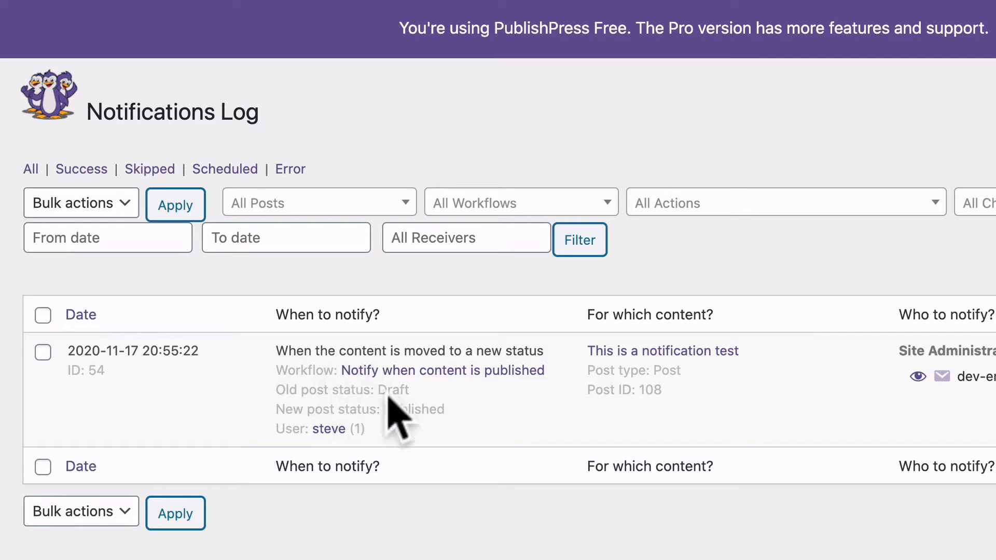
{"action": "mouse_move", "coordinate": [397, 419]}
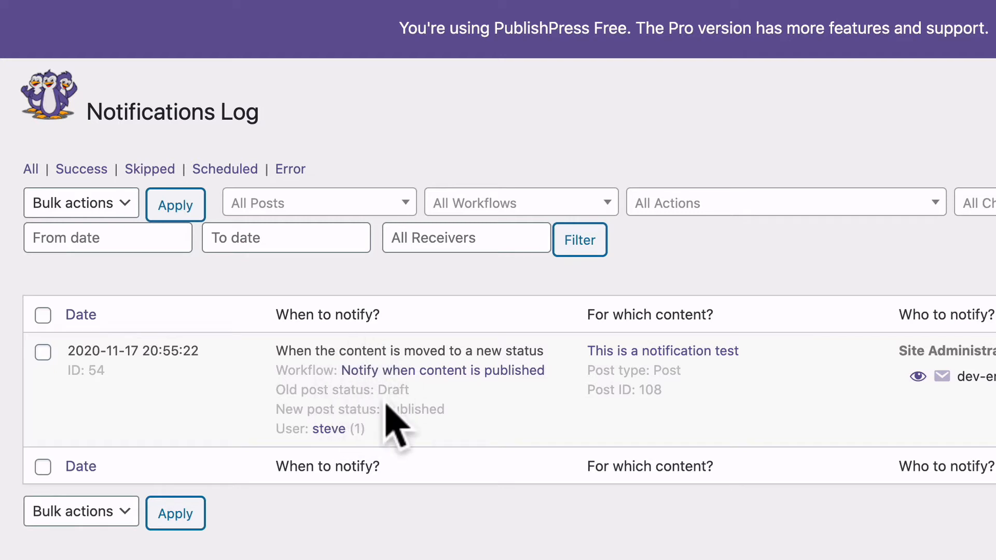
{"action": "mouse_move", "coordinate": [391, 387]}
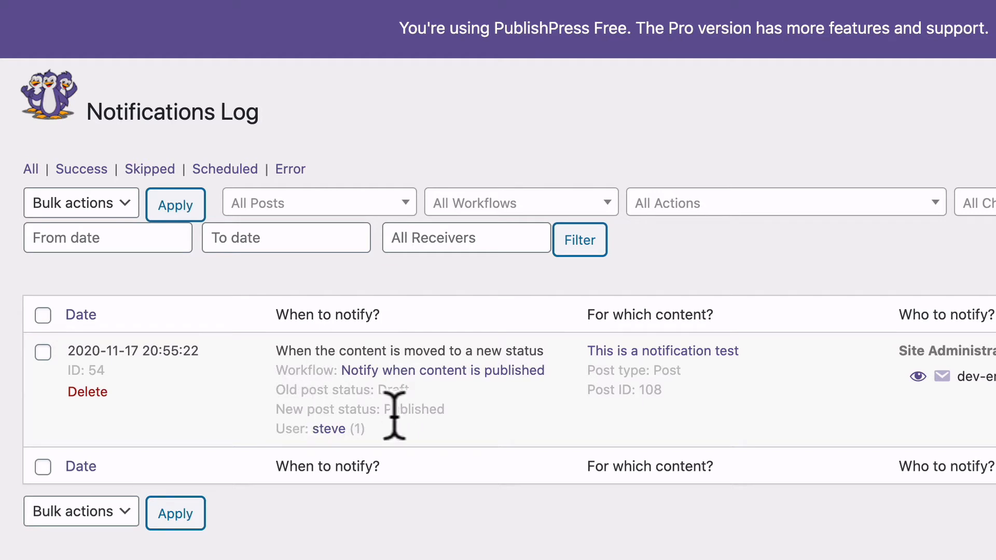
{"action": "mouse_move", "coordinate": [340, 391]}
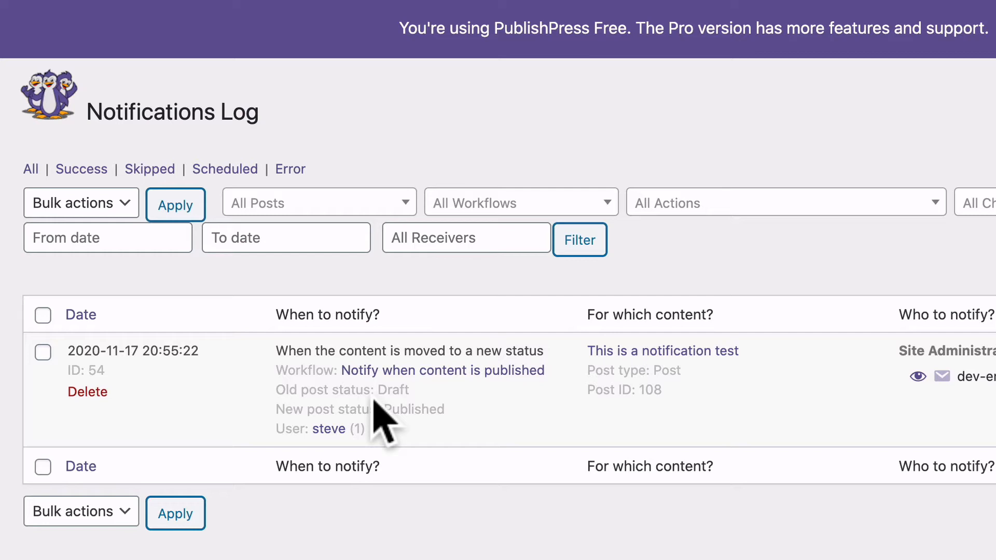
{"action": "mouse_move", "coordinate": [661, 438]}
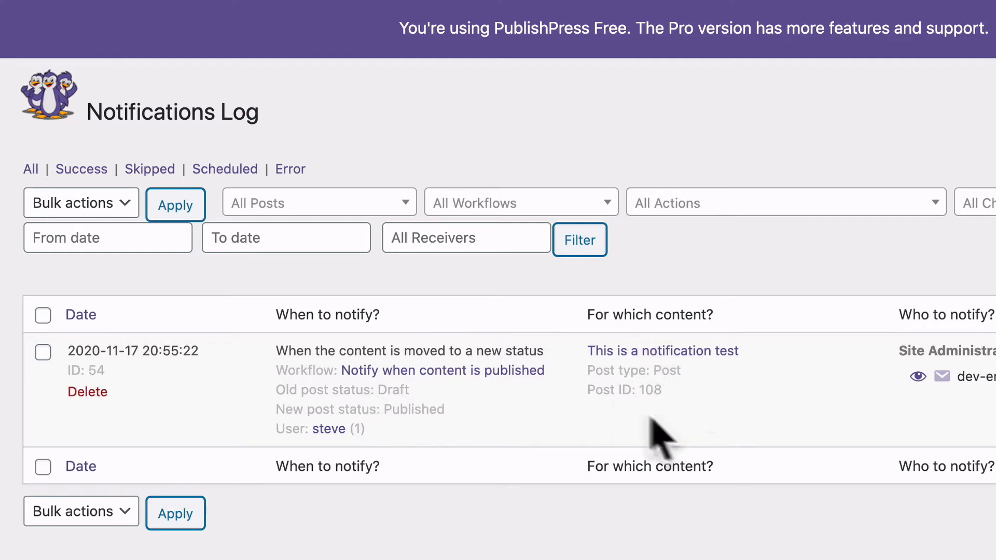
{"action": "mouse_move", "coordinate": [695, 347]}
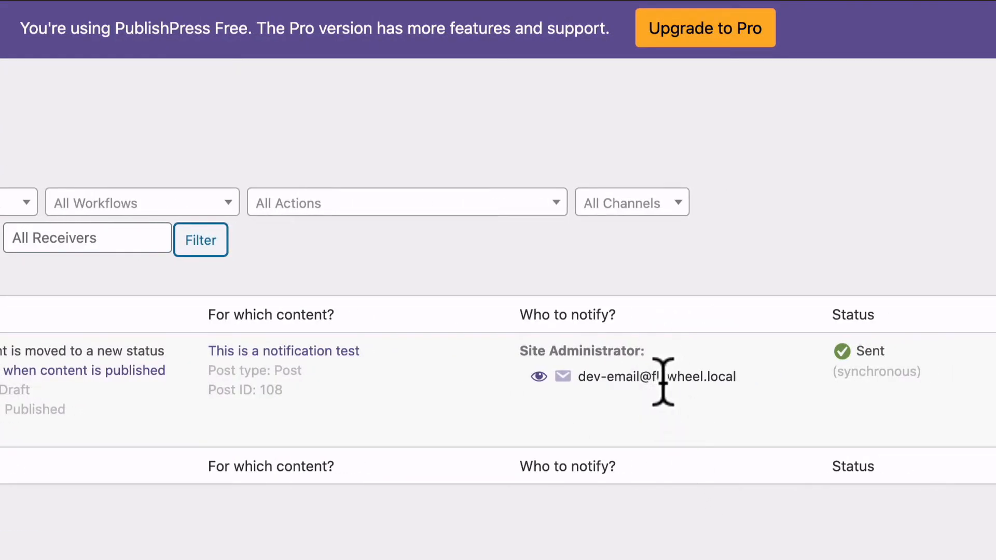
{"action": "mouse_move", "coordinate": [625, 387]}
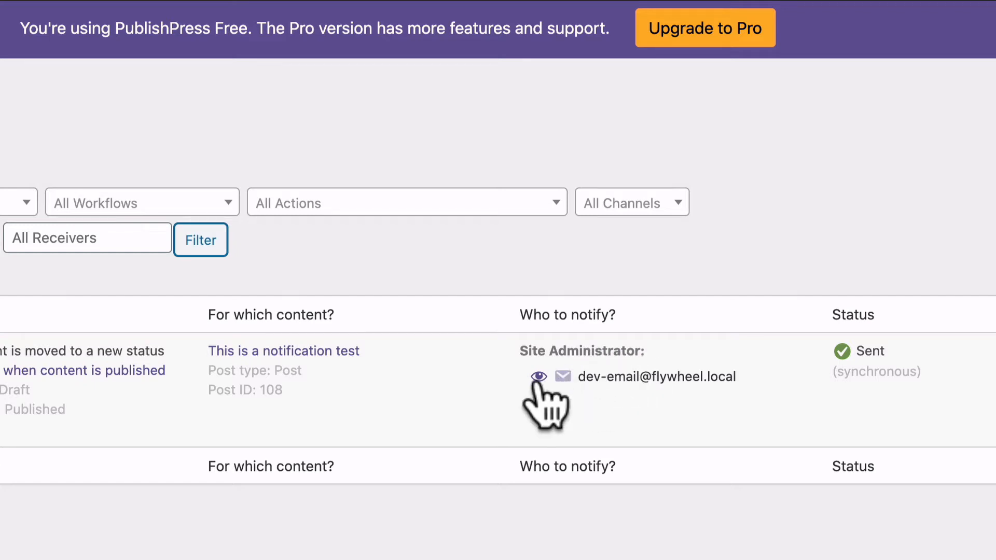
- Preview the sent email for notification 54 and enlarge the view
{"action": "left_click", "coordinate": [539, 375]}
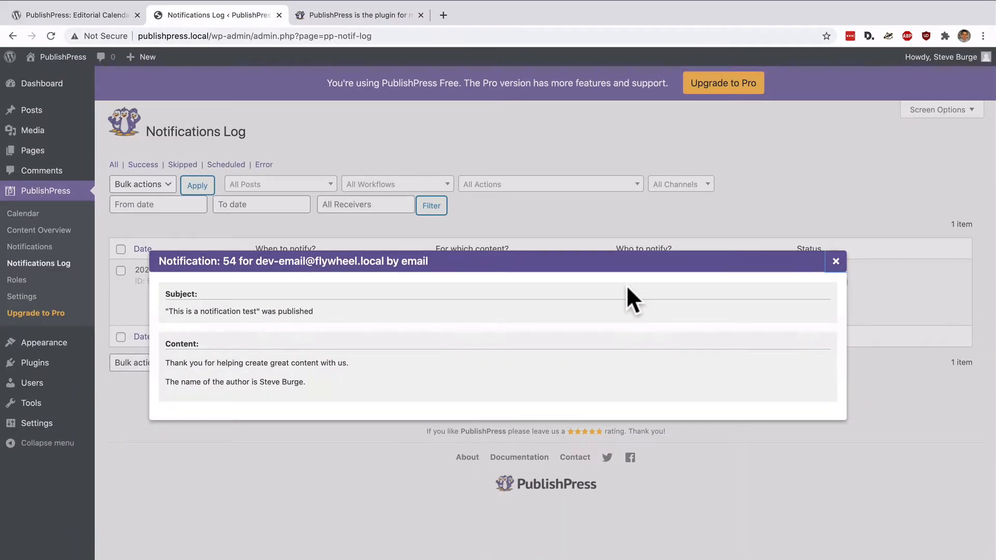
{"action": "key", "text": "ctrl+plus"}
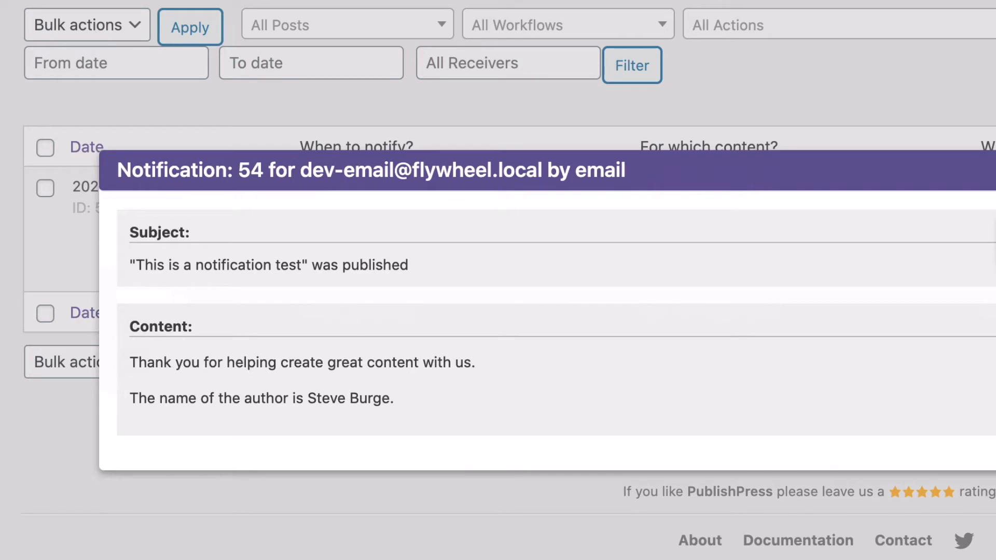
{"action": "mouse_move", "coordinate": [555, 386]}
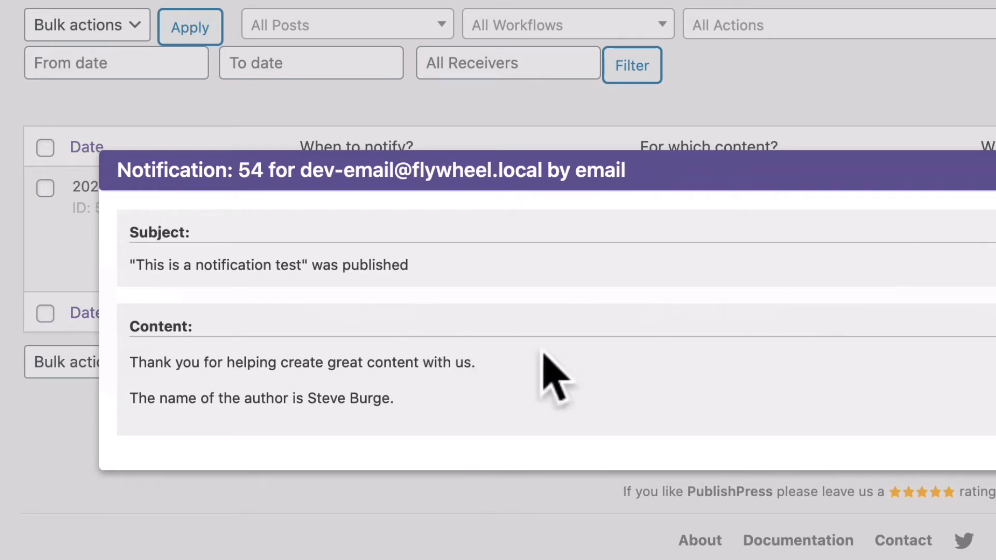
{"action": "mouse_move", "coordinate": [419, 422]}
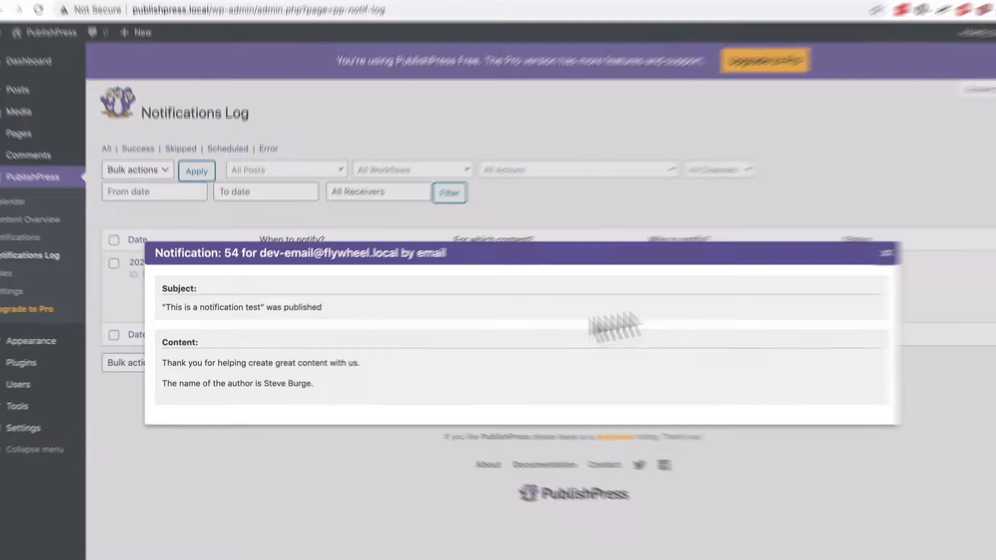
- Return to the Notifications workflow list showing the two existing workflows
{"action": "left_click", "coordinate": [890, 253]}
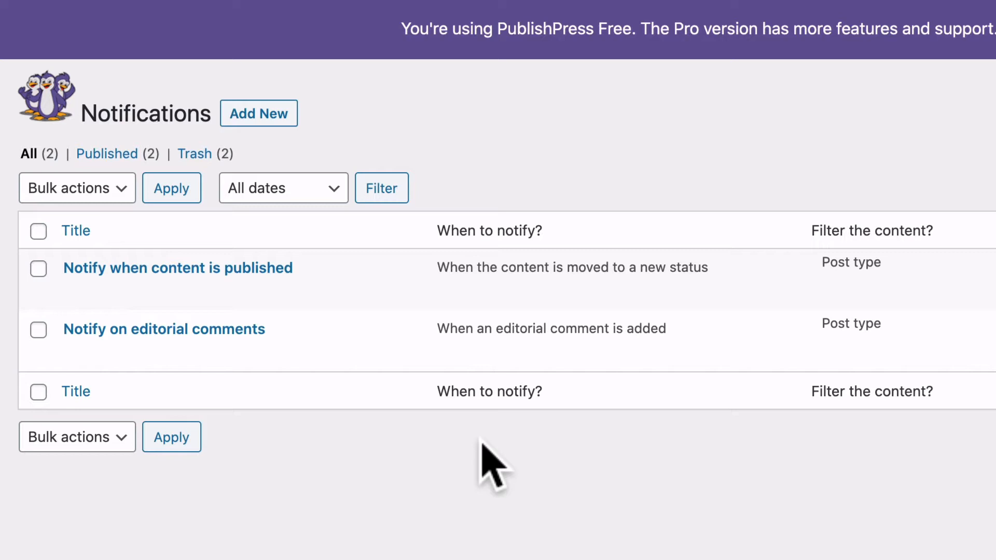
{"action": "scroll", "scroll_direction": "right", "scroll_amount": 3}
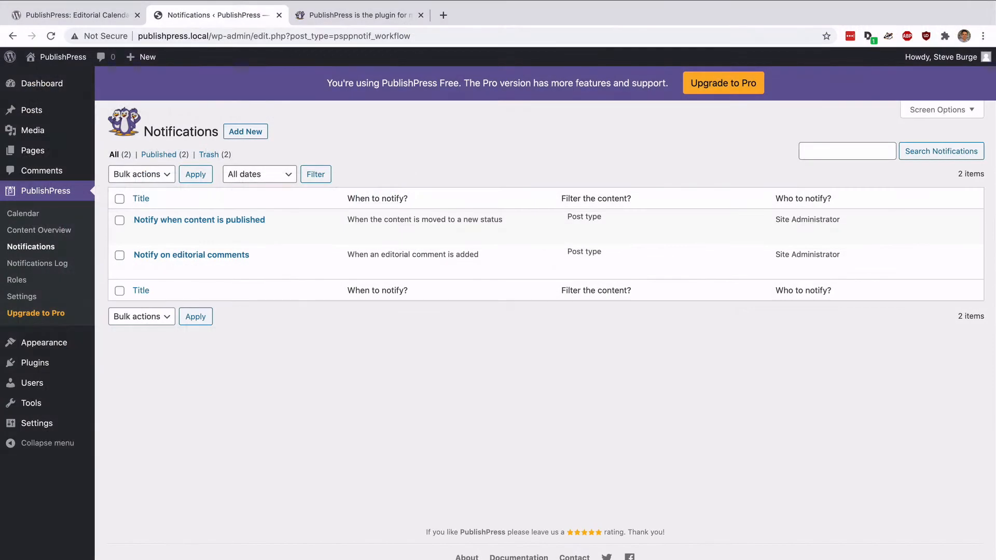
{"action": "mouse_move", "coordinate": [299, 419]}
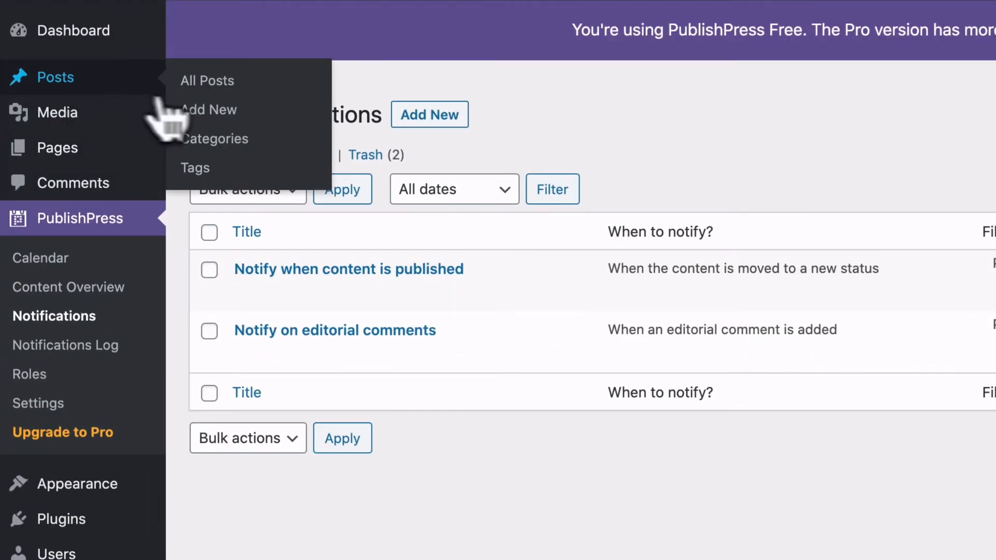
- Add the editorial comment 'This is a great post. Good work!' to the test post
{"action": "left_click", "coordinate": [207, 80]}
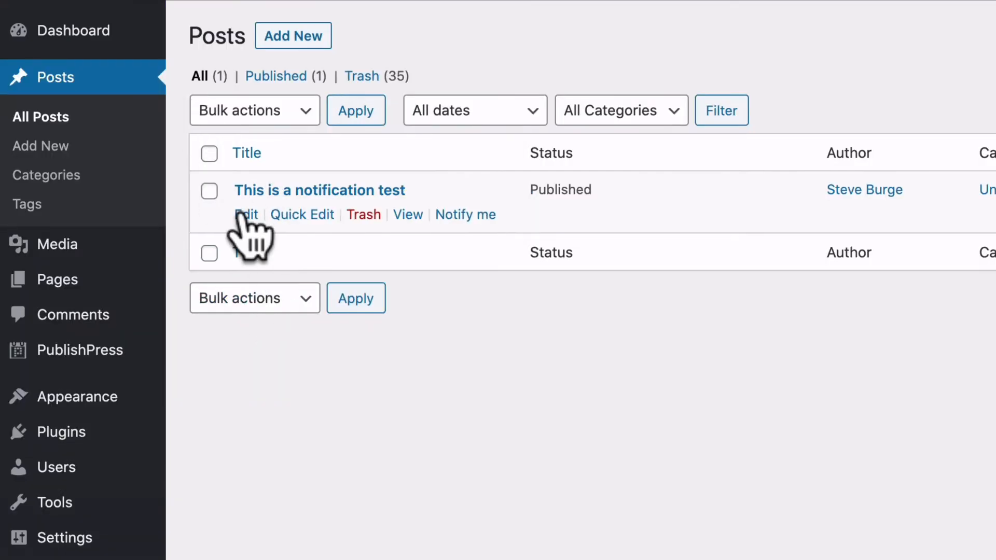
{"action": "left_click", "coordinate": [245, 213]}
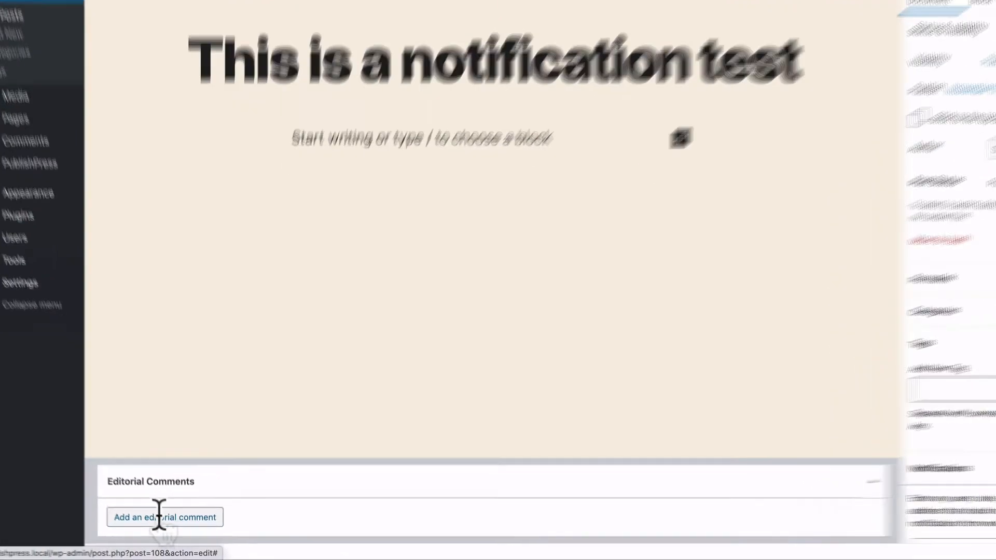
{"action": "left_click", "coordinate": [165, 516]}
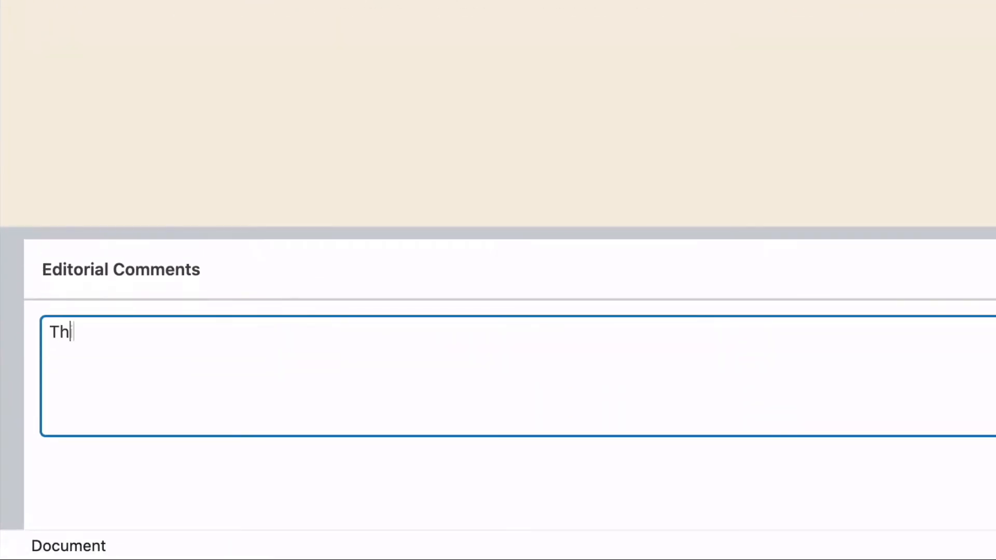
{"action": "type", "text": "is is a great post. Good"}
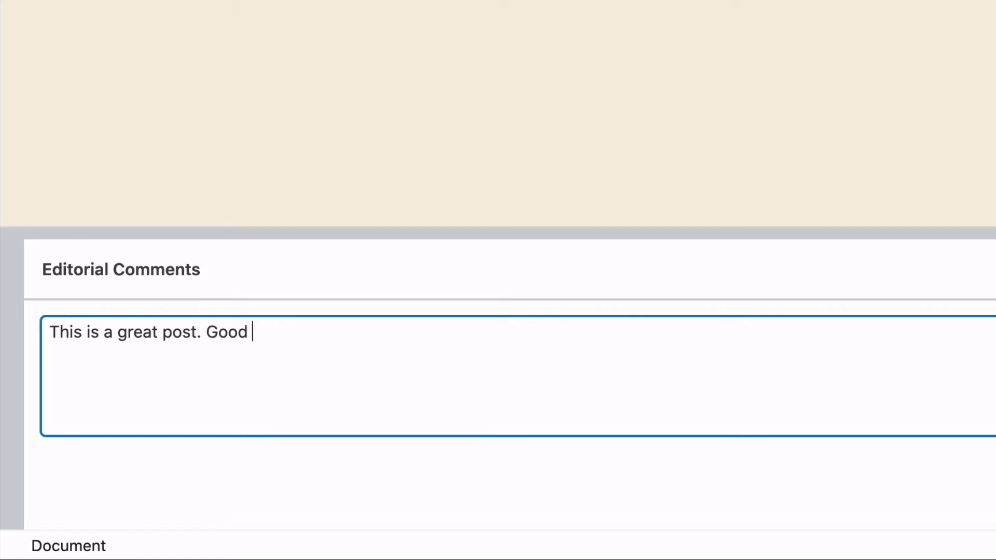
{"action": "type", "text": "work!"}
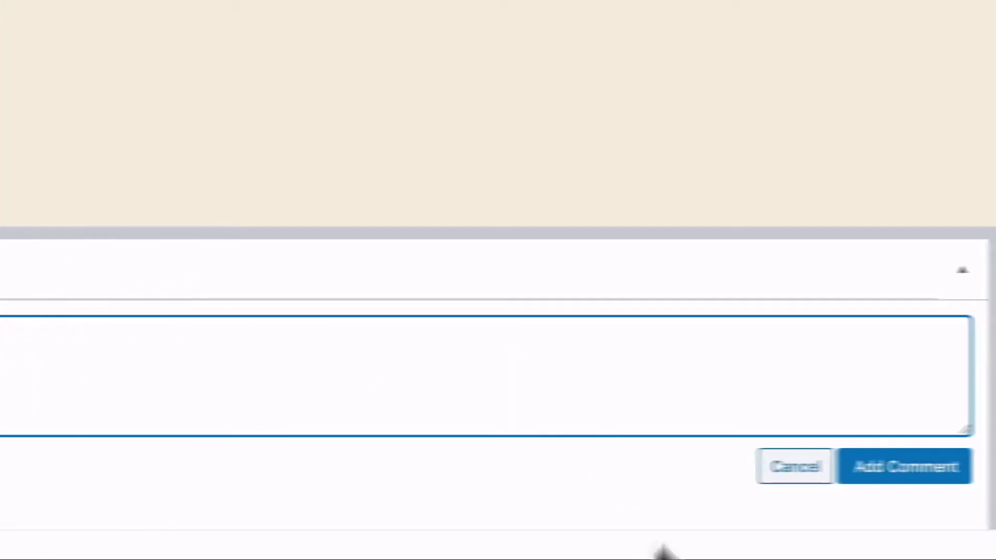
{"action": "left_click", "coordinate": [904, 466]}
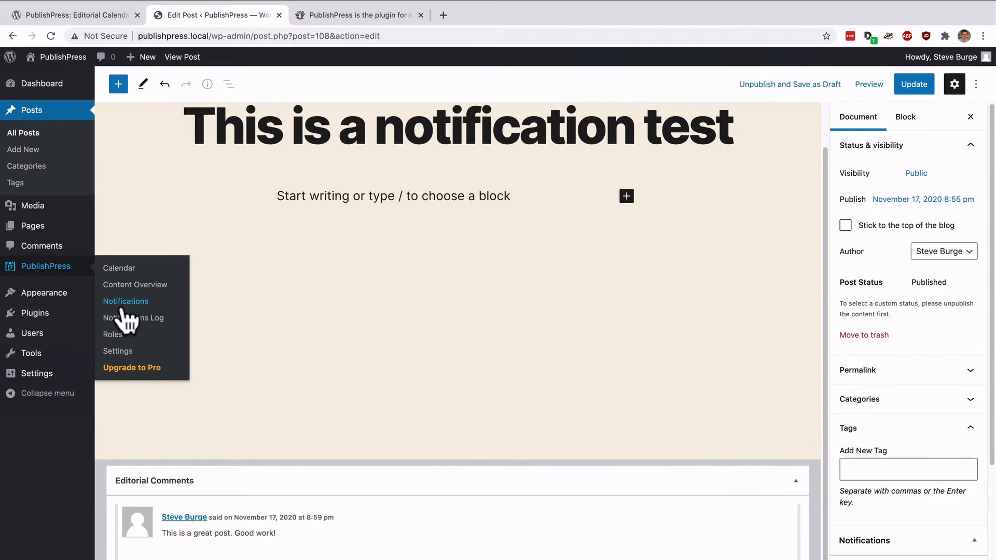
- Review the Notifications Log entry for the editorial comment on the test post
{"action": "left_click", "coordinate": [134, 318]}
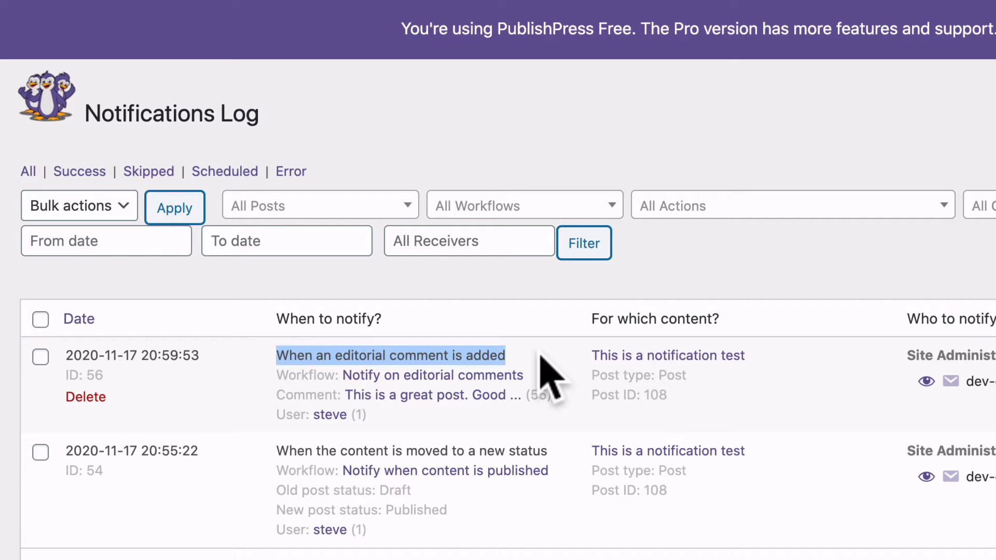
{"action": "mouse_move", "coordinate": [661, 412]}
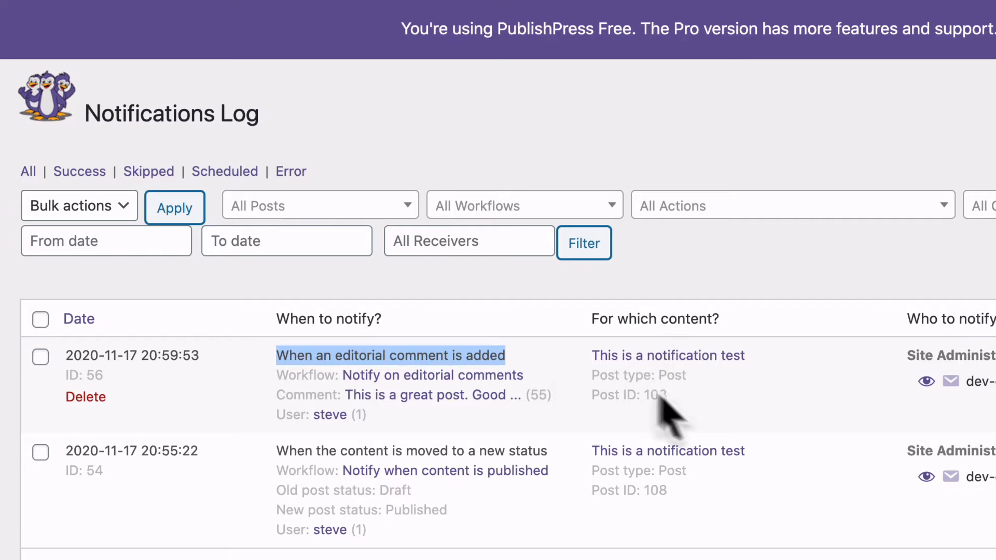
{"action": "mouse_move", "coordinate": [698, 381]}
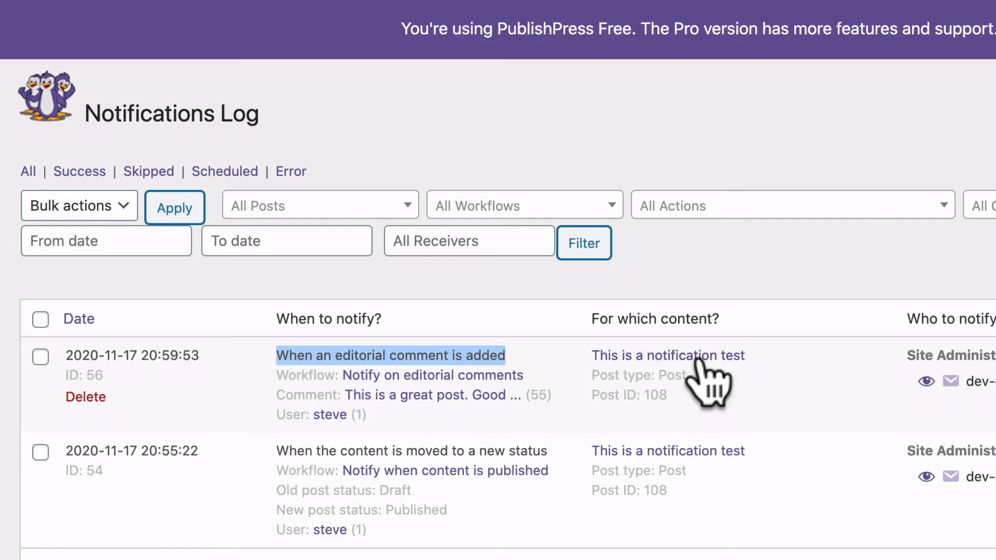
{"action": "scroll", "scroll_direction": "right", "scroll_amount": 3}
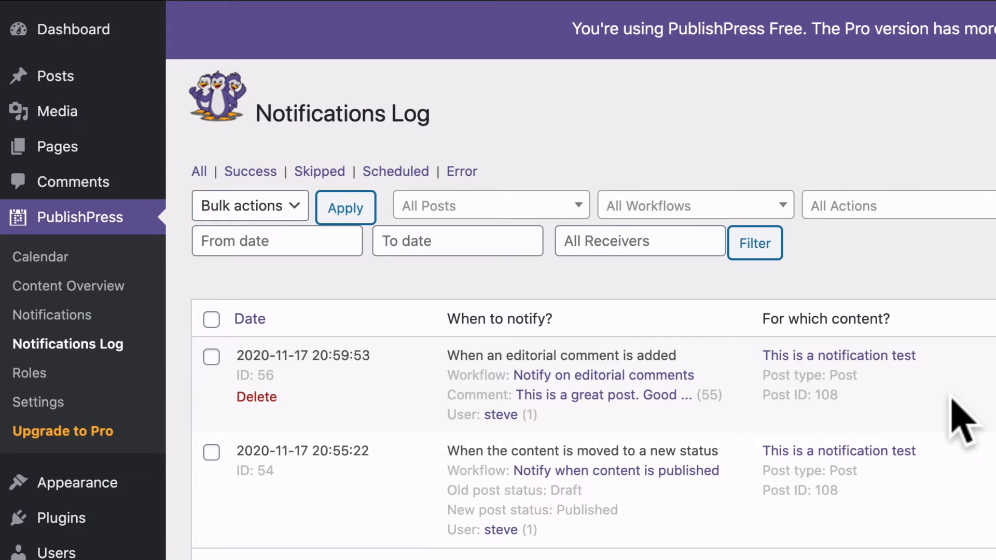
{"action": "mouse_move", "coordinate": [51, 314]}
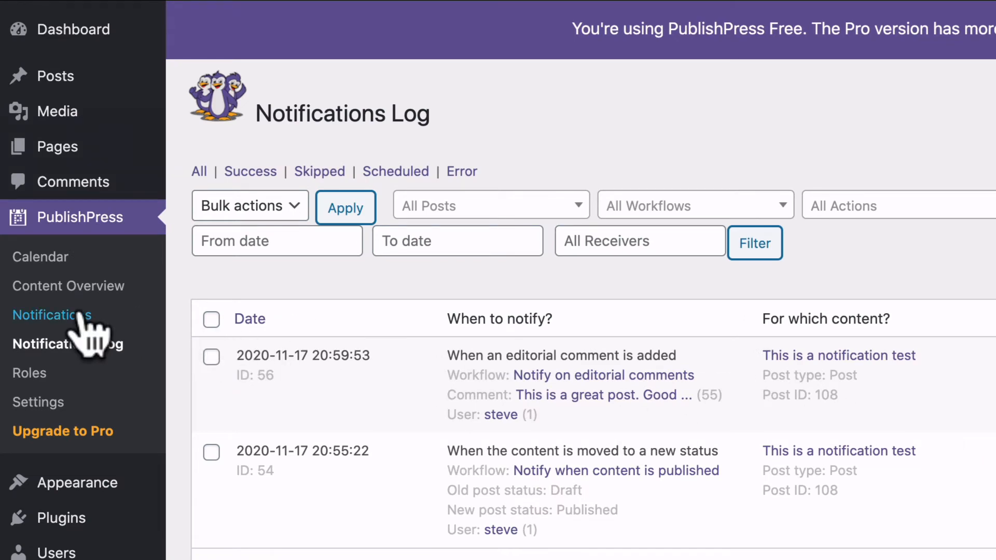
- Return to the PublishPress Notifications workflow list
{"action": "left_click", "coordinate": [53, 314]}
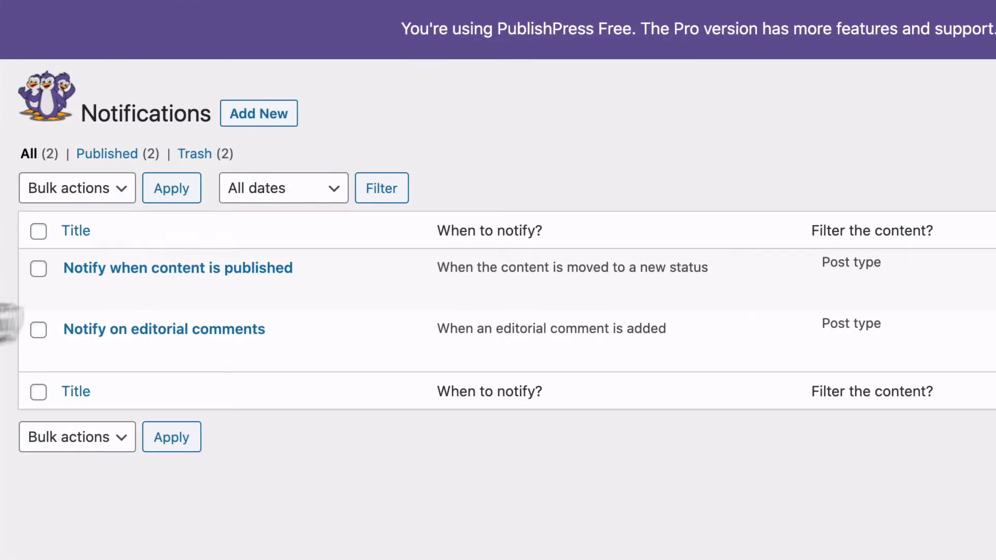
{"action": "mouse_move", "coordinate": [258, 113]}
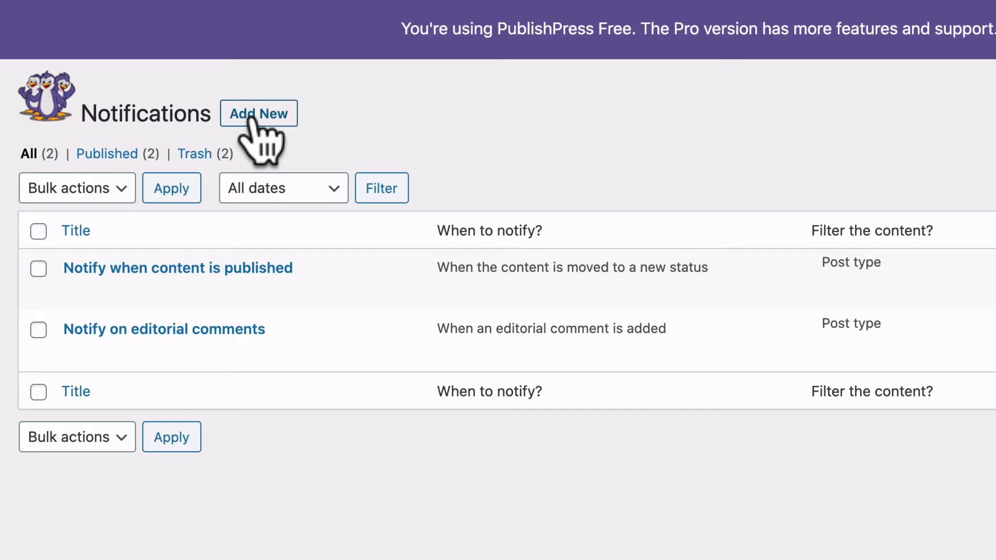
- Start a blank Add New Notification form and review its Workflow Settings
{"action": "left_click", "coordinate": [259, 115]}
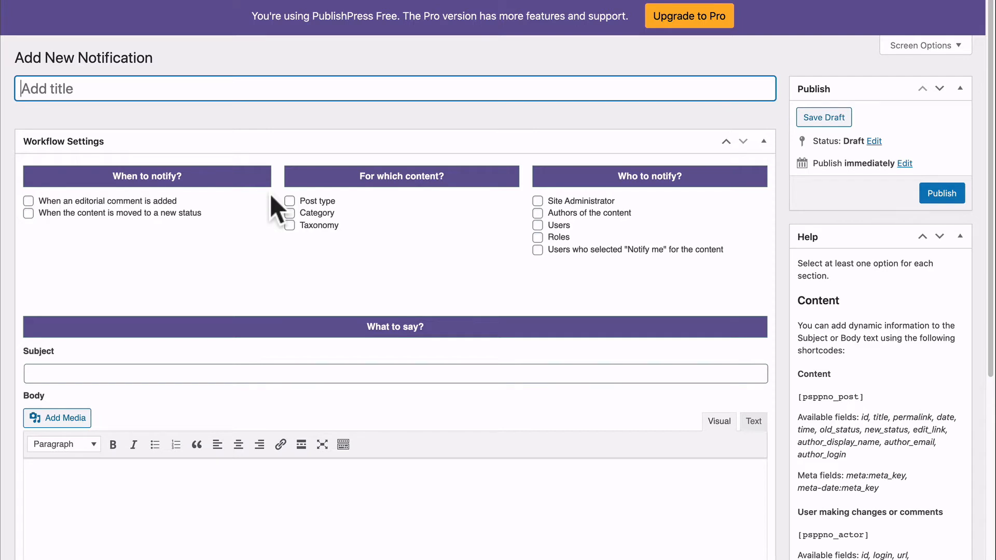
{"action": "mouse_move", "coordinate": [278, 210]}
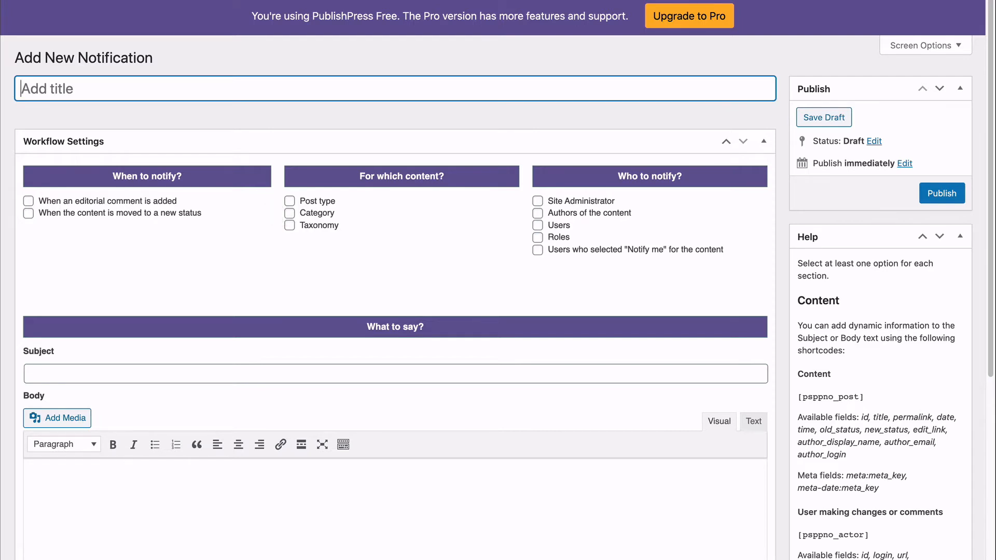
{"action": "scroll", "scroll_direction": "up", "scroll_amount": 3}
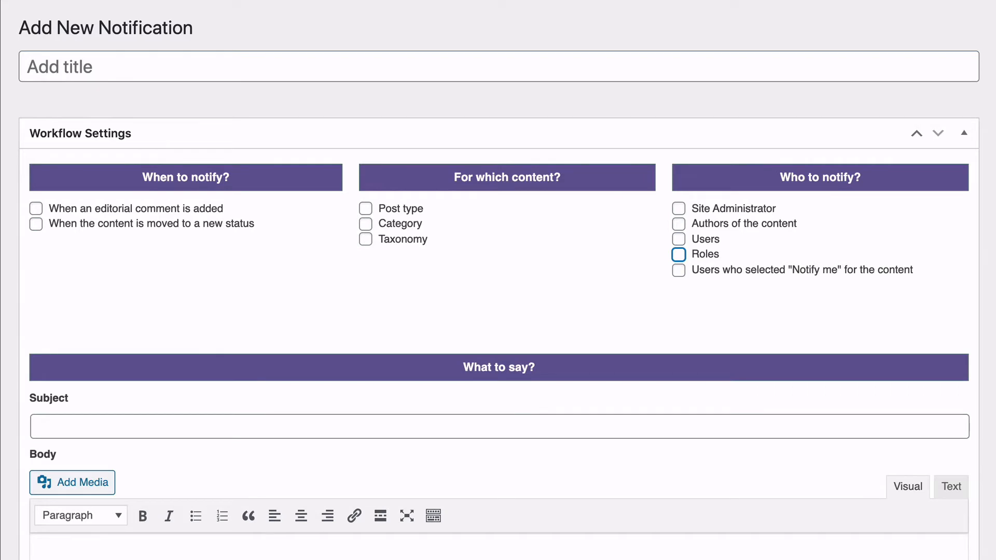
{"action": "mouse_move", "coordinate": [253, 67]}
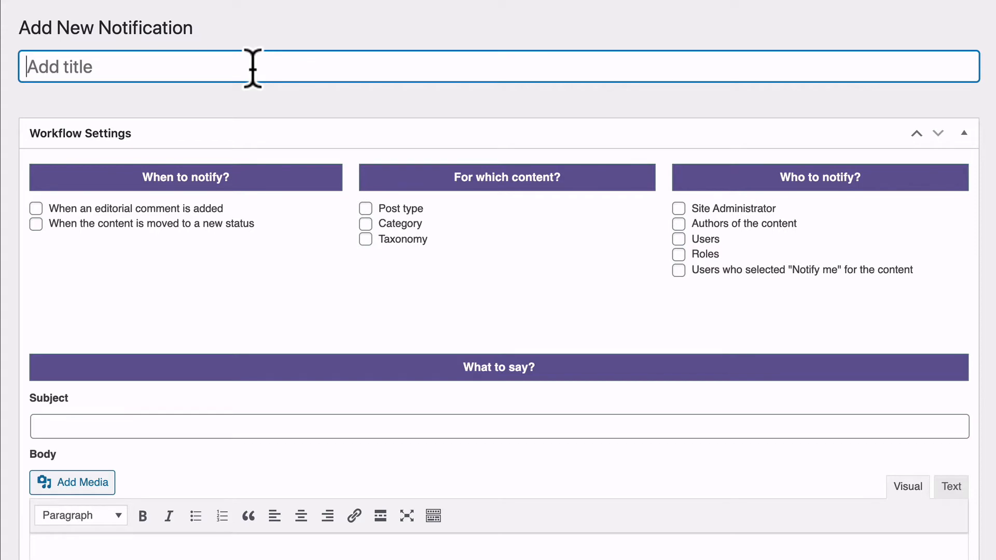
- Title the notification 'Email Editors when content is ready for review'
{"action": "type", "text": "Email Edit"}
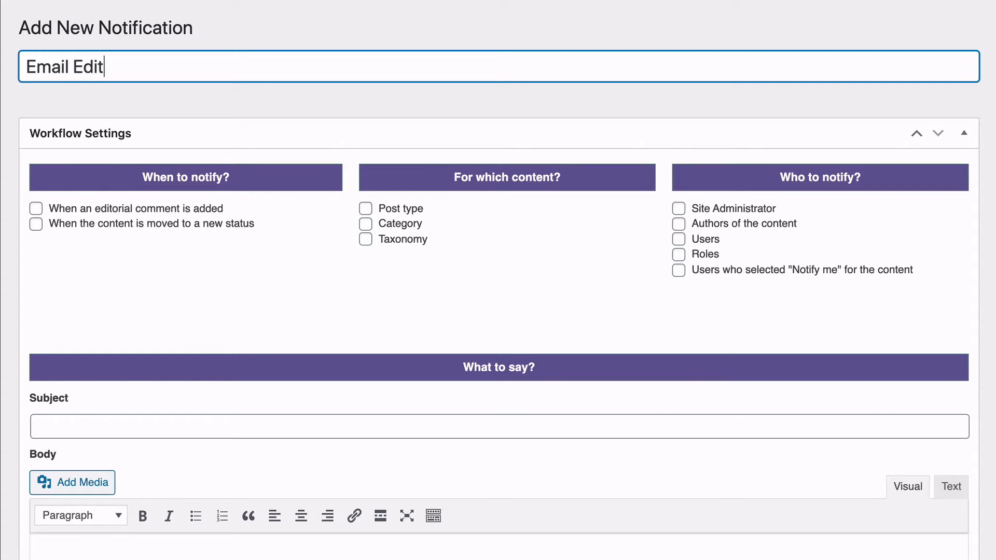
{"action": "type", "text": "ors when"}
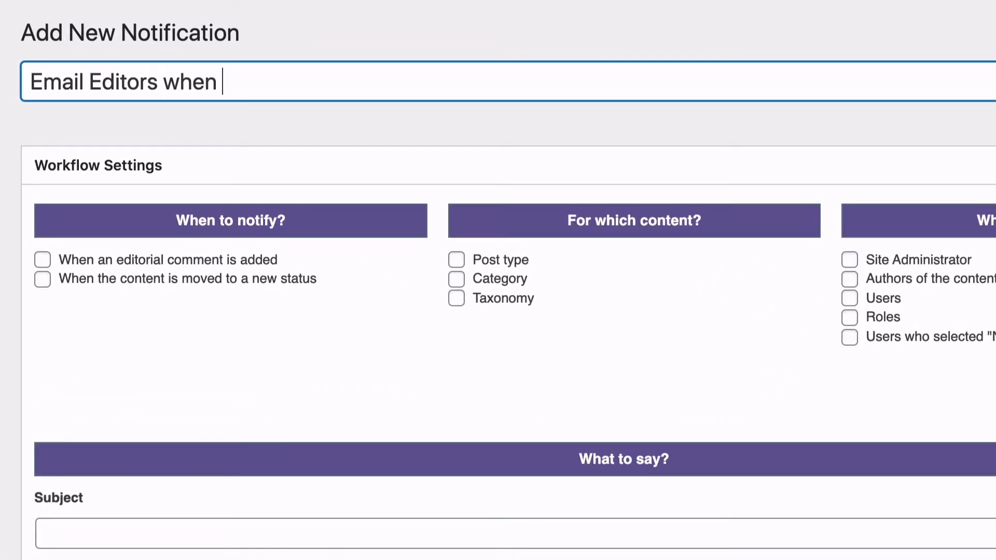
{"action": "type", "text": "content is re"}
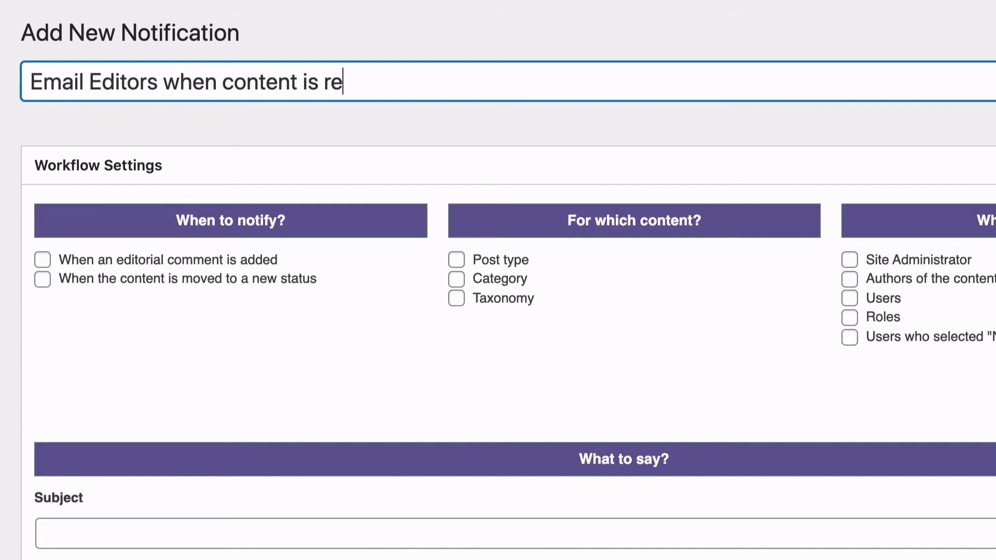
{"action": "type", "text": "ady for revie"}
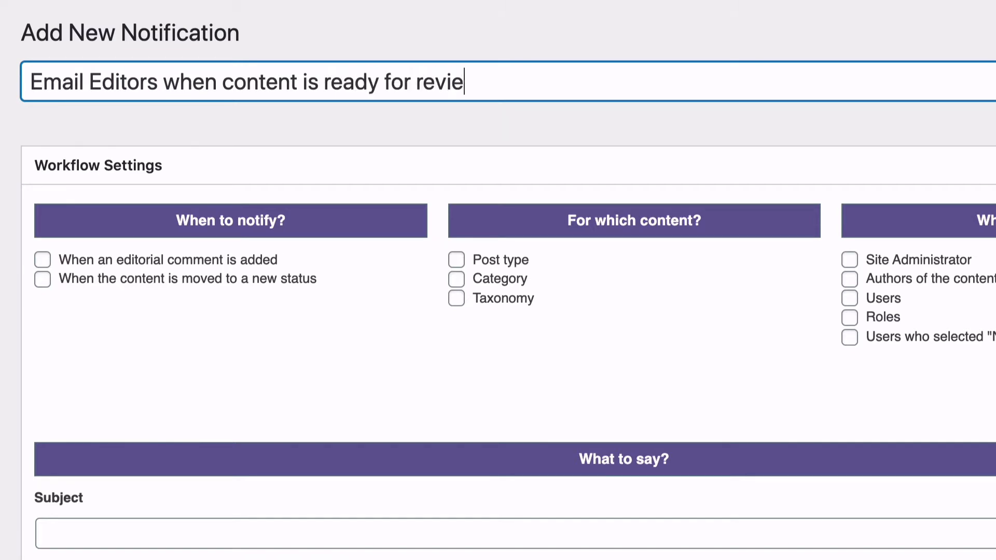
{"action": "type", "text": "w"}
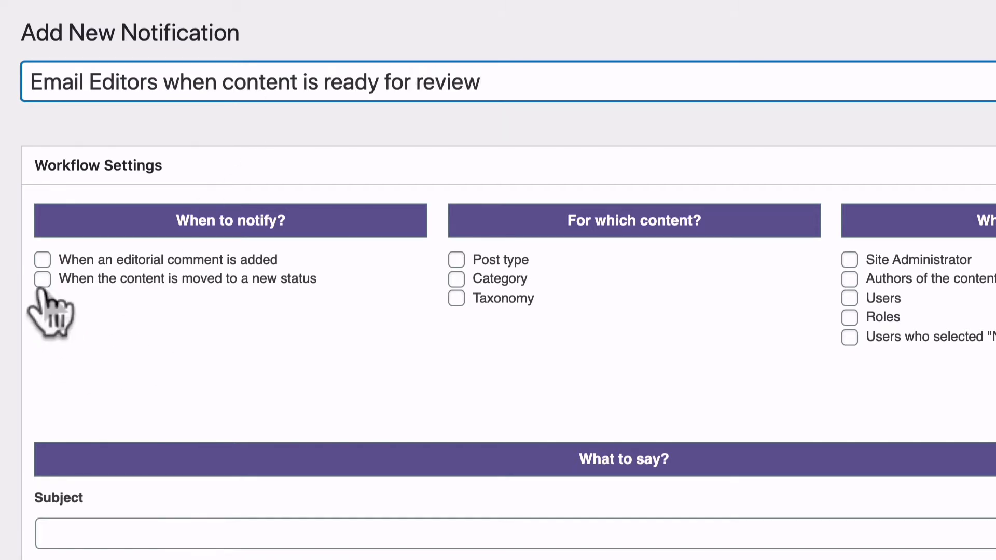
- Enable the 'moved to a new status' trigger and reveal the Previous status choices
{"action": "left_click", "coordinate": [41, 279]}
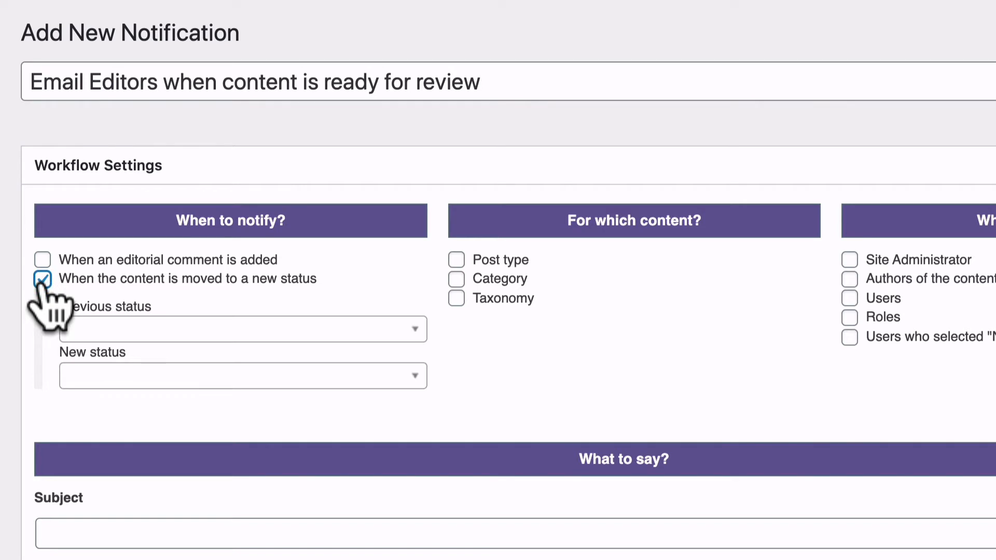
{"action": "left_click", "coordinate": [242, 329]}
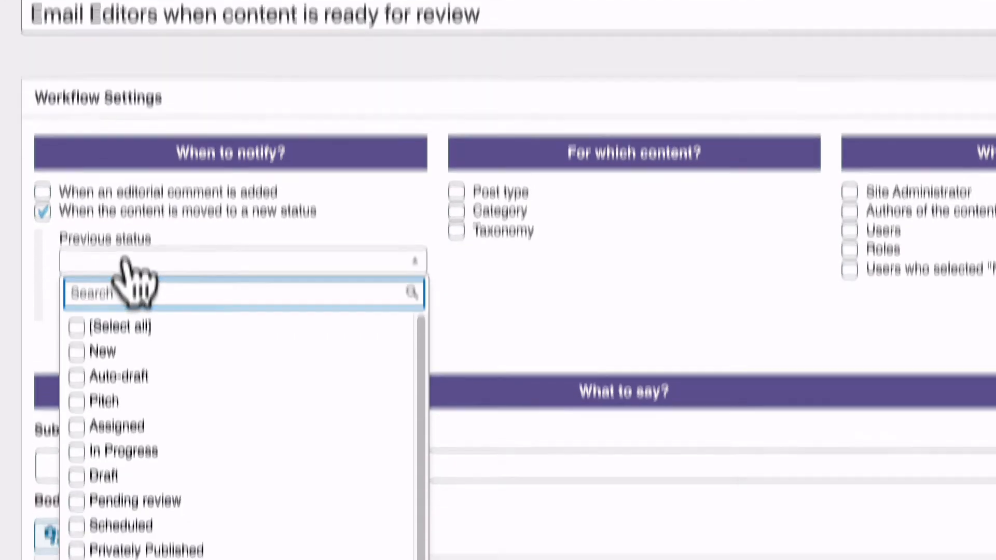
{"action": "scroll", "scroll_direction": "up", "scroll_amount": 3}
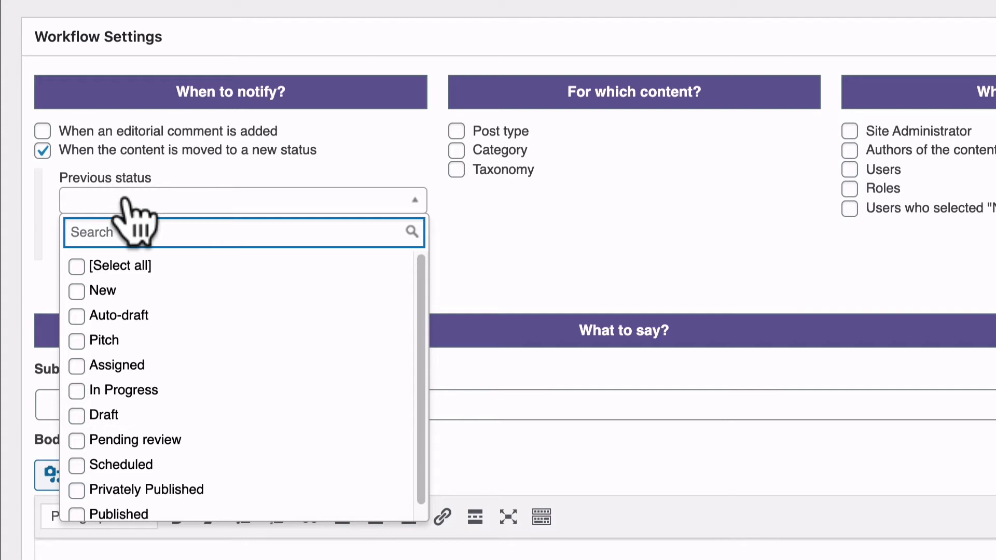
{"action": "mouse_move", "coordinate": [96, 323]}
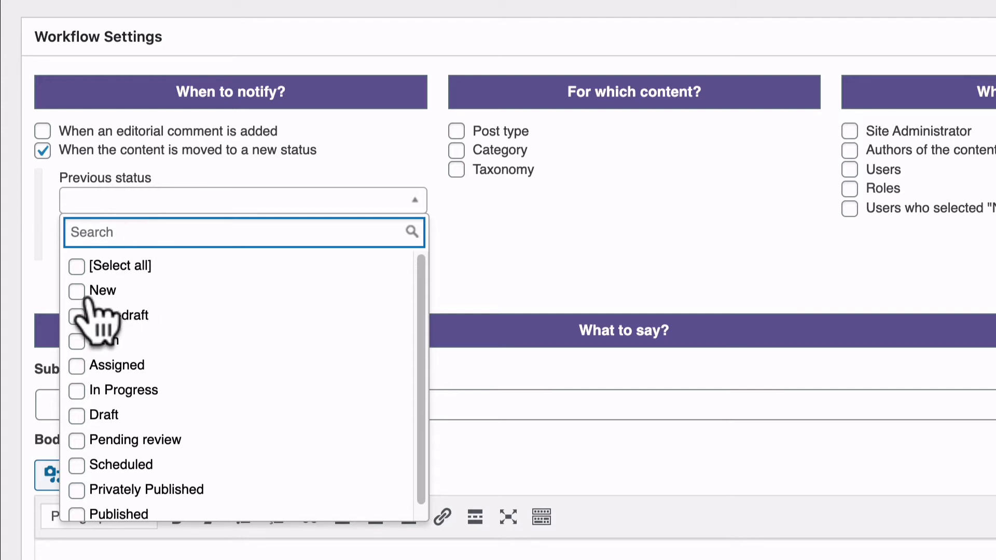
- Check New, Auto-draft, Pitch and Assigned as previous statuses
{"action": "left_click", "coordinate": [76, 291]}
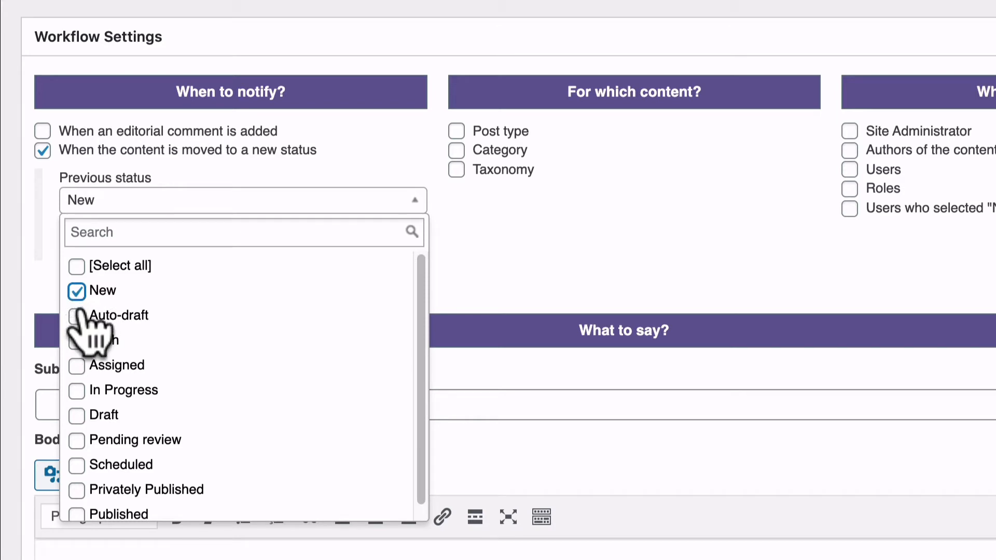
{"action": "left_click", "coordinate": [76, 315]}
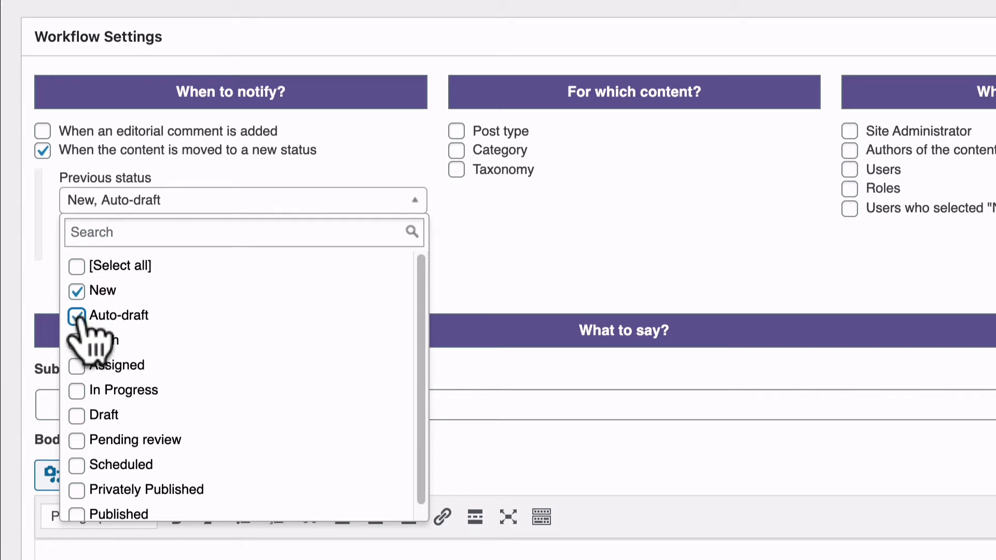
{"action": "left_click", "coordinate": [76, 340]}
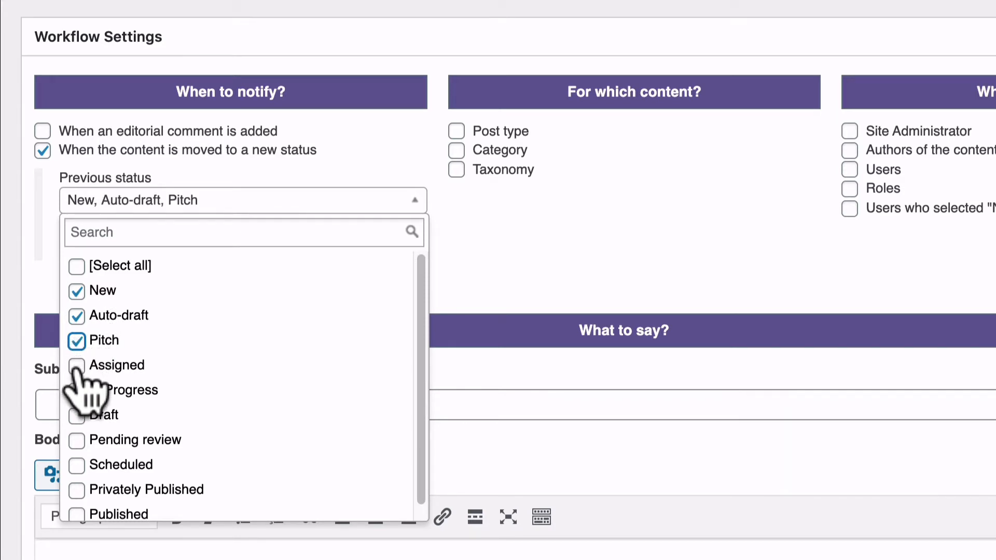
{"action": "left_click", "coordinate": [76, 364]}
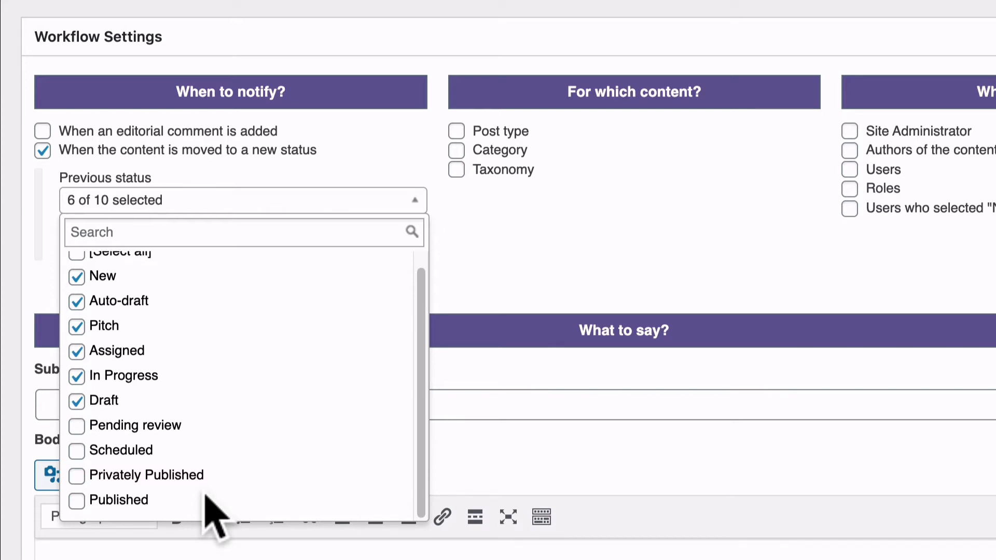
{"action": "mouse_move", "coordinate": [181, 485]}
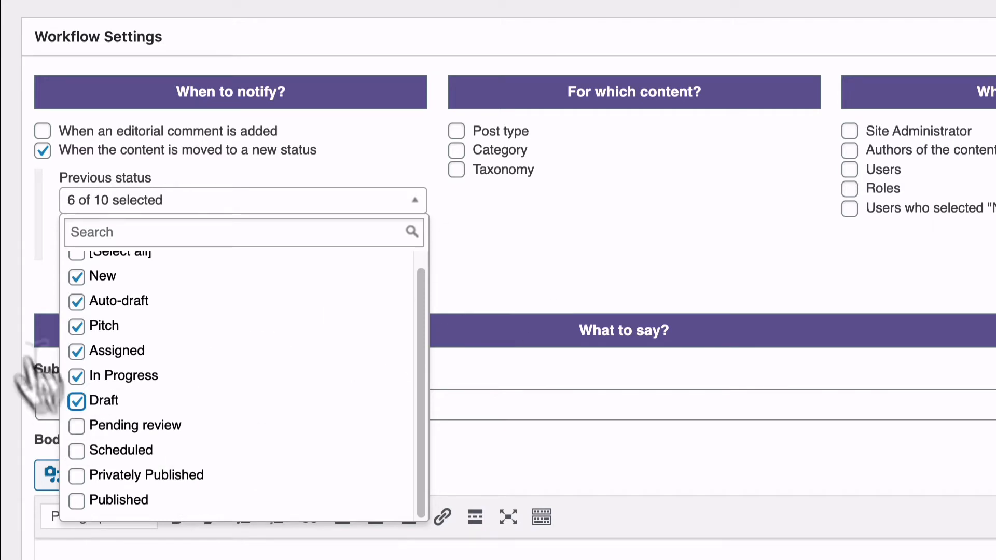
- Select Pending review as the trigger's new status
{"action": "left_click", "coordinate": [243, 247]}
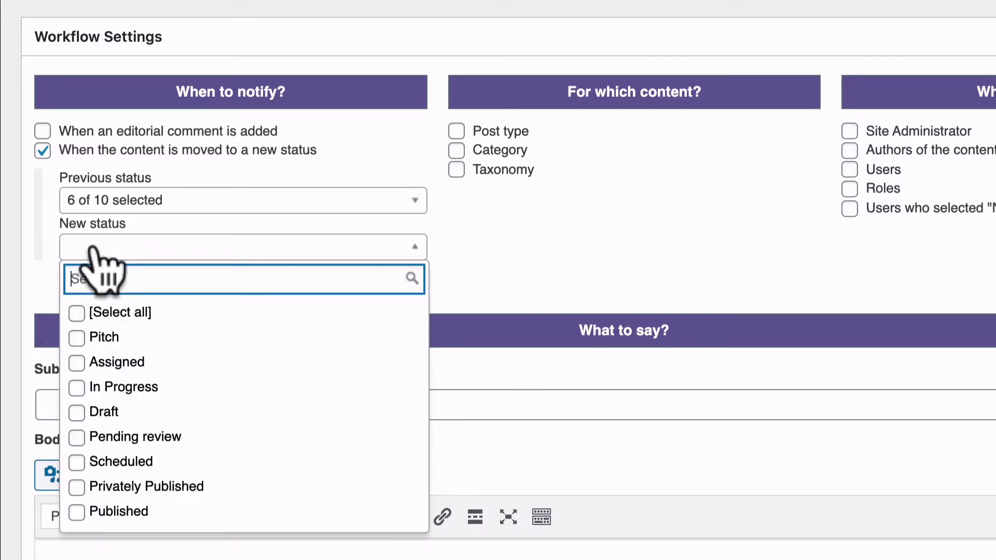
{"action": "left_click", "coordinate": [76, 437]}
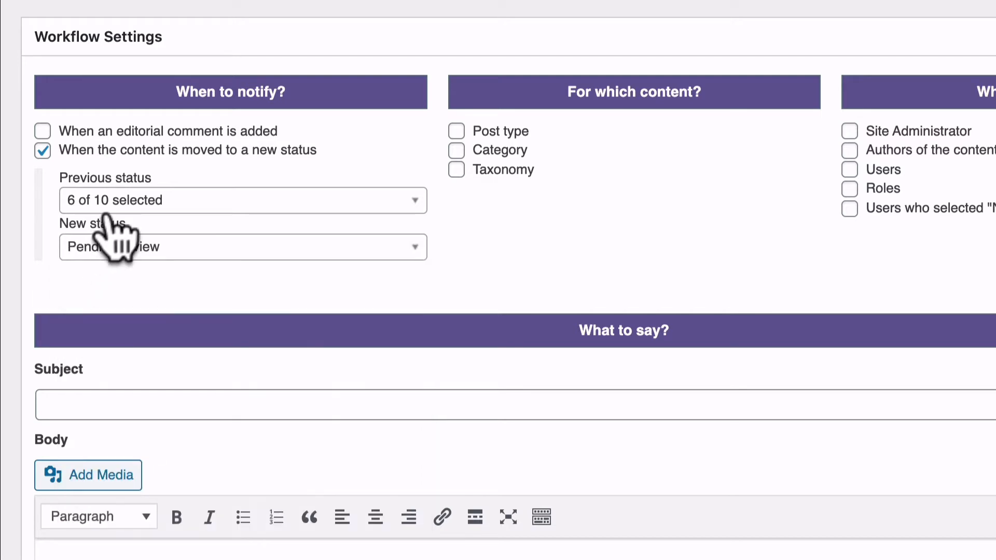
{"action": "left_click", "coordinate": [242, 200]}
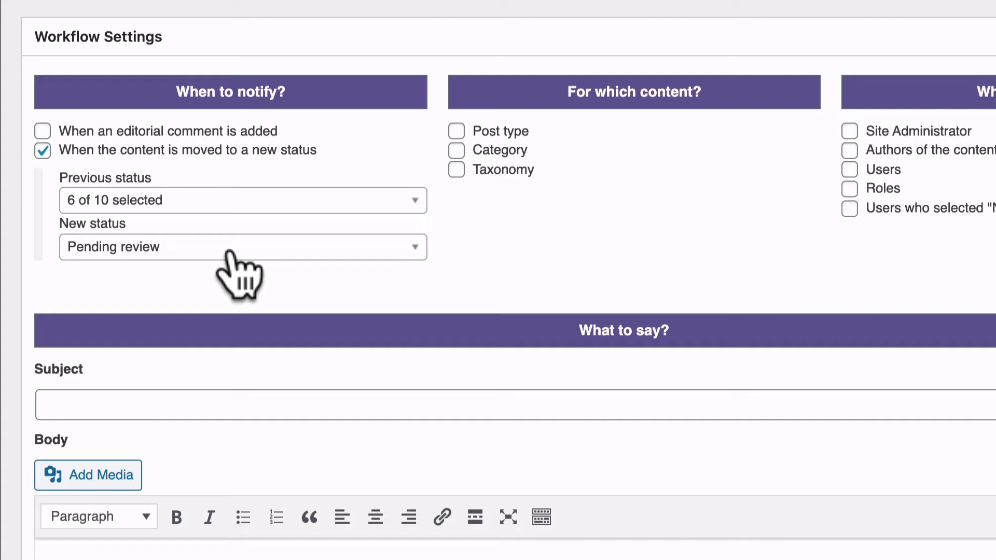
{"action": "mouse_move", "coordinate": [467, 124]}
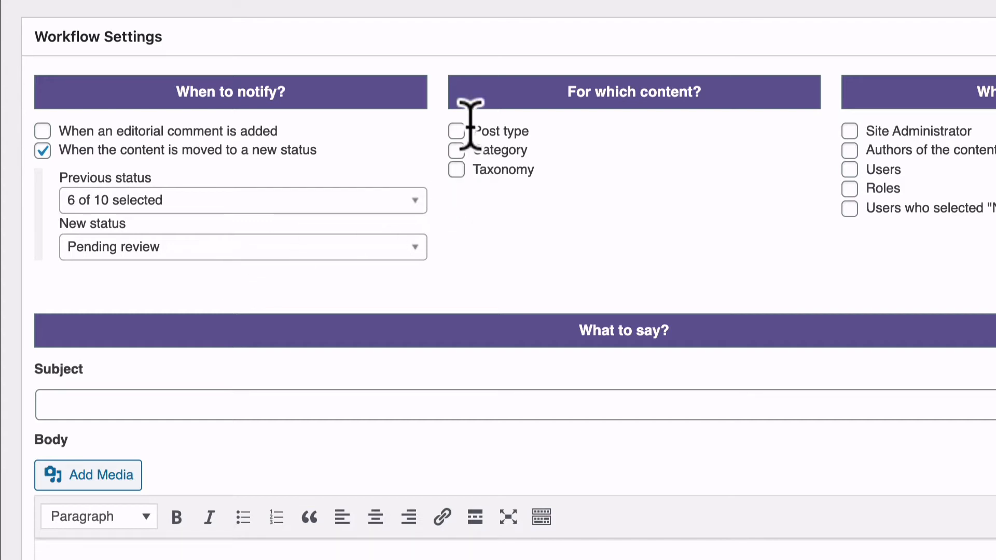
- Limit the notification to the Post content type
{"action": "left_click", "coordinate": [457, 131]}
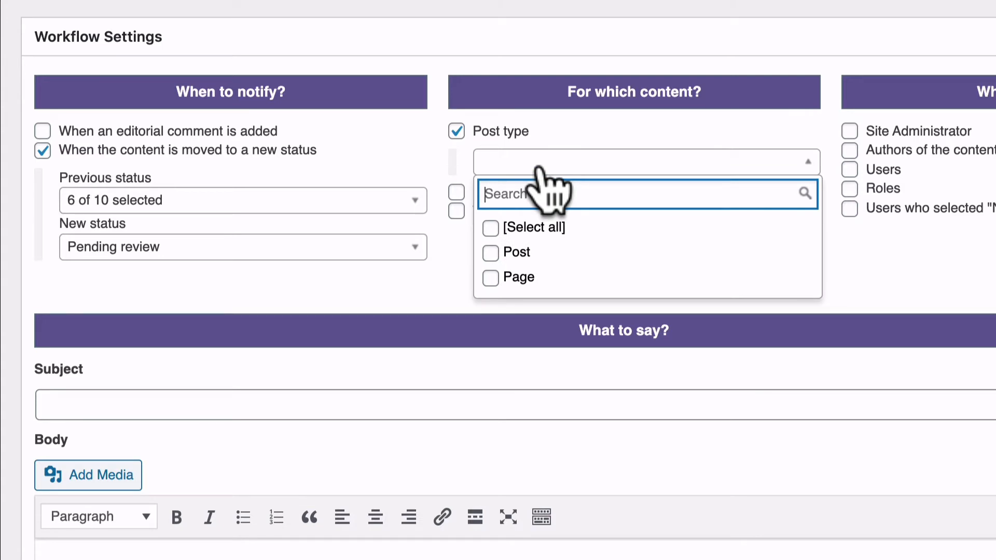
{"action": "mouse_move", "coordinate": [502, 261]}
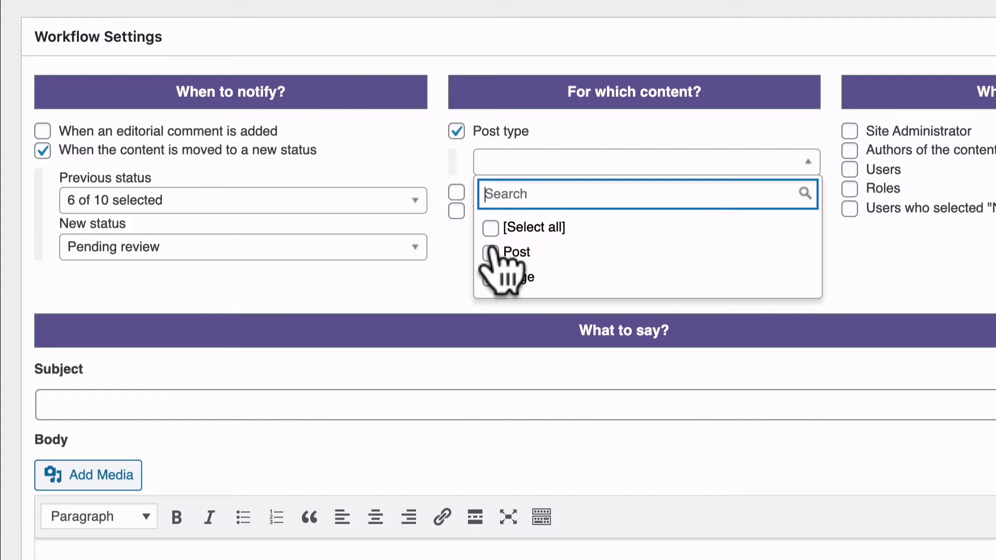
{"action": "left_click", "coordinate": [514, 251]}
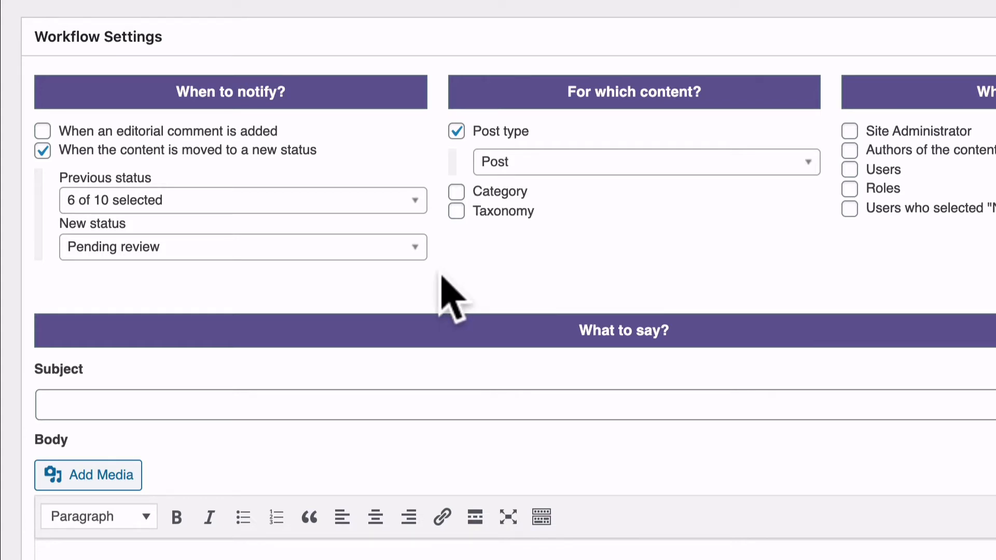
{"action": "mouse_move", "coordinate": [464, 298]}
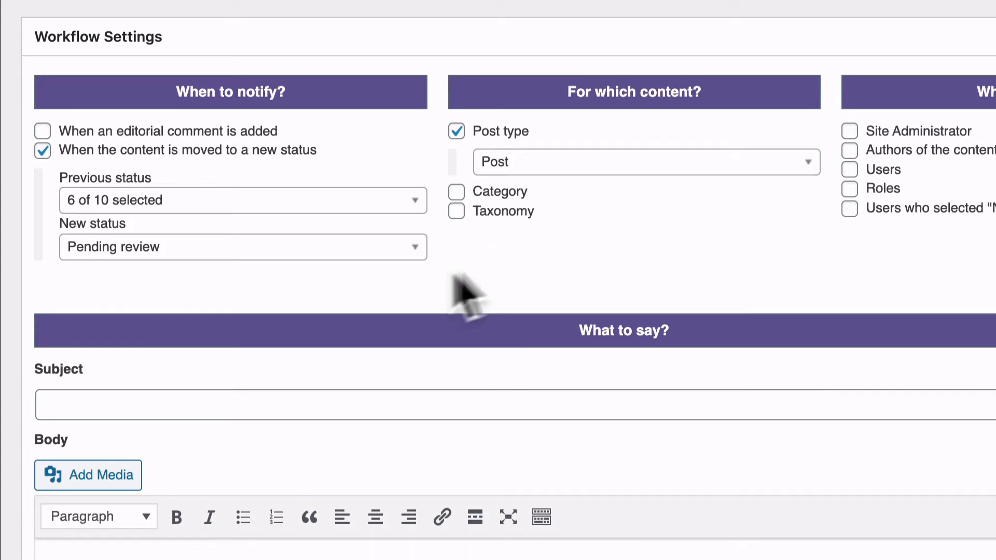
{"action": "mouse_move", "coordinate": [829, 238]}
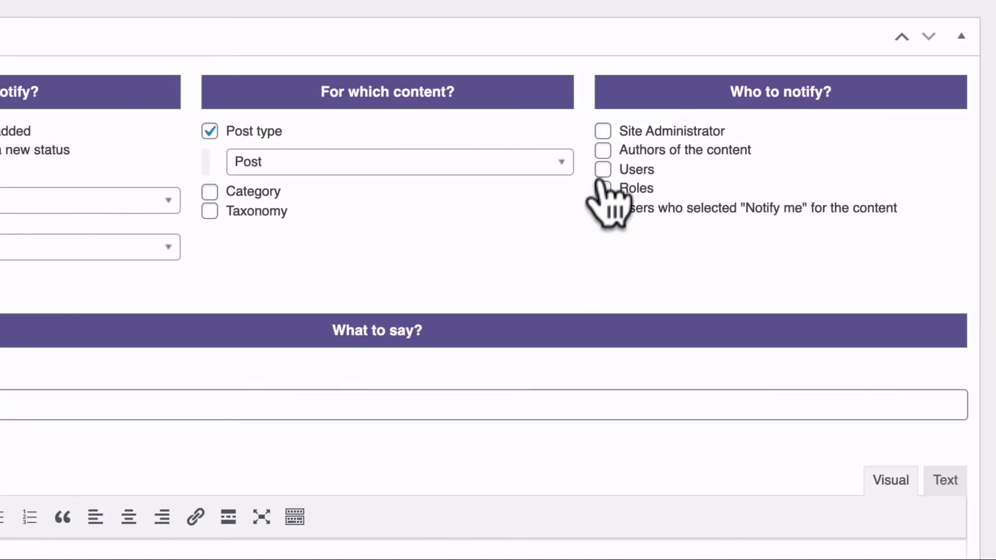
- Try targeting specific users, review the user list, then untick Users
{"action": "left_click", "coordinate": [601, 169]}
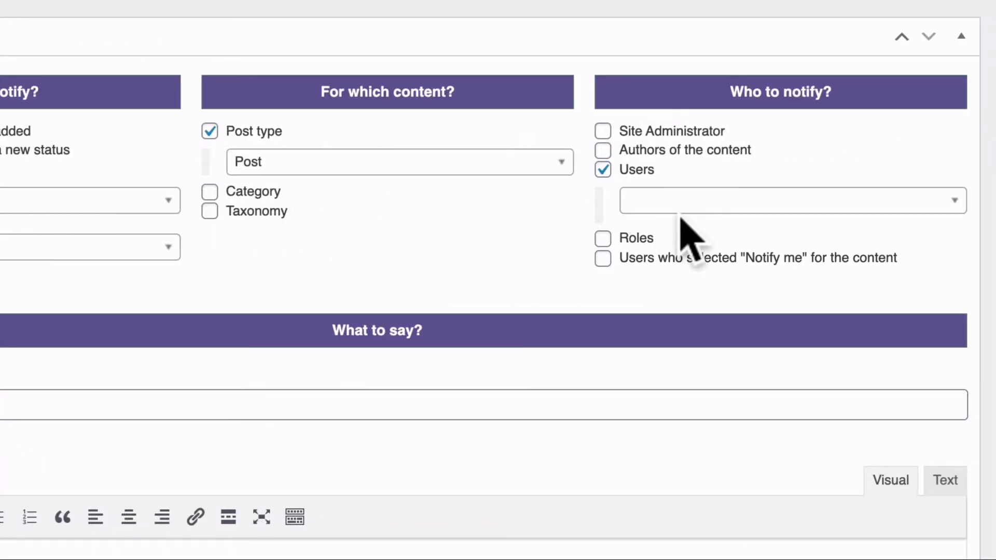
{"action": "left_click", "coordinate": [790, 200]}
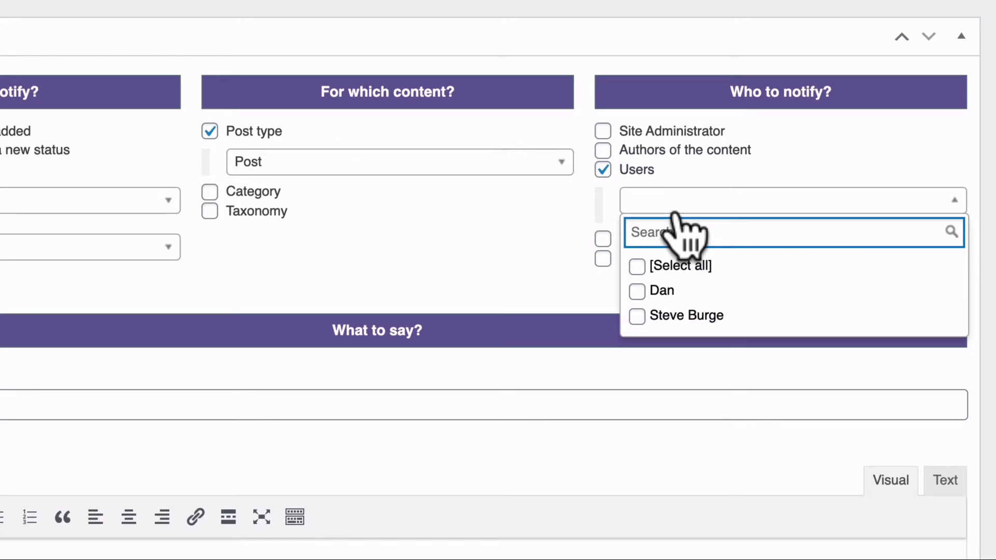
{"action": "left_click", "coordinate": [602, 169]}
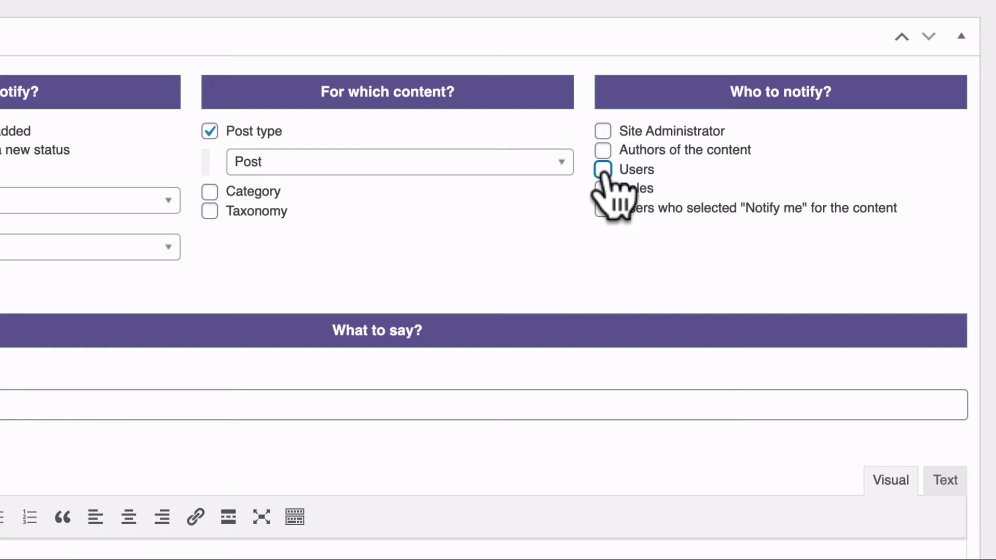
{"action": "mouse_move", "coordinate": [613, 146]}
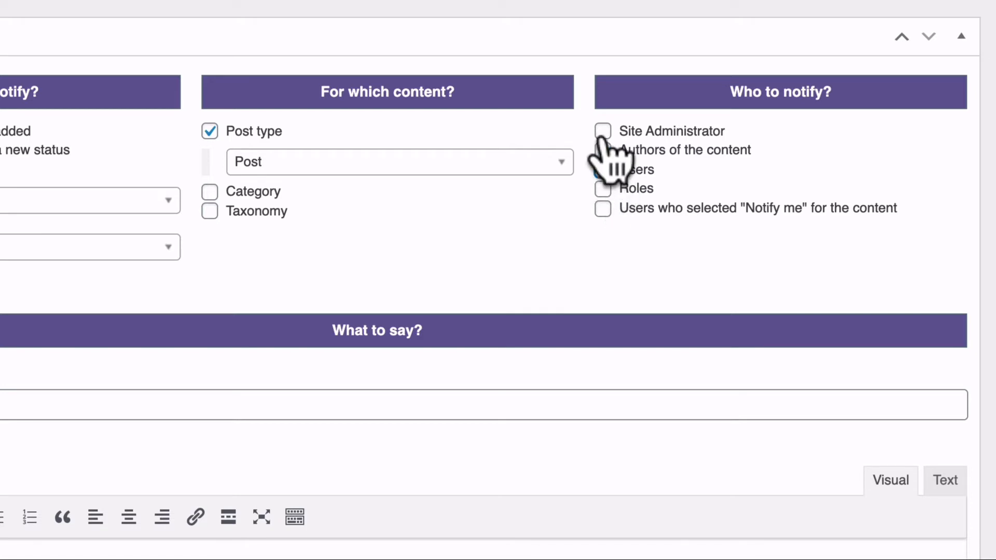
- Notify by role with Editor selected, and begin the subject with 'There is'
{"action": "left_click", "coordinate": [602, 189]}
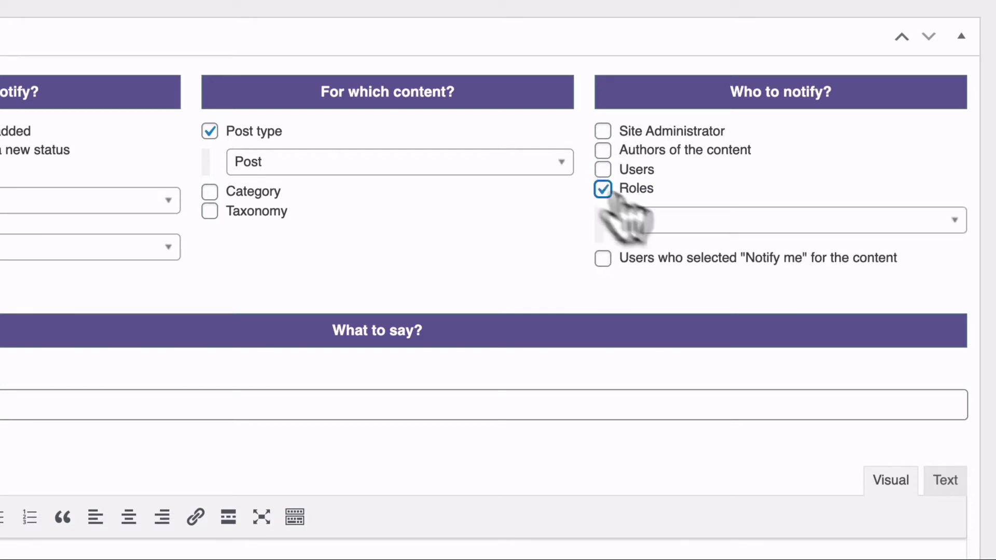
{"action": "left_click", "coordinate": [791, 220]}
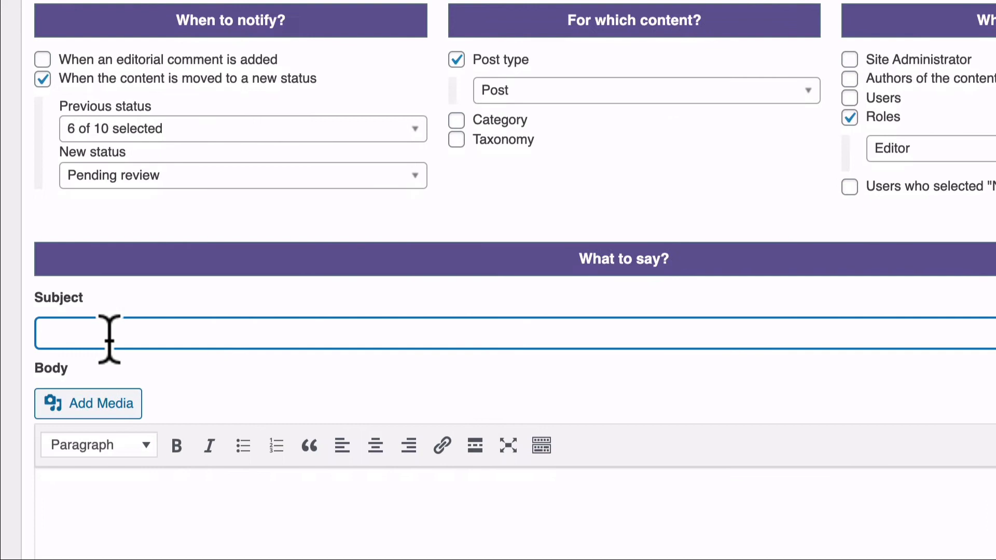
{"action": "type", "text": "There is"}
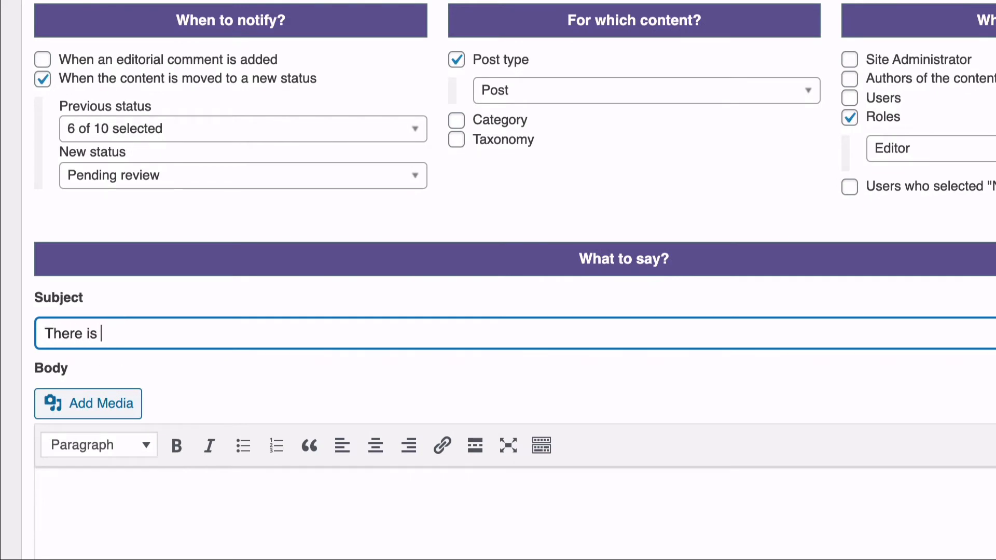
- Complete the subject 'There is a new post waiting for your review'
{"action": "type", "text": "a new post w"}
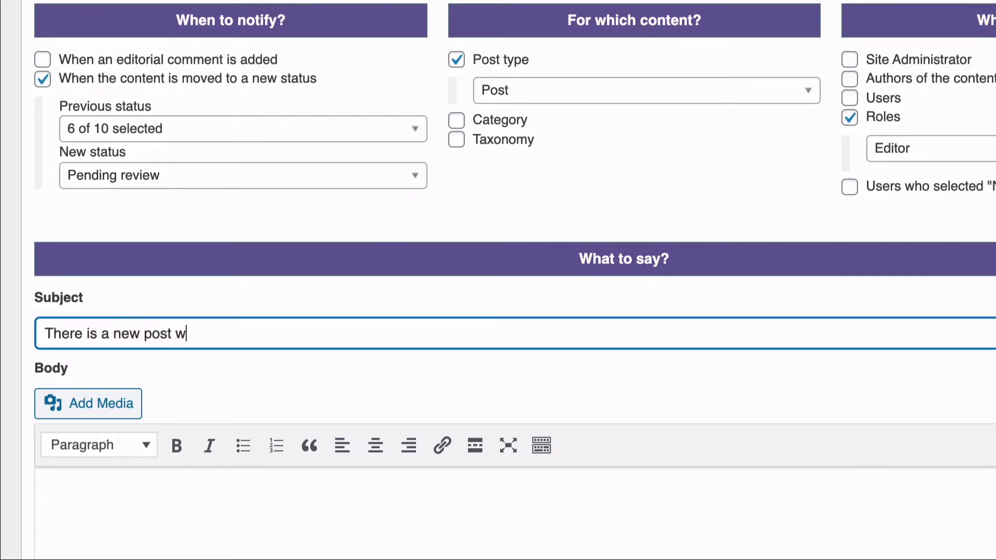
{"action": "type", "text": "aiting for"}
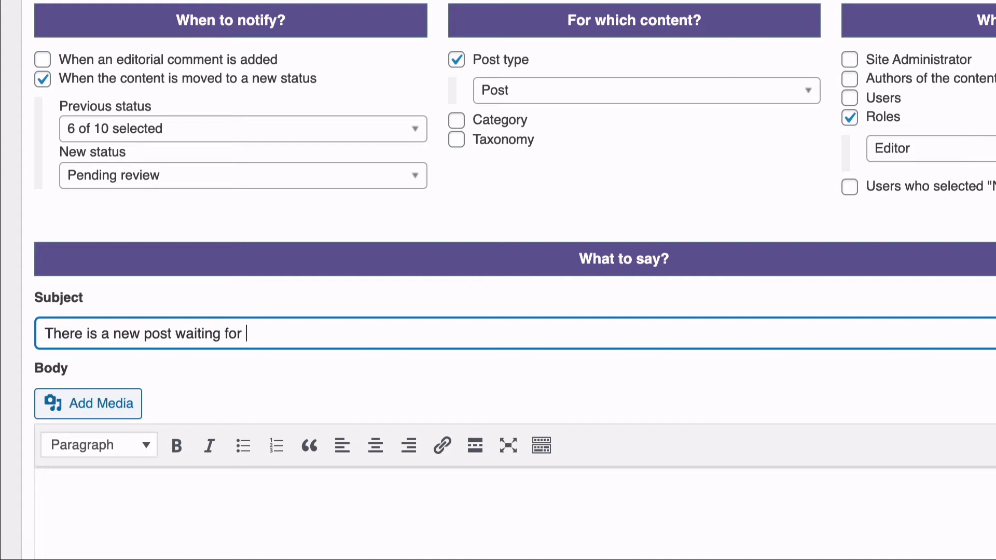
{"action": "type", "text": "your review"}
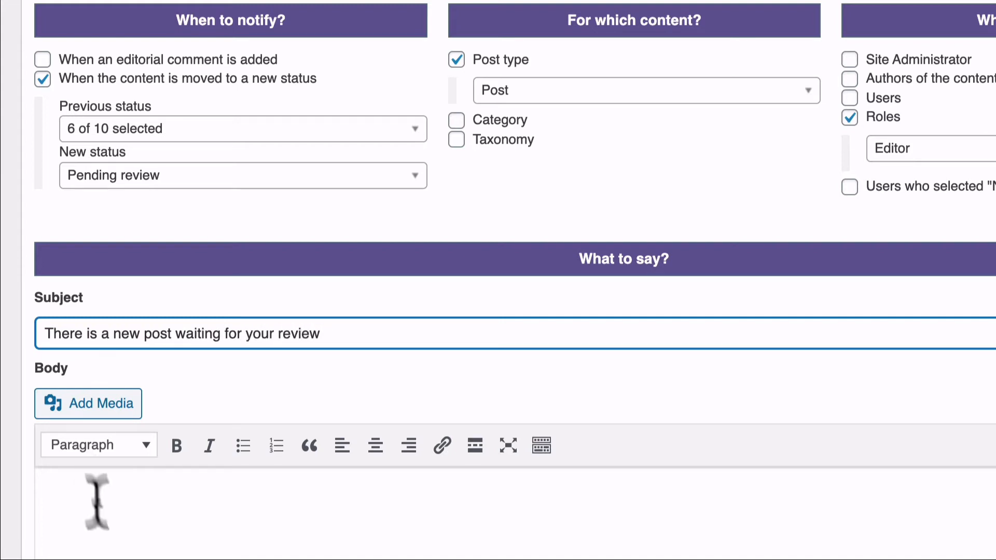
{"action": "mouse_move", "coordinate": [160, 529]}
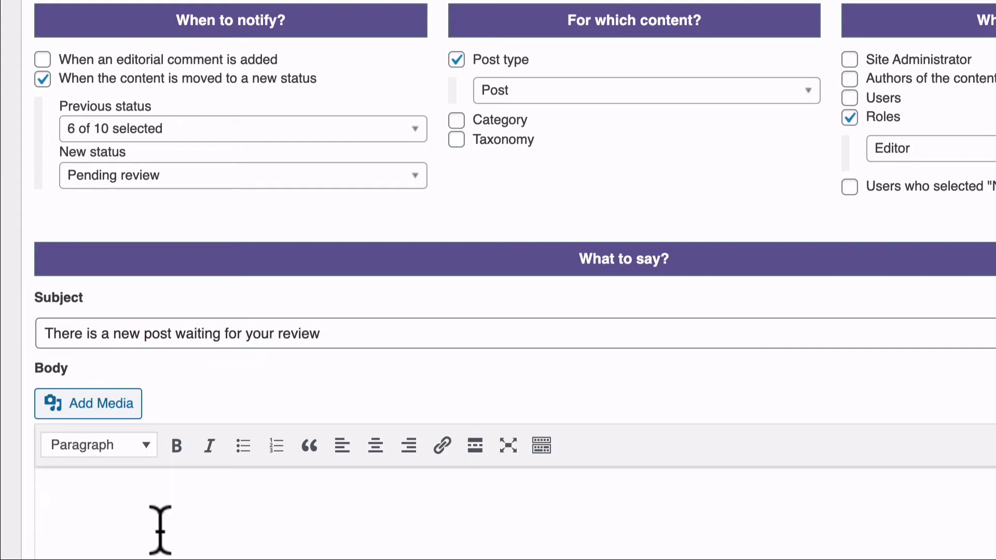
- Begin the body with 'This is a new post. The title'
{"action": "type", "text": "This is"}
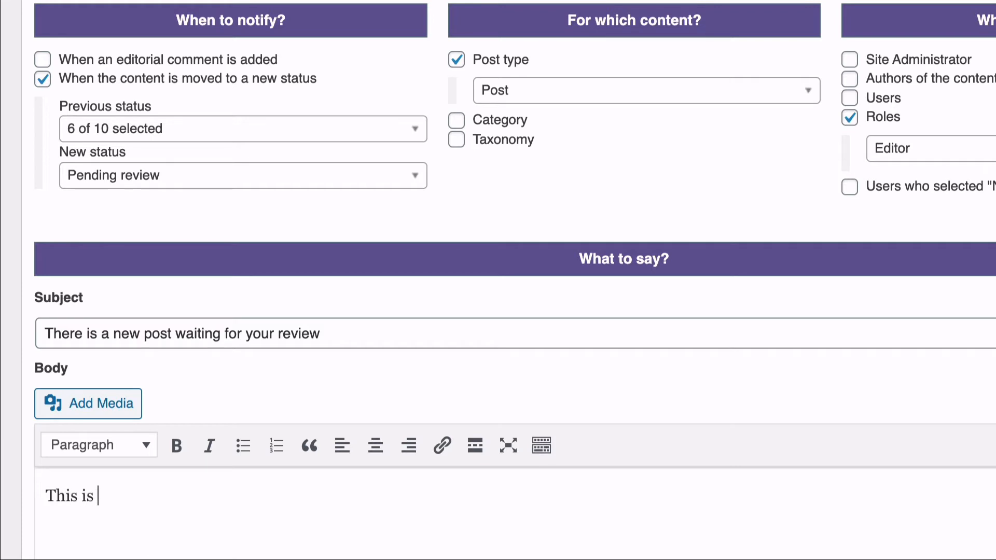
{"action": "type", "text": "a ne"}
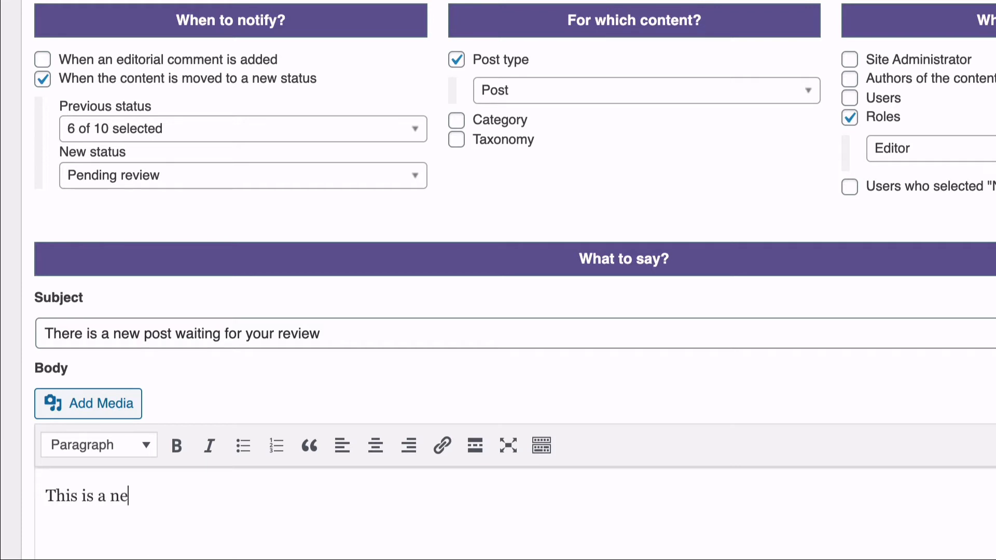
{"action": "type", "text": "w post. The title"}
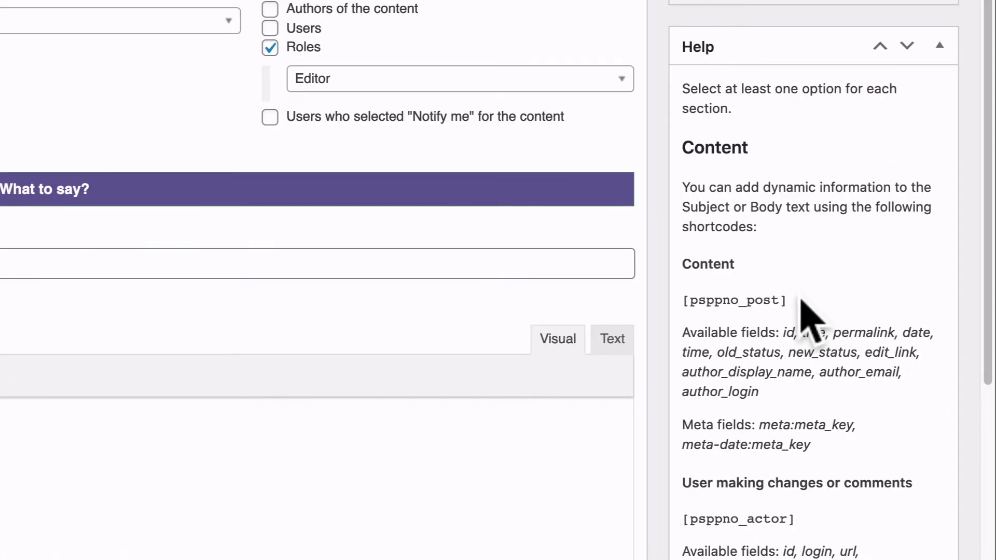
- Copy the [psppno_post] shortcode from Help into the body after 'The title is'
{"action": "double_click", "coordinate": [733, 300]}
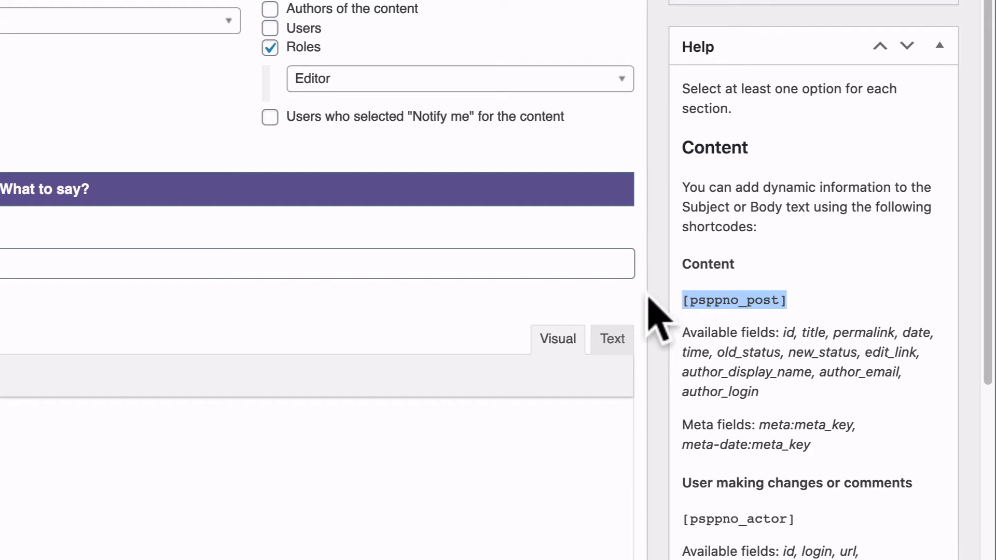
{"action": "mouse_move", "coordinate": [698, 300]}
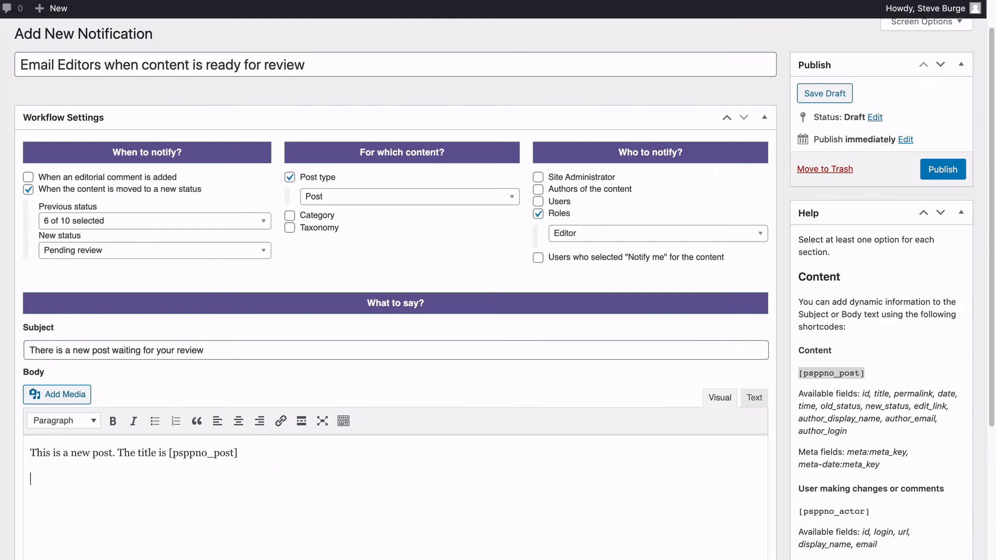
{"action": "mouse_move", "coordinate": [262, 450]}
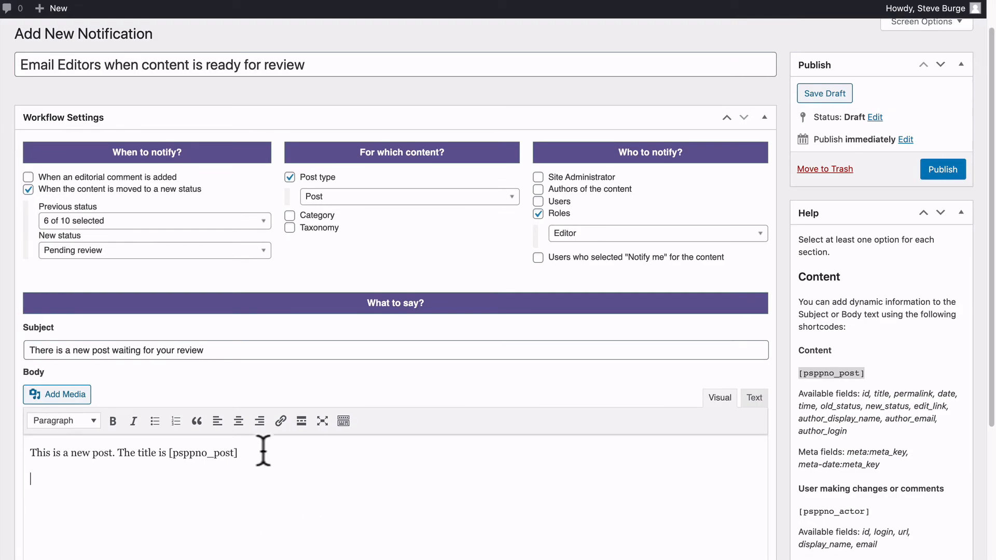
{"action": "double_click", "coordinate": [202, 453]}
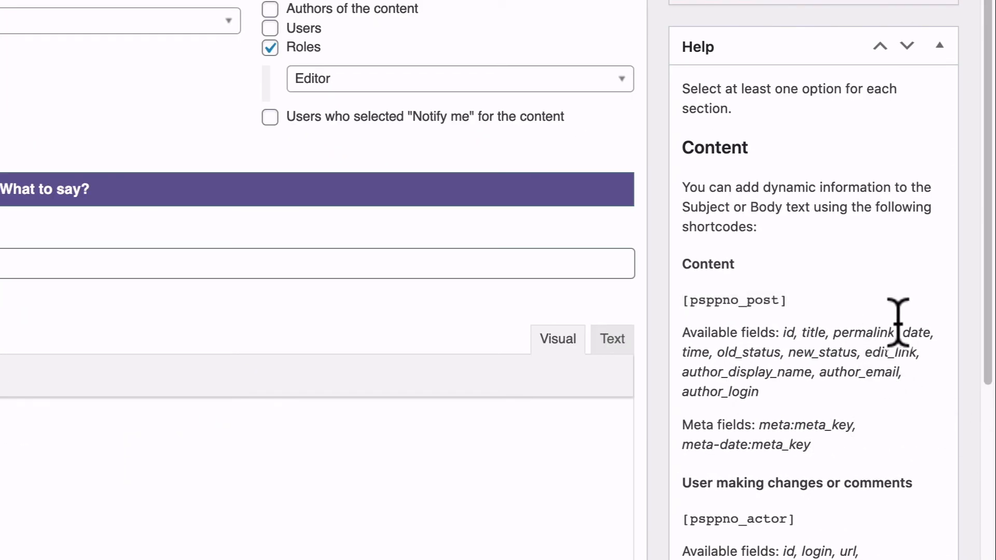
{"action": "double_click", "coordinate": [862, 332]}
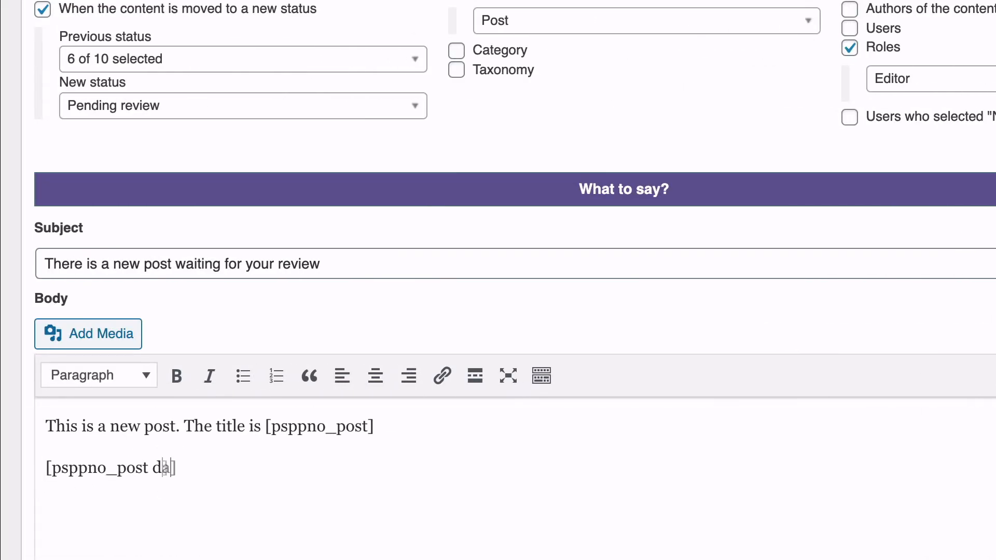
- Add a second body line 'The preview is [psppno_post permalink]'
{"action": "type", "text": "te"}
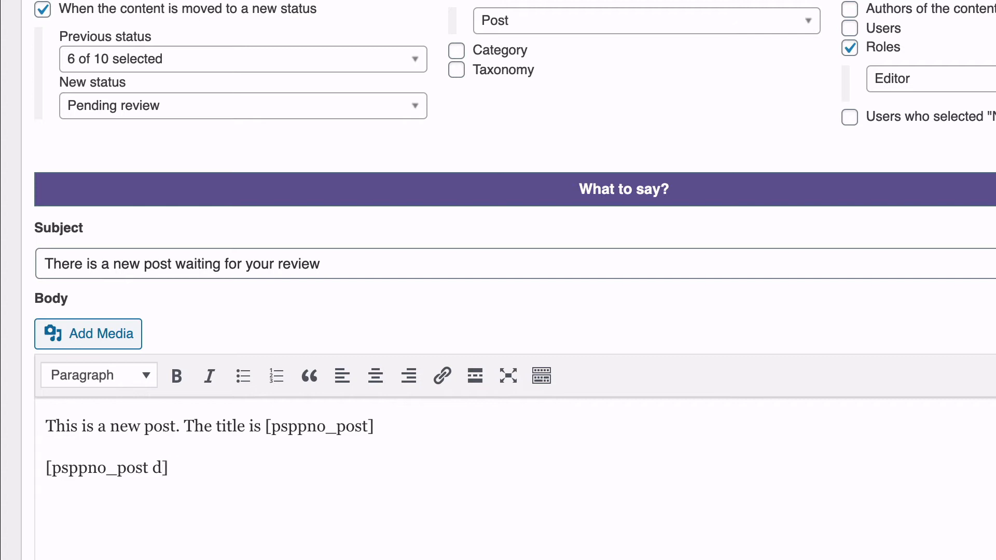
{"action": "type", "text": "perm"}
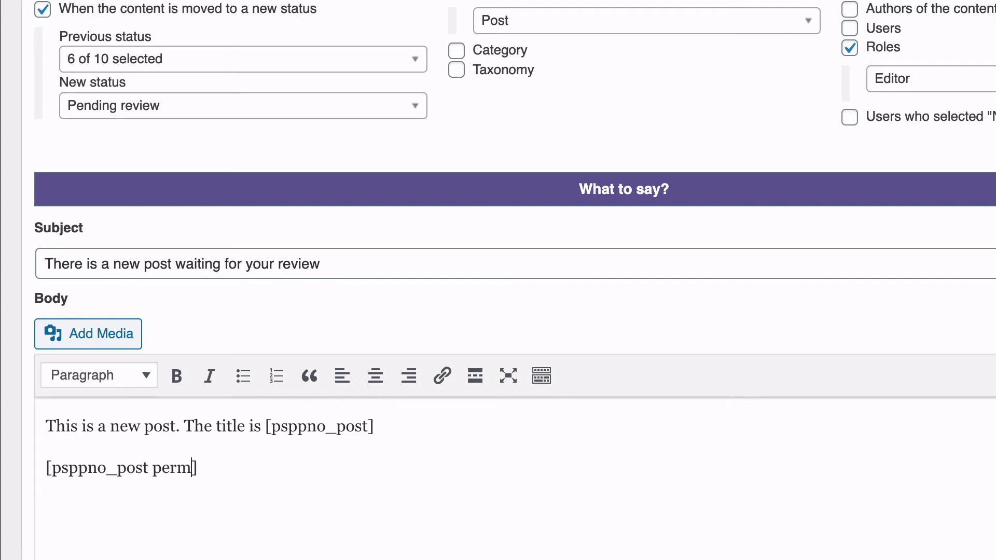
{"action": "type", "text": "alink"}
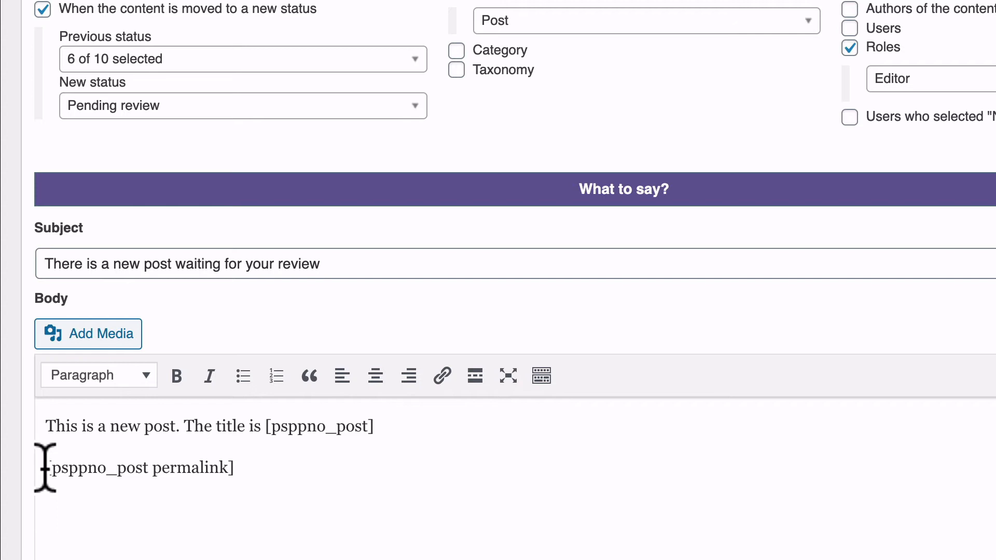
{"action": "type", "text": "The previ"}
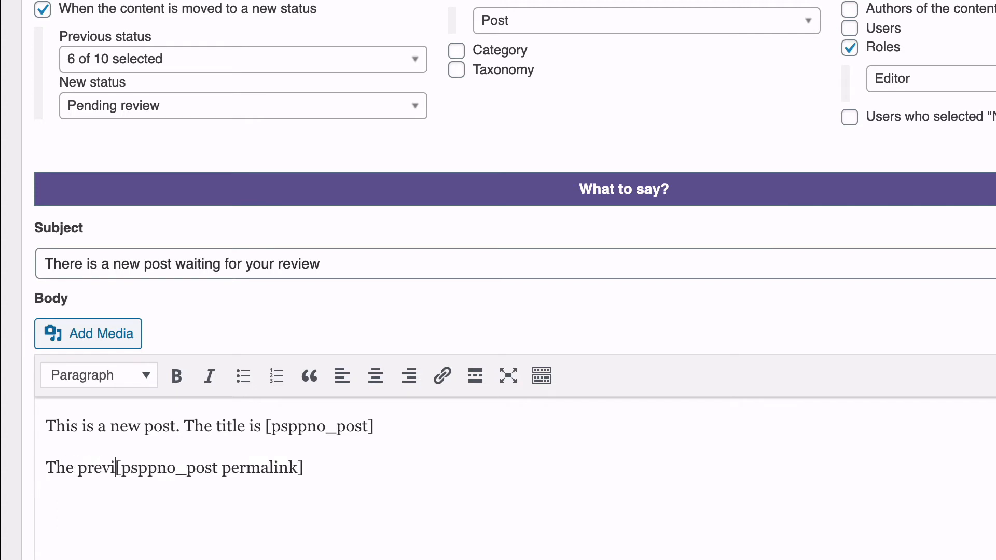
{"action": "type", "text": "ew is"}
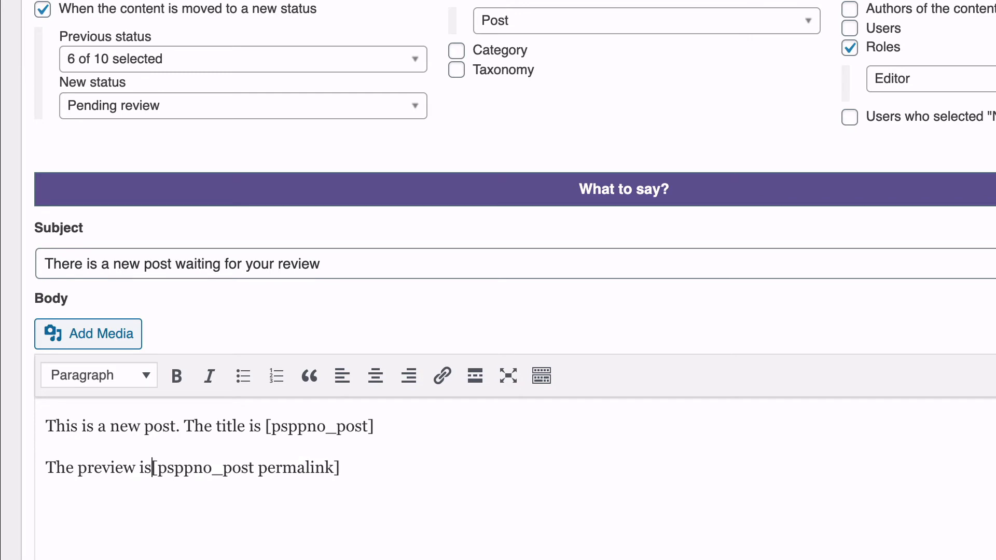
{"action": "scroll", "scroll_direction": "down", "scroll_amount": 3}
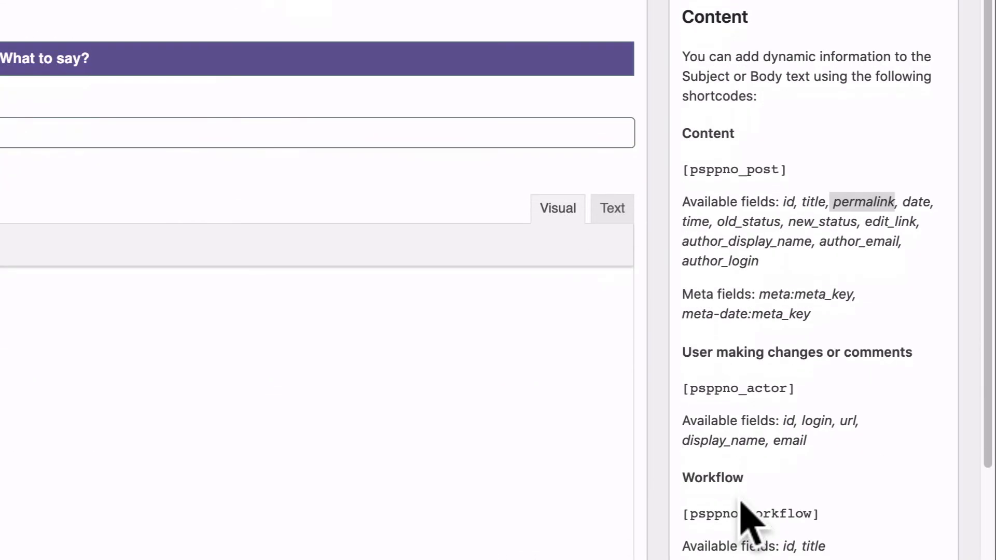
{"action": "scroll", "scroll_direction": "down", "scroll_amount": 3}
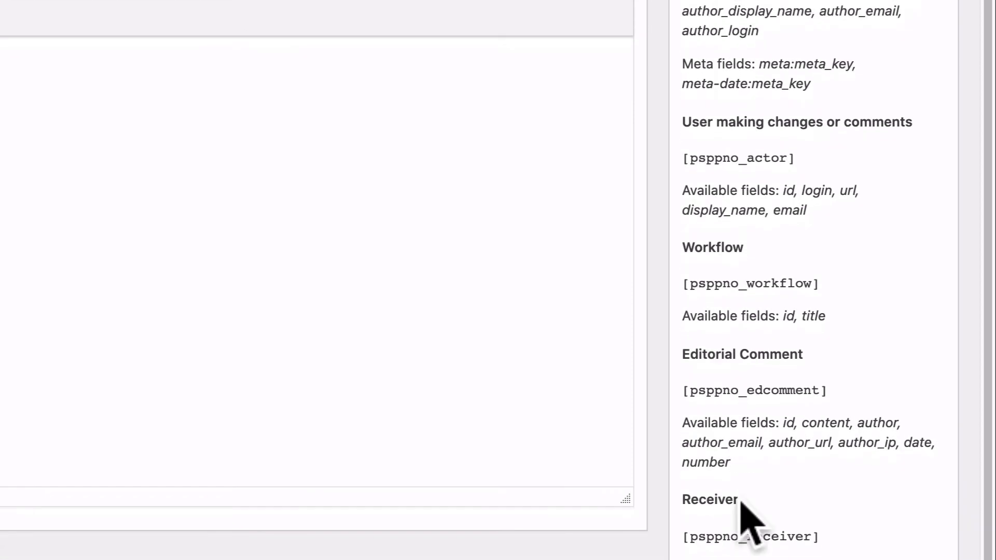
{"action": "scroll", "scroll_direction": "down", "scroll_amount": 3}
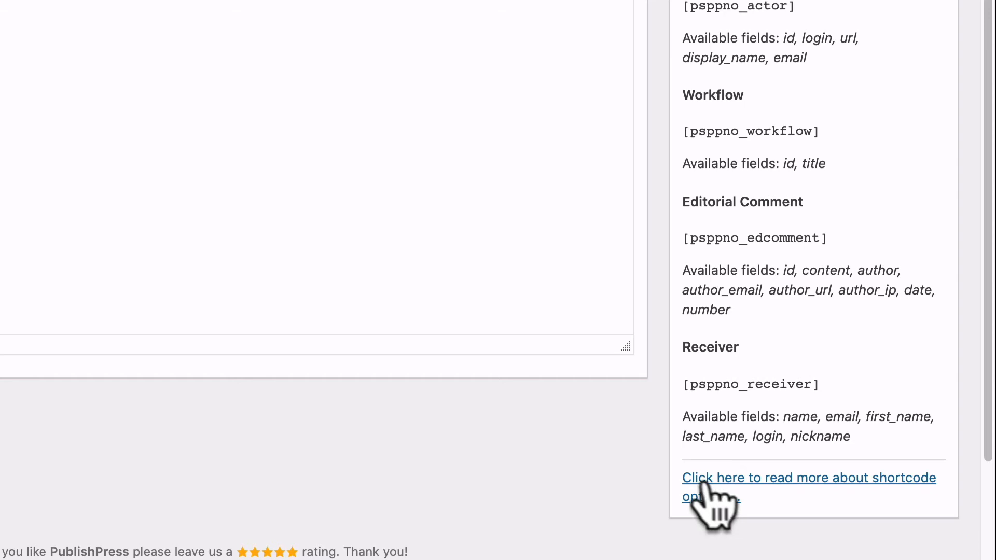
{"action": "mouse_move", "coordinate": [578, 457]}
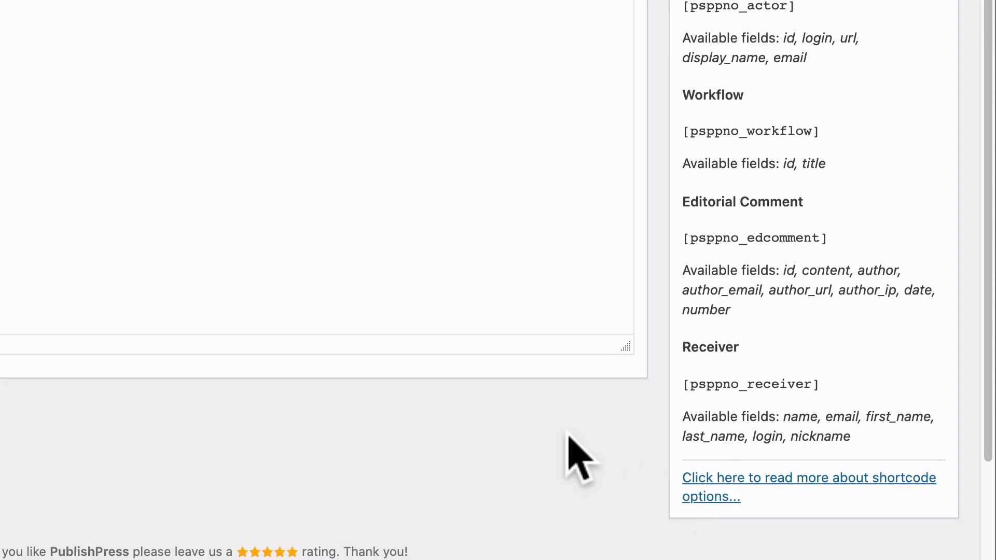
{"action": "scroll", "scroll_direction": "up", "scroll_amount": 3}
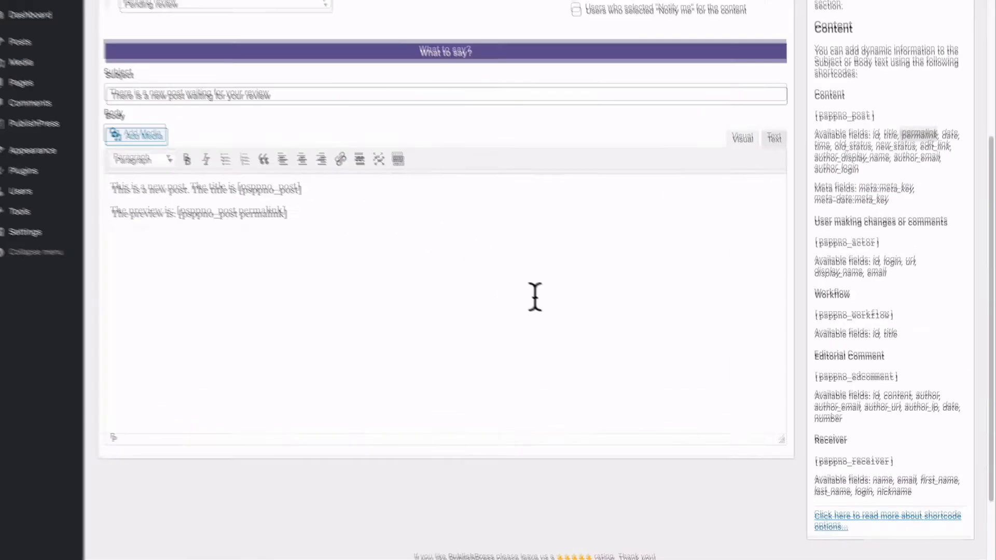
{"action": "scroll", "scroll_direction": "up", "scroll_amount": 3}
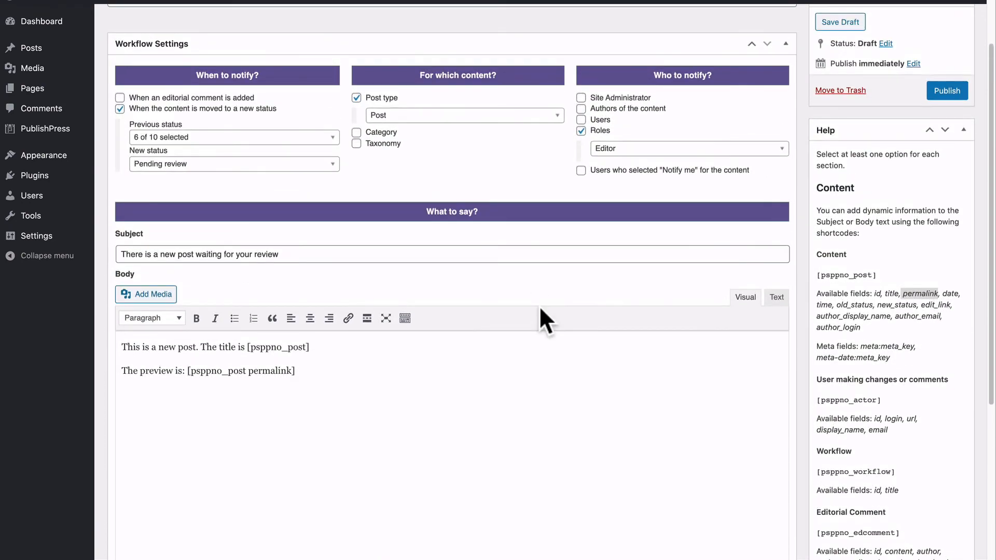
- Review the workflow settings and publish the 'Email Editors when content is ready for review' notification
{"action": "scroll", "scroll_direction": "up", "scroll_amount": 3}
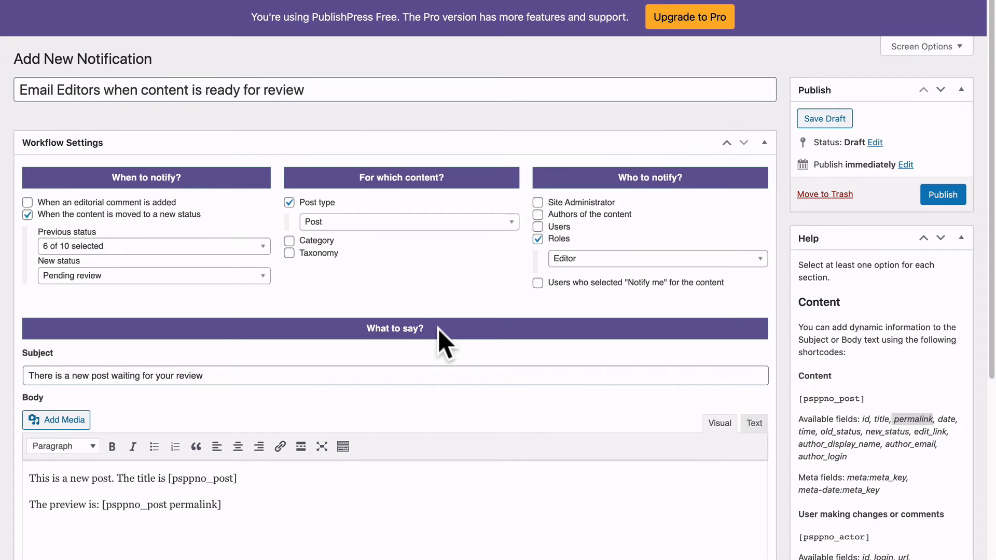
{"action": "mouse_move", "coordinate": [114, 266]}
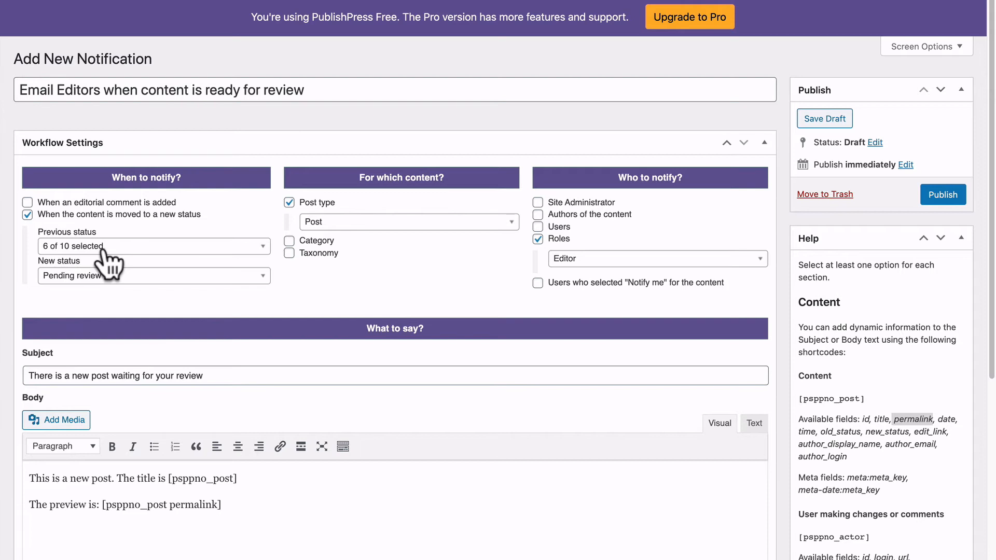
{"action": "mouse_move", "coordinate": [92, 286]}
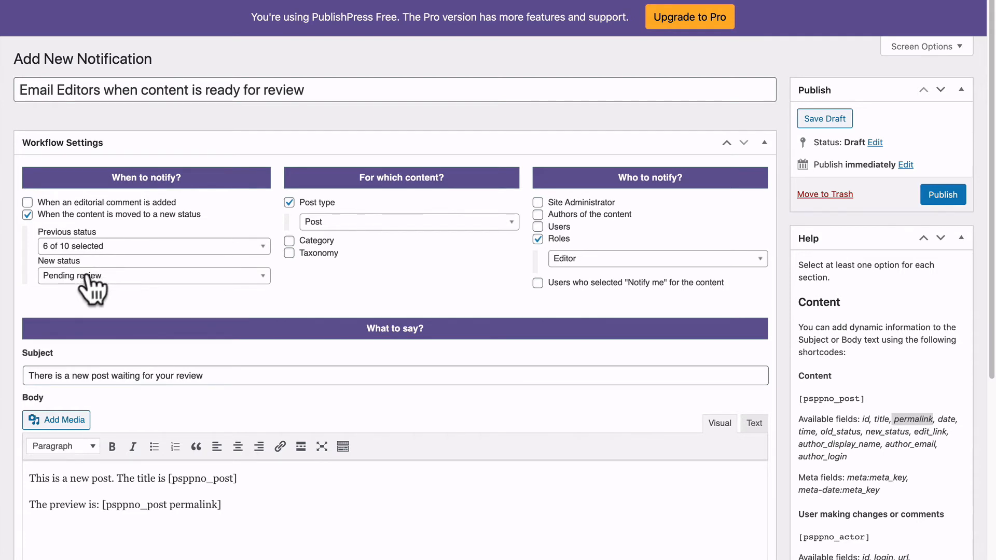
{"action": "mouse_move", "coordinate": [287, 245]}
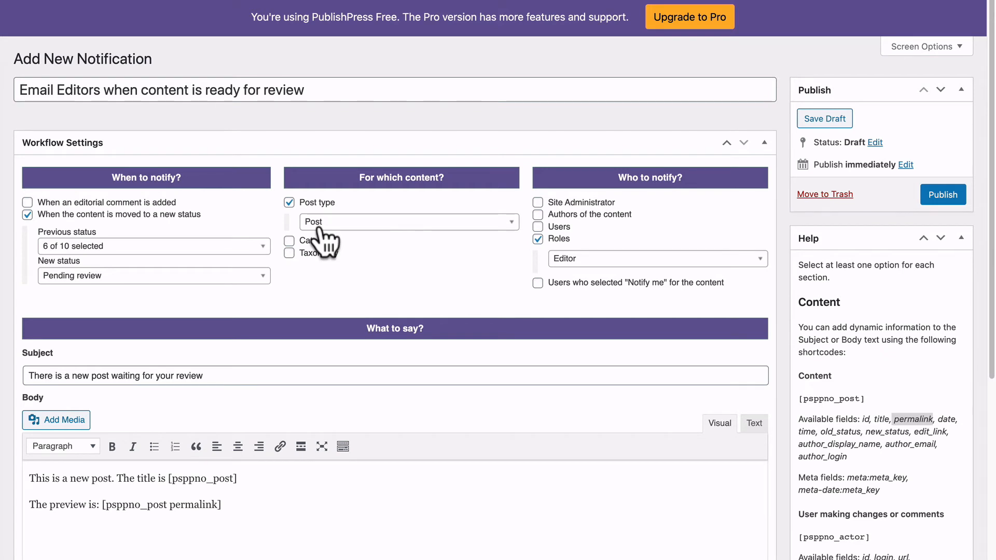
{"action": "mouse_move", "coordinate": [578, 279]}
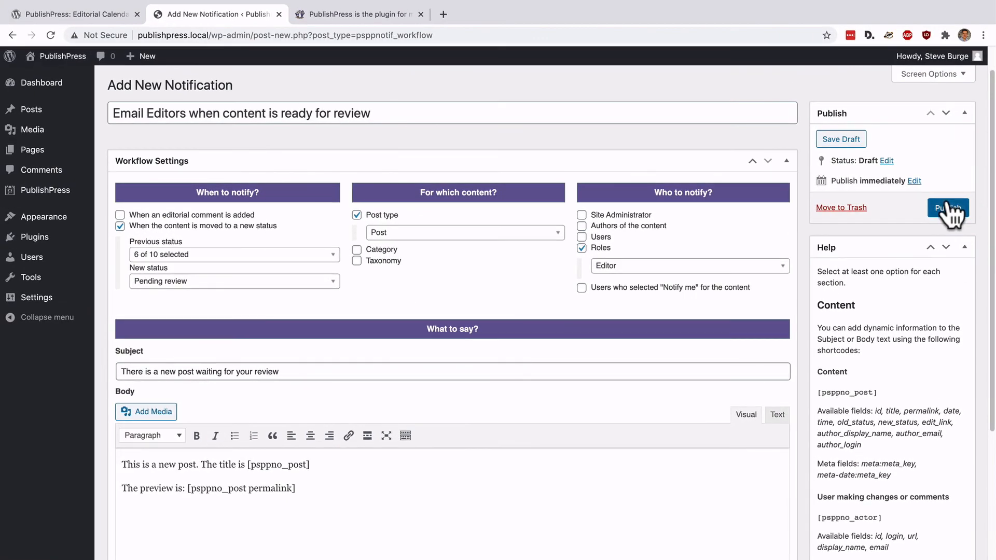
{"action": "left_click", "coordinate": [947, 208]}
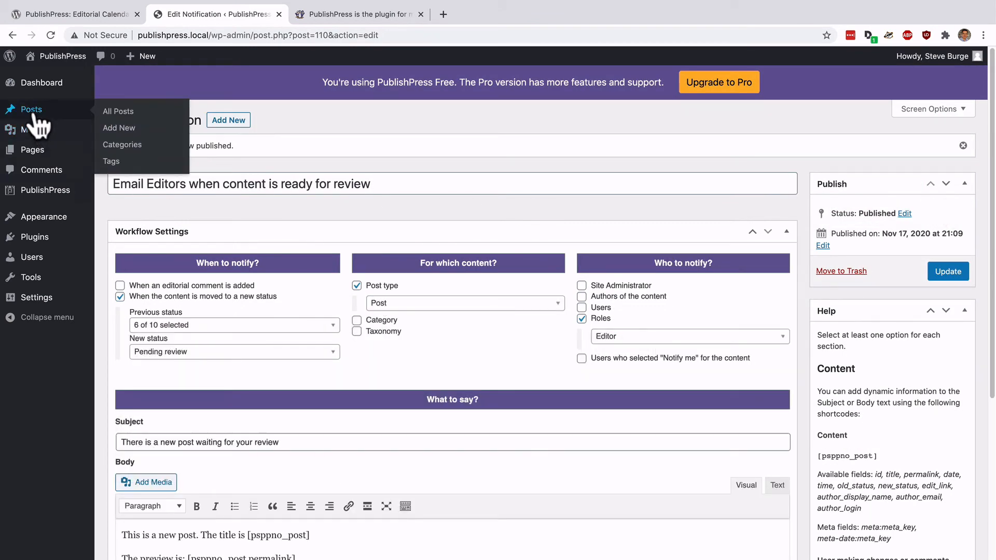
{"action": "mouse_move", "coordinate": [118, 128]}
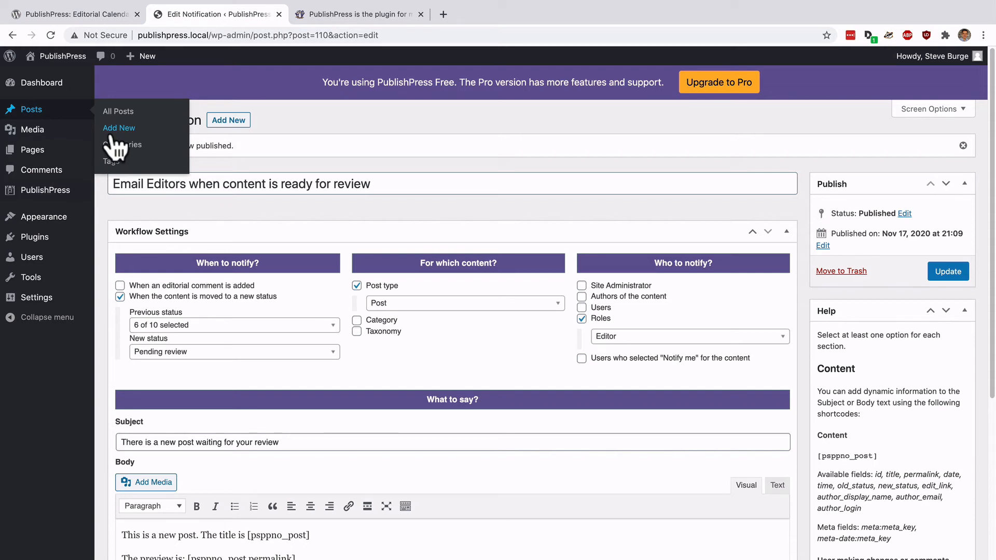
- Create a post titled 'This Post Needs a Spell-Check' and save it as a draft
{"action": "left_click", "coordinate": [119, 128]}
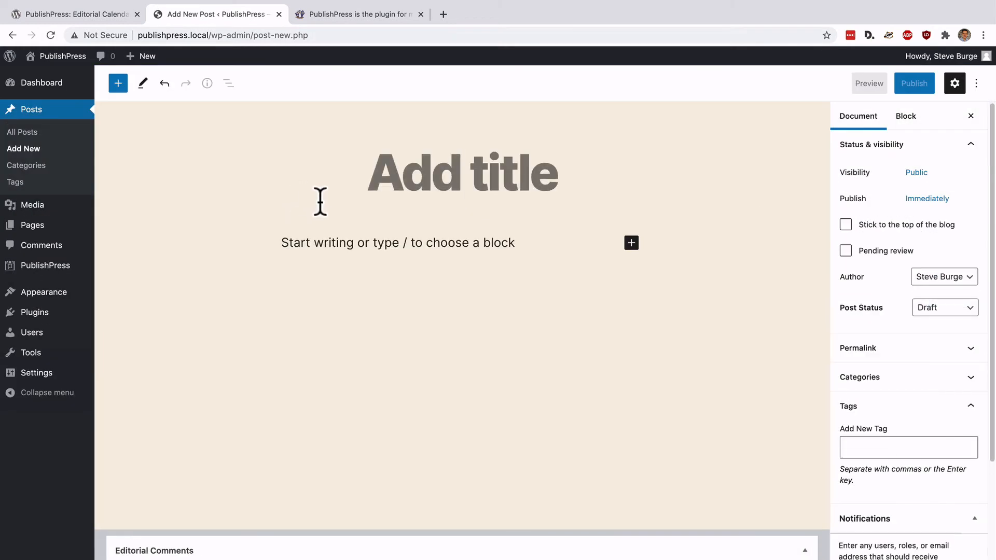
{"action": "type", "text": "This Post"}
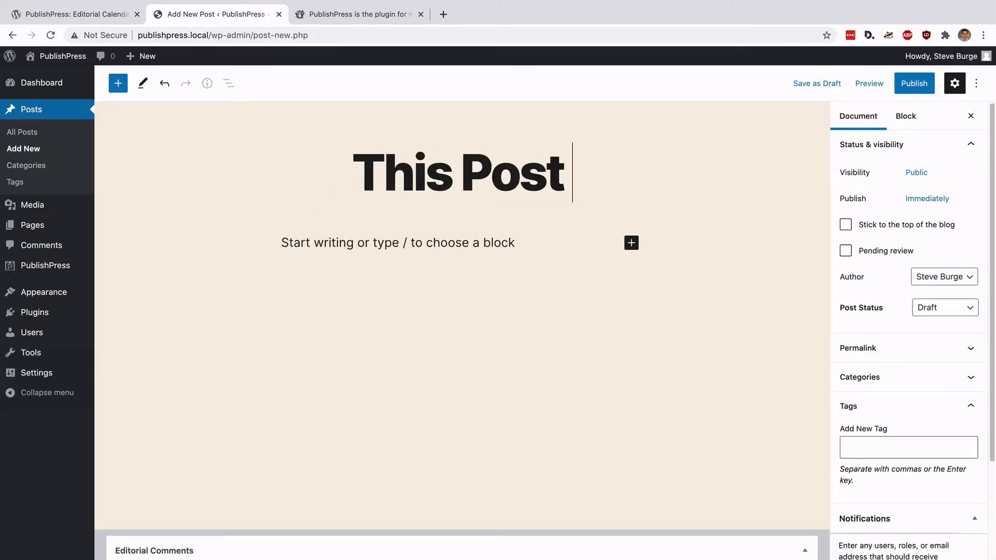
{"action": "type", "text": "Needs a Sp"}
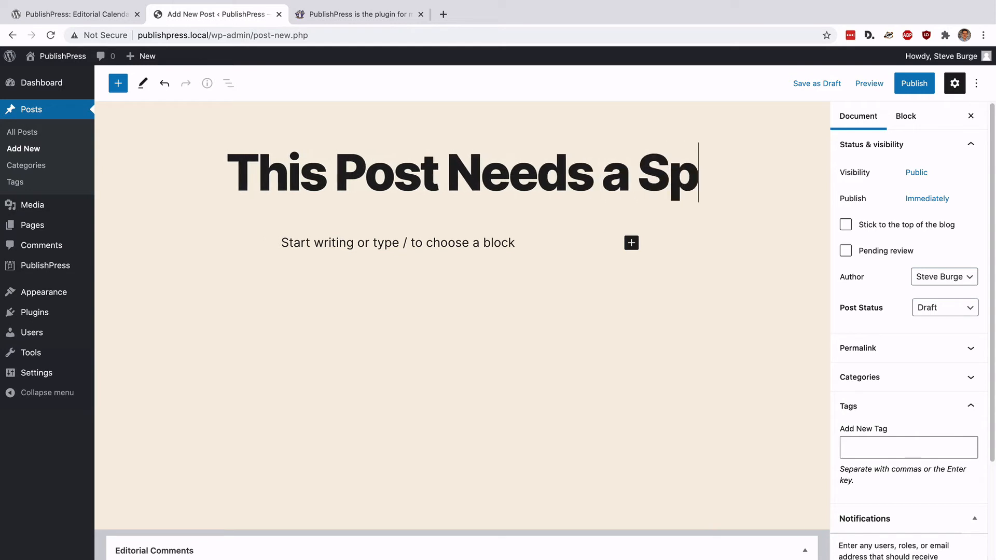
{"action": "type", "text": "ell-Chec"}
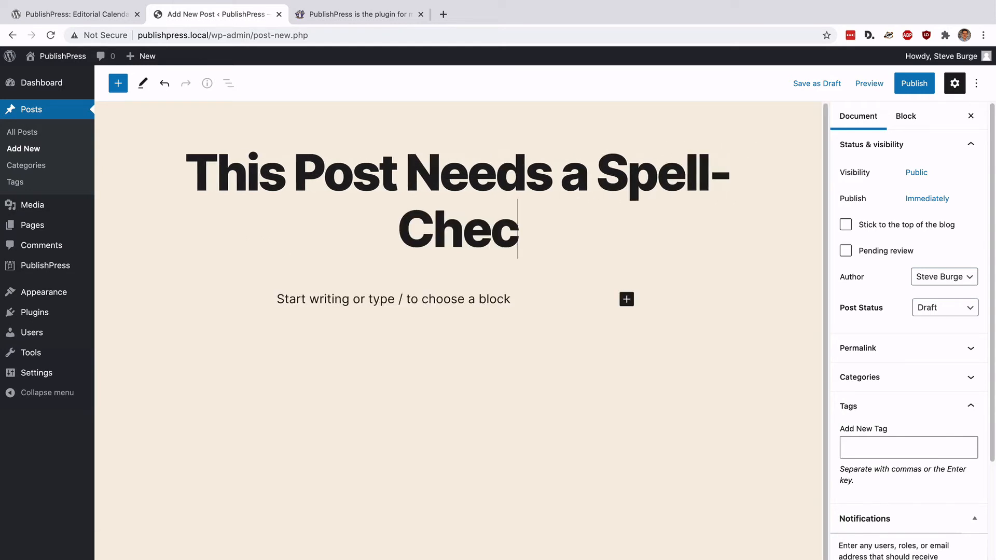
{"action": "type", "text": "k"}
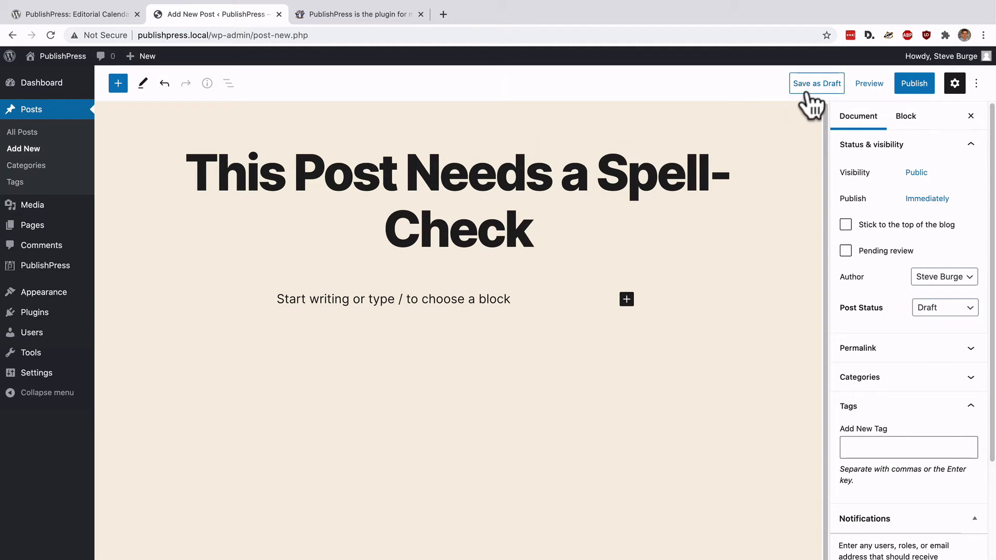
{"action": "left_click", "coordinate": [817, 83]}
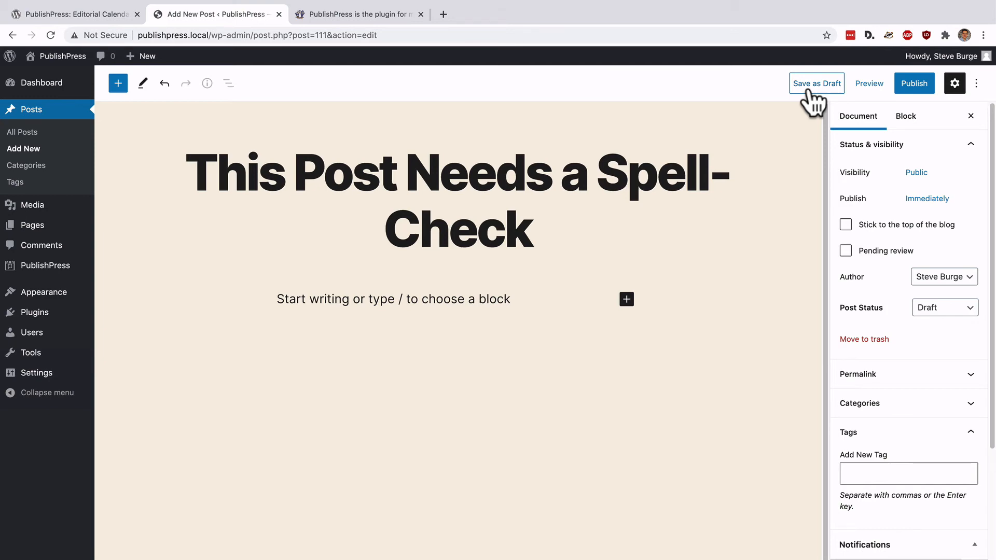
{"action": "left_click", "coordinate": [845, 250]}
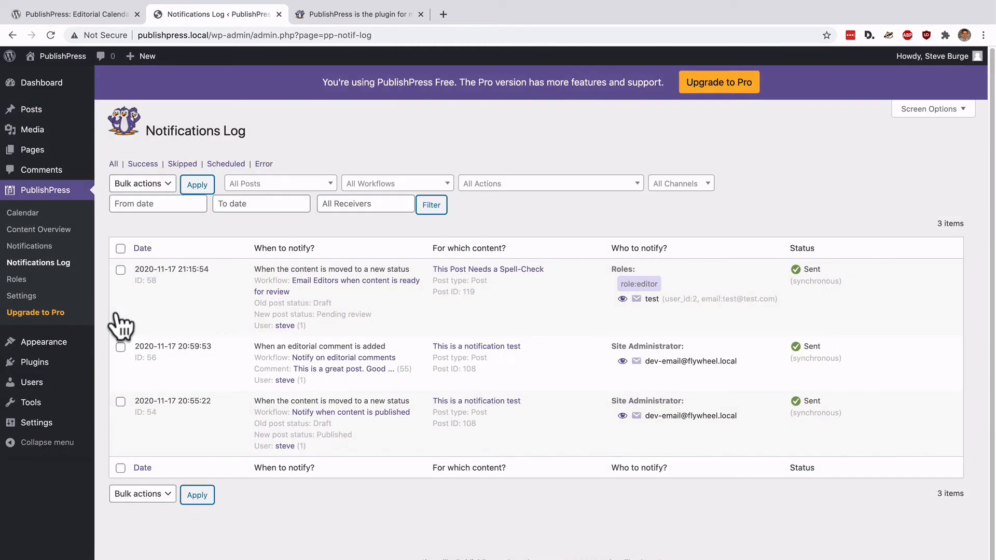
{"action": "mouse_move", "coordinate": [272, 299]}
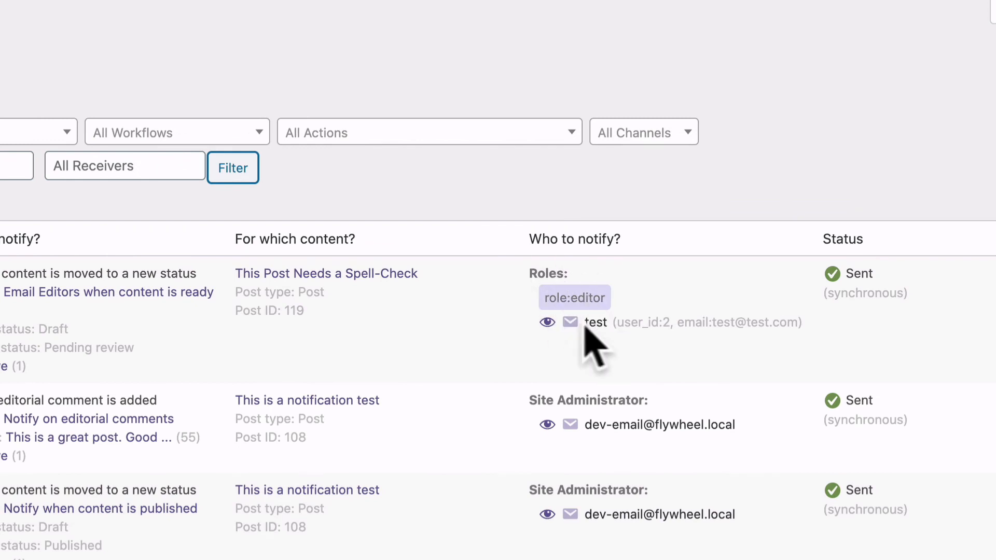
{"action": "mouse_move", "coordinate": [628, 317]}
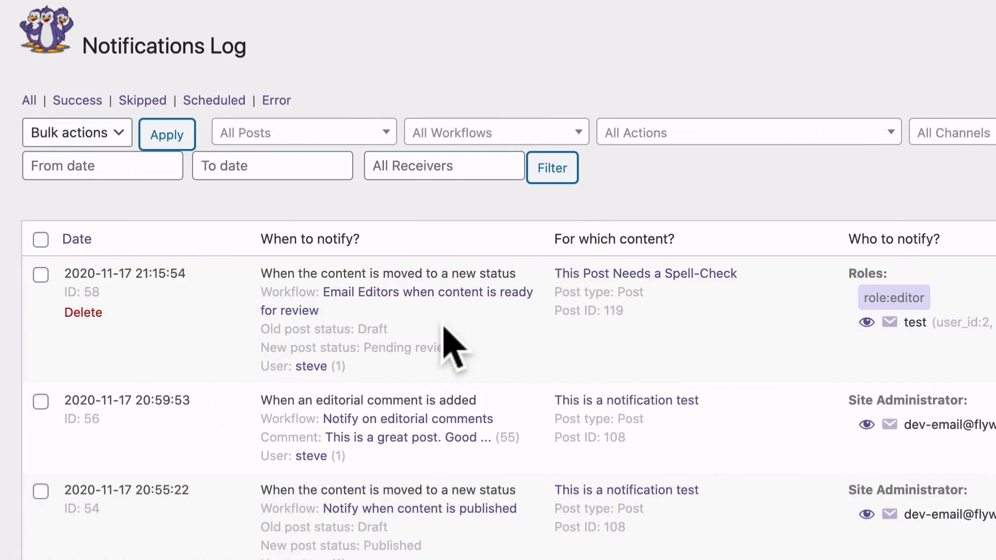
{"action": "mouse_move", "coordinate": [403, 352]}
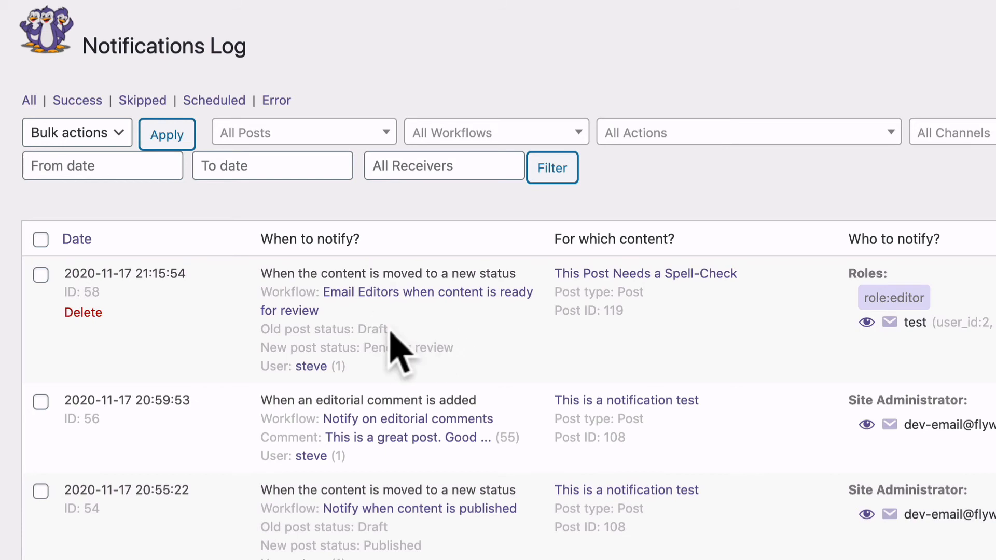
{"action": "mouse_move", "coordinate": [368, 349]}
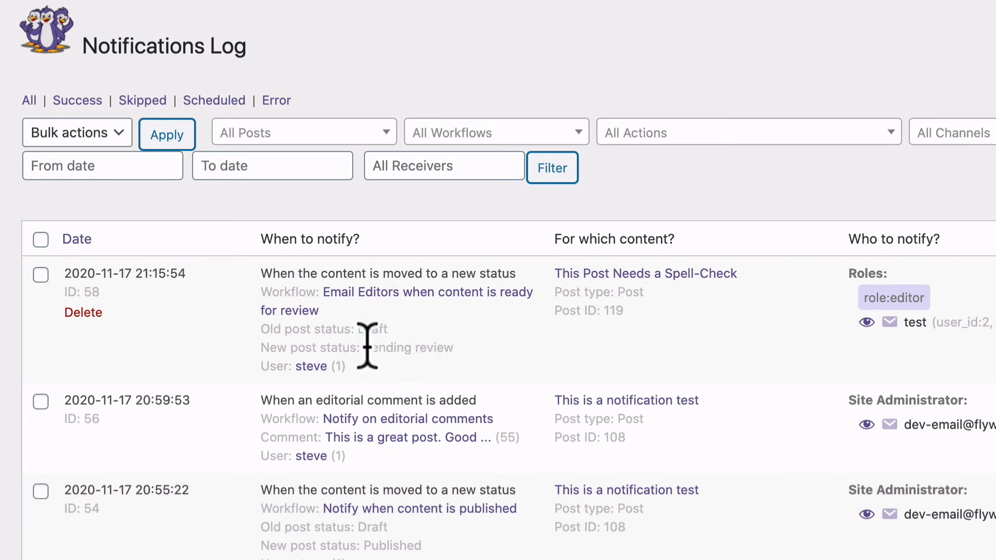
- Inspect the log entry's Pending review status and its role:editor recipient
{"action": "double_click", "coordinate": [409, 347]}
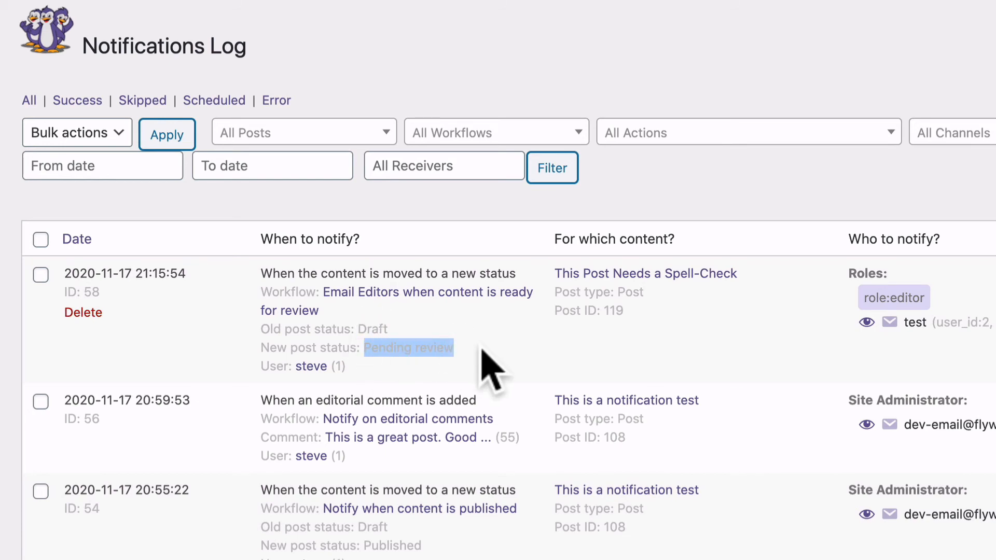
{"action": "mouse_move", "coordinate": [666, 365]}
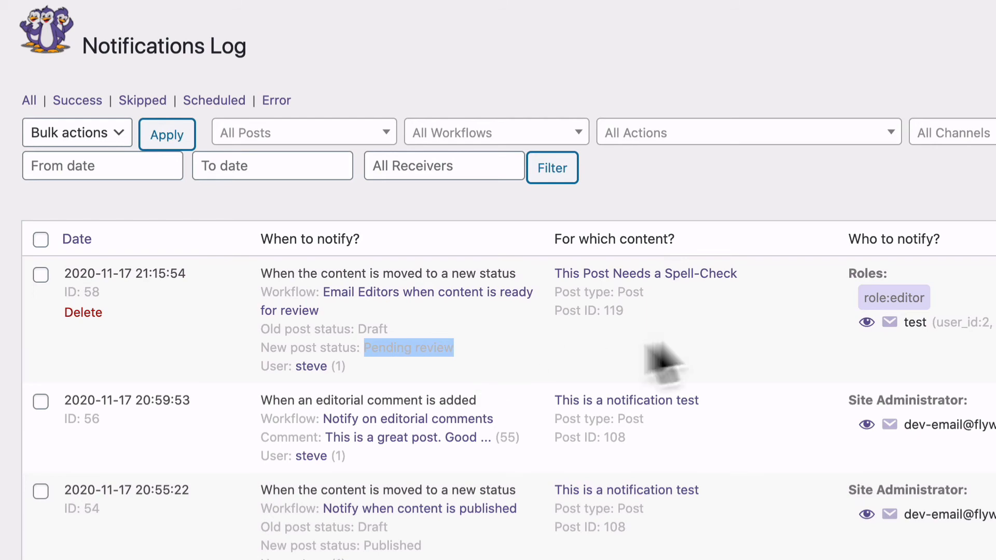
{"action": "mouse_move", "coordinate": [620, 292]}
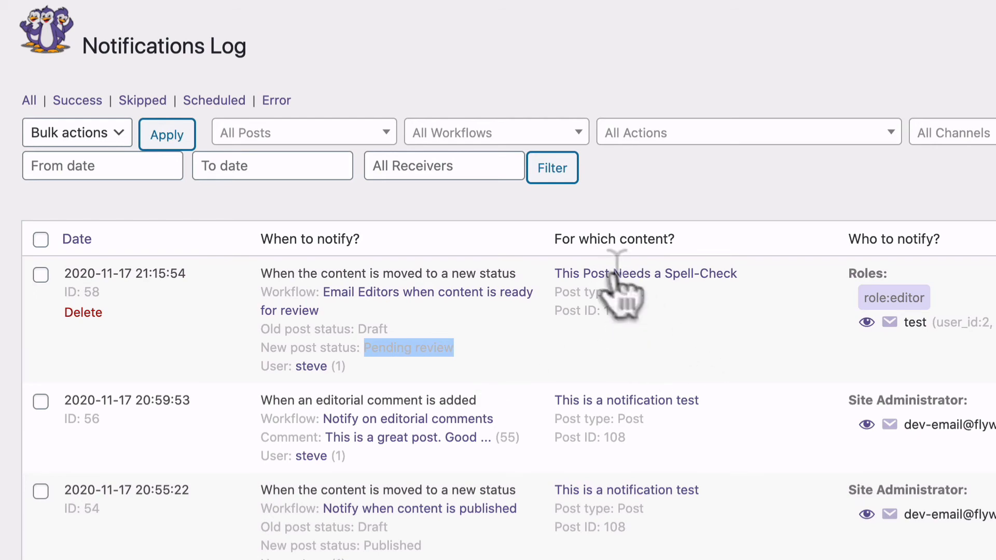
{"action": "scroll", "scroll_direction": "right", "scroll_amount": 3}
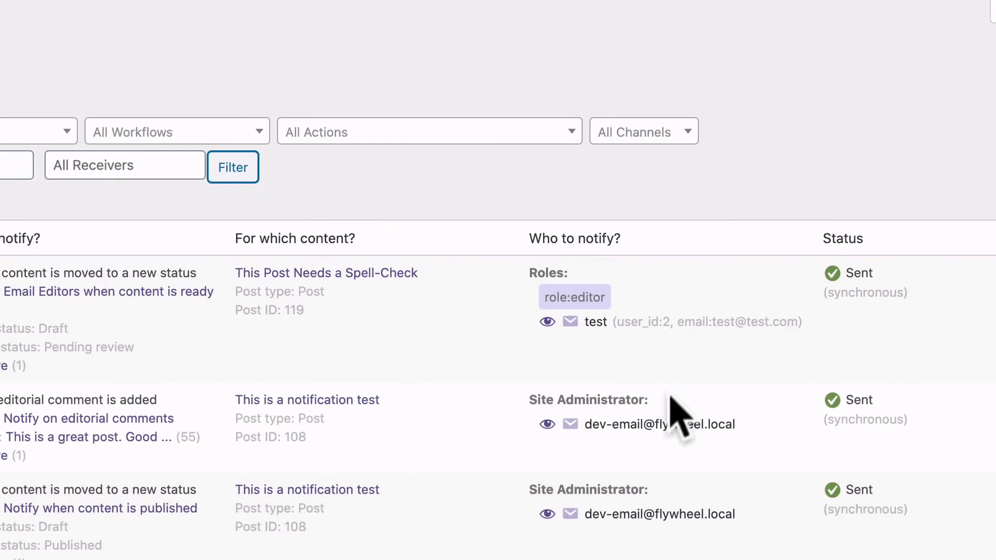
{"action": "mouse_move", "coordinate": [620, 320]}
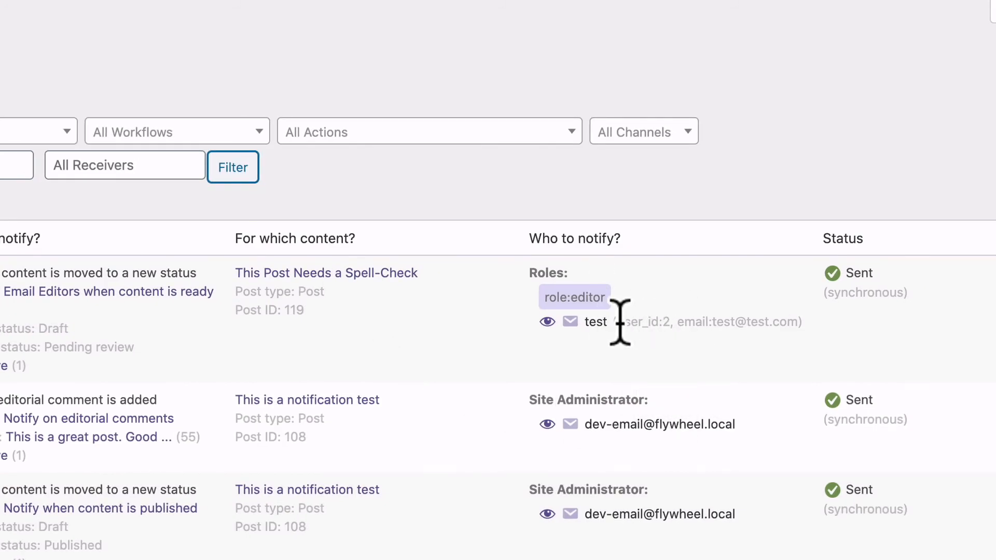
{"action": "mouse_move", "coordinate": [581, 353]}
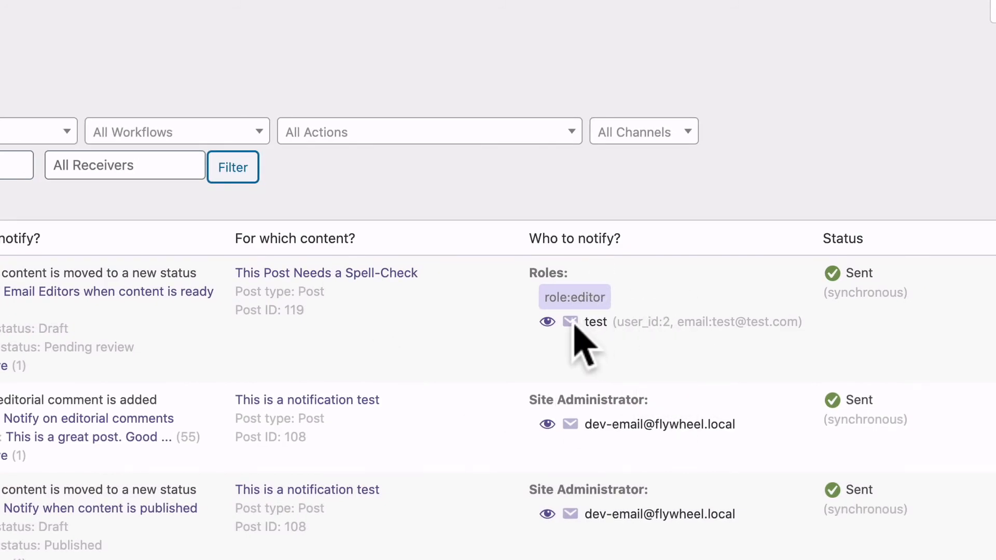
{"action": "mouse_move", "coordinate": [761, 320]}
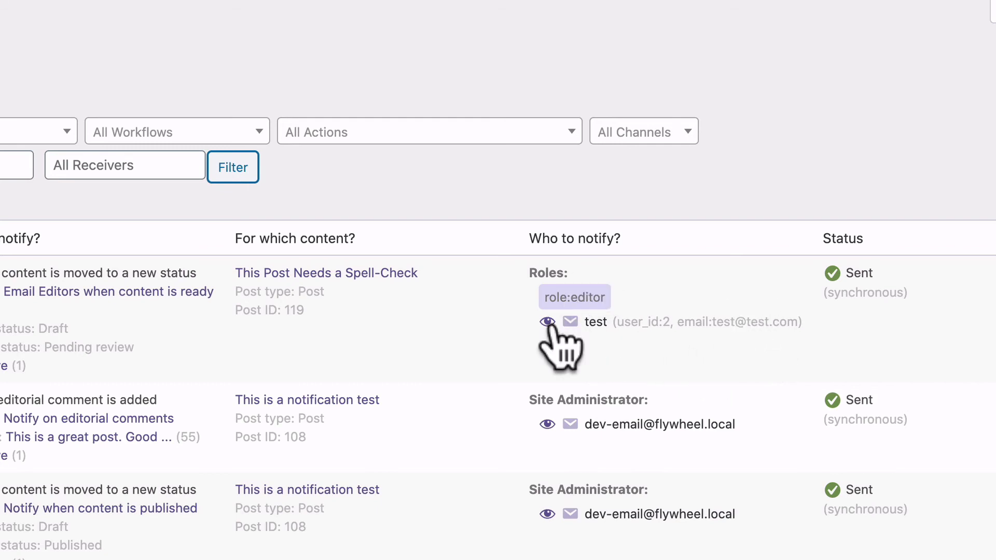
{"action": "left_click", "coordinate": [547, 321]}
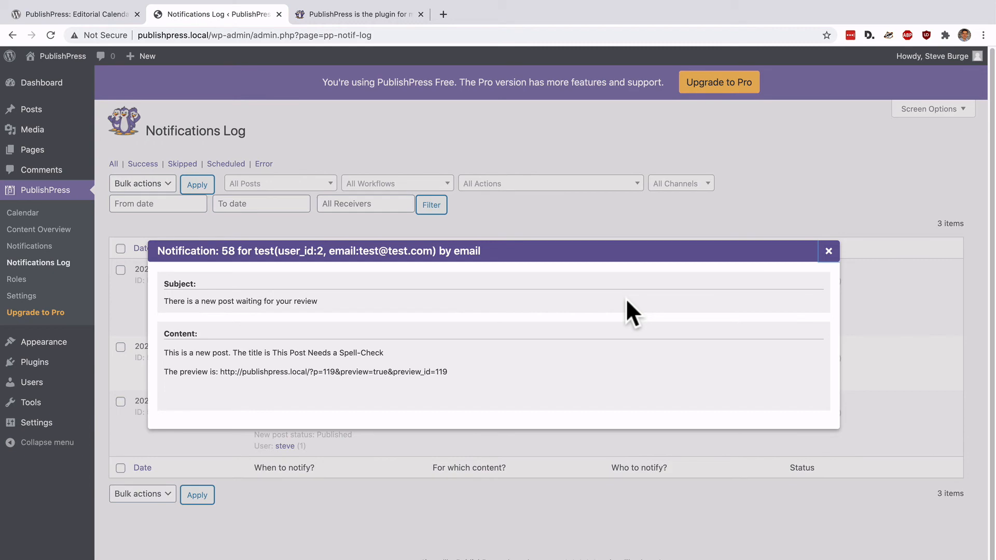
{"action": "mouse_move", "coordinate": [340, 362]}
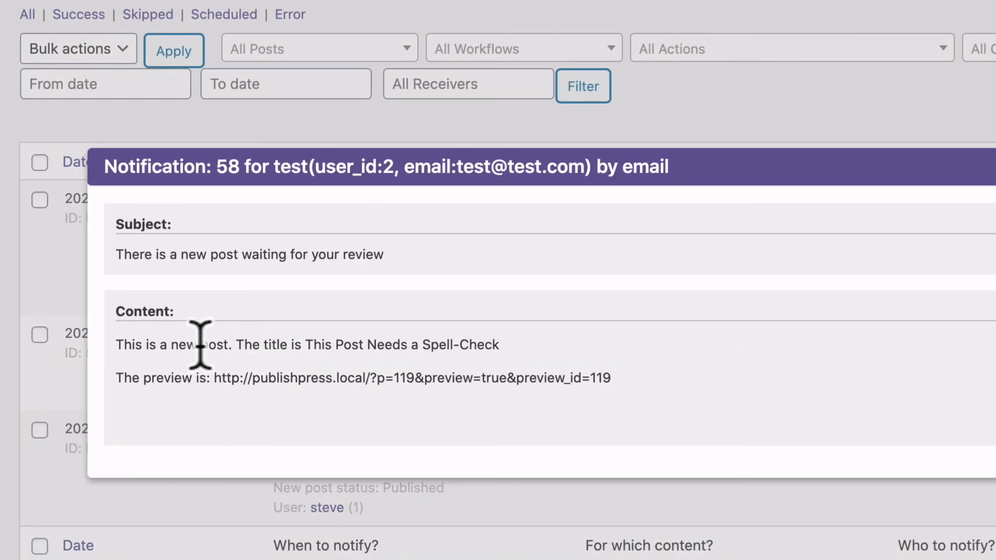
{"action": "mouse_move", "coordinate": [307, 344]}
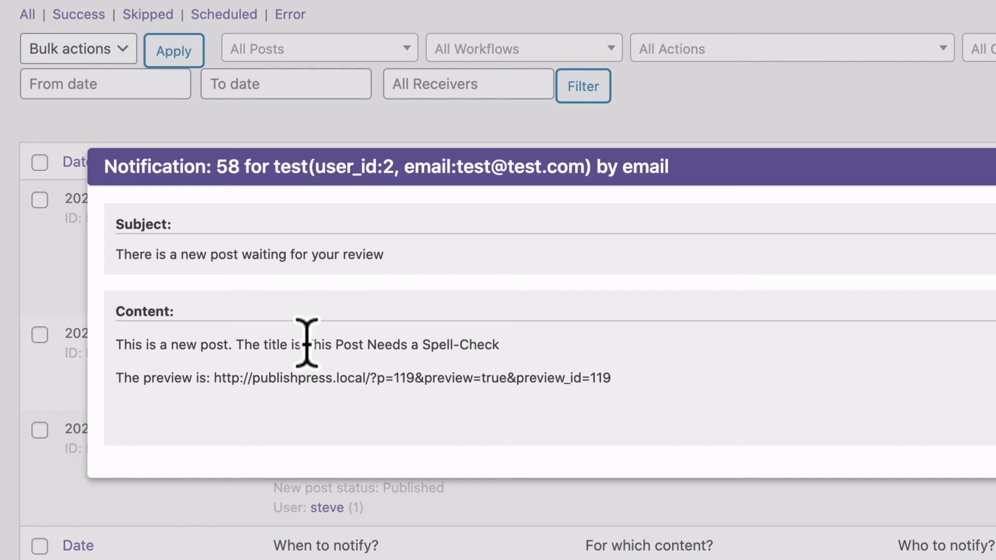
{"action": "mouse_move", "coordinate": [189, 380]}
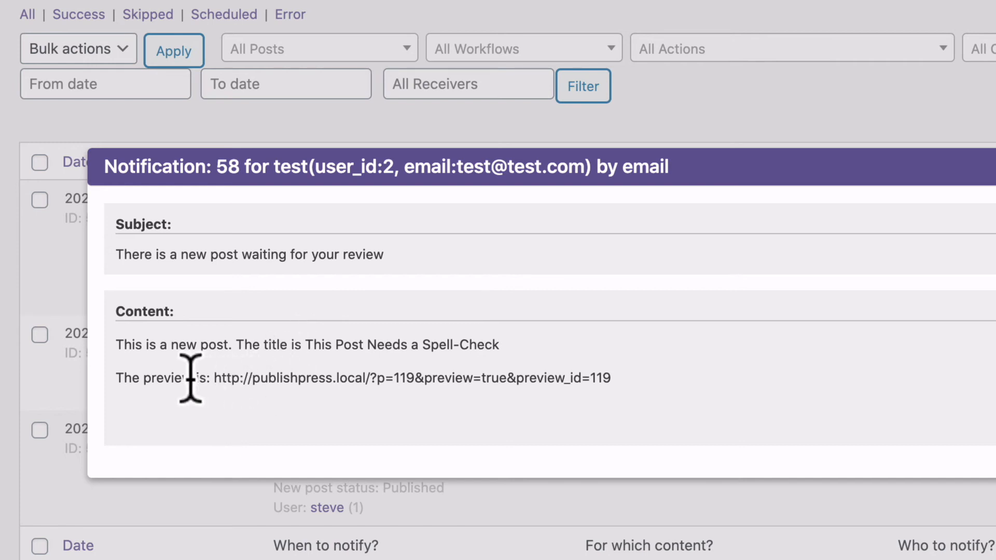
{"action": "mouse_move", "coordinate": [562, 412]}
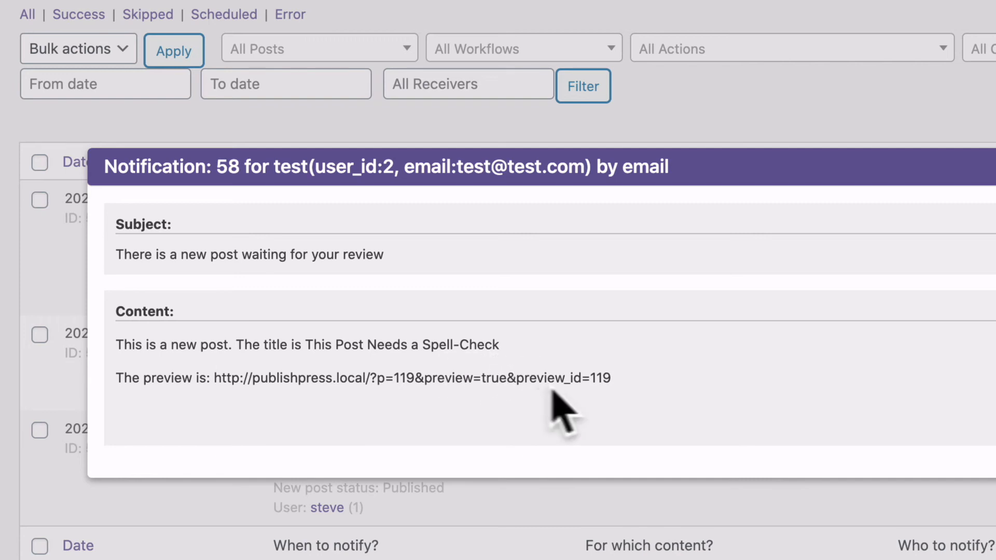
{"action": "mouse_move", "coordinate": [634, 403]}
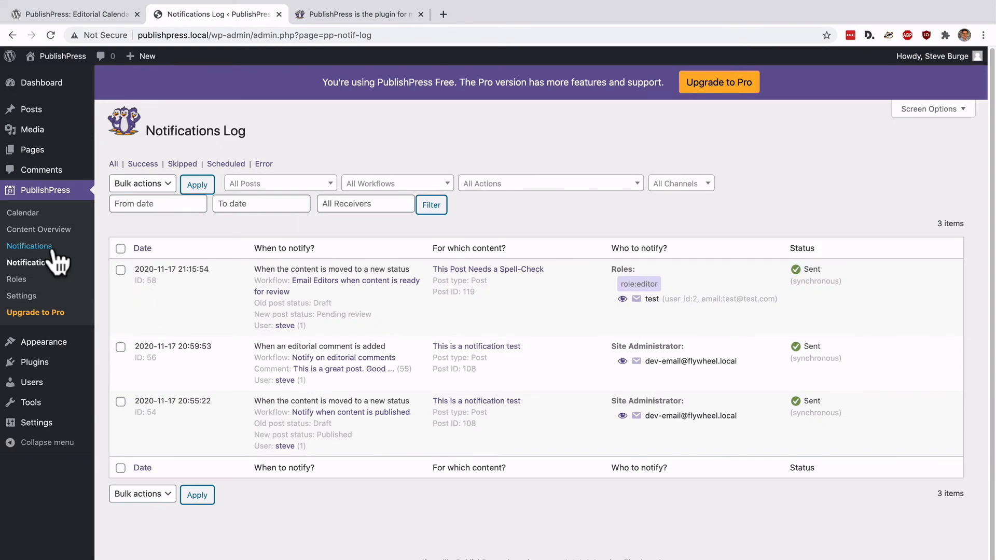
- Start a new PublishPress notification and title it 'New post notification'
{"action": "left_click", "coordinate": [29, 247]}
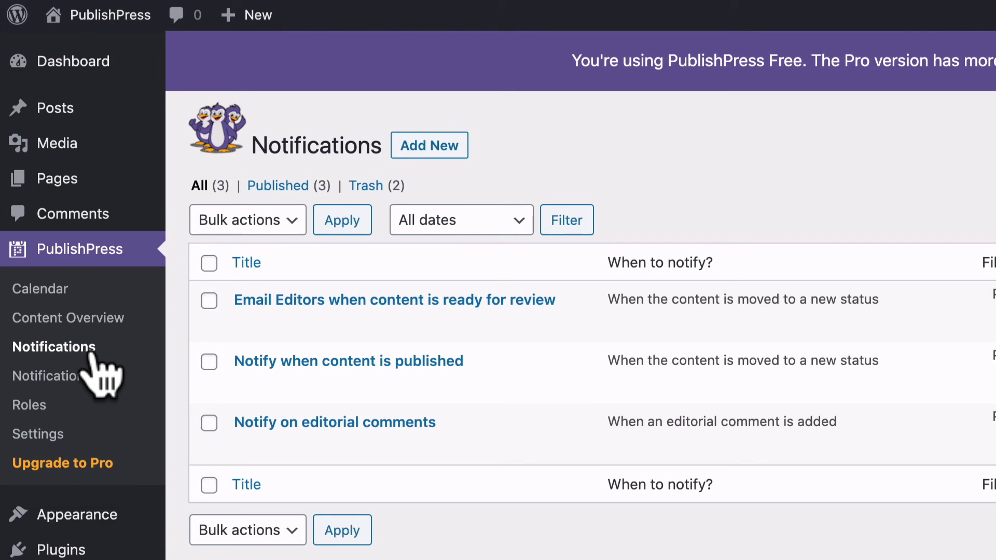
{"action": "mouse_move", "coordinate": [430, 145]}
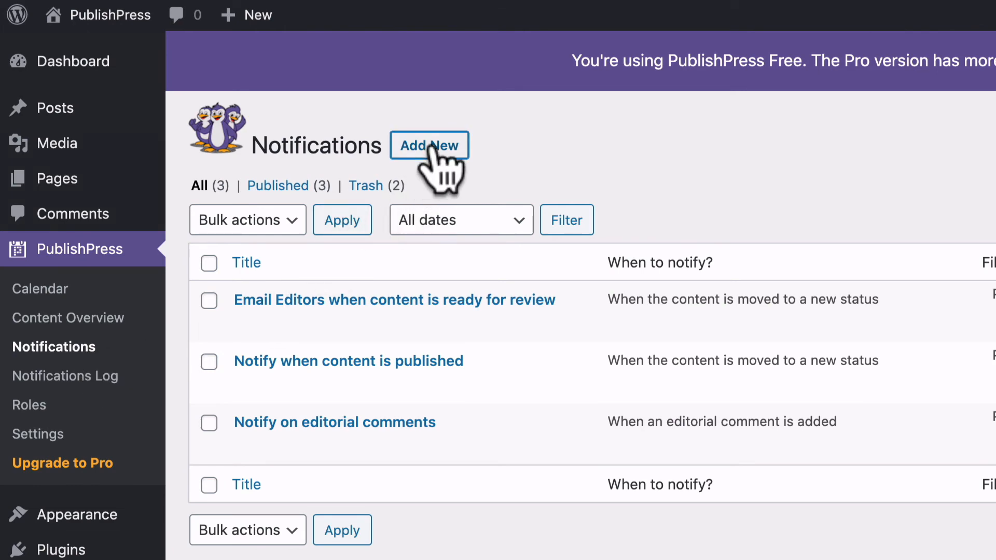
{"action": "left_click", "coordinate": [430, 145]}
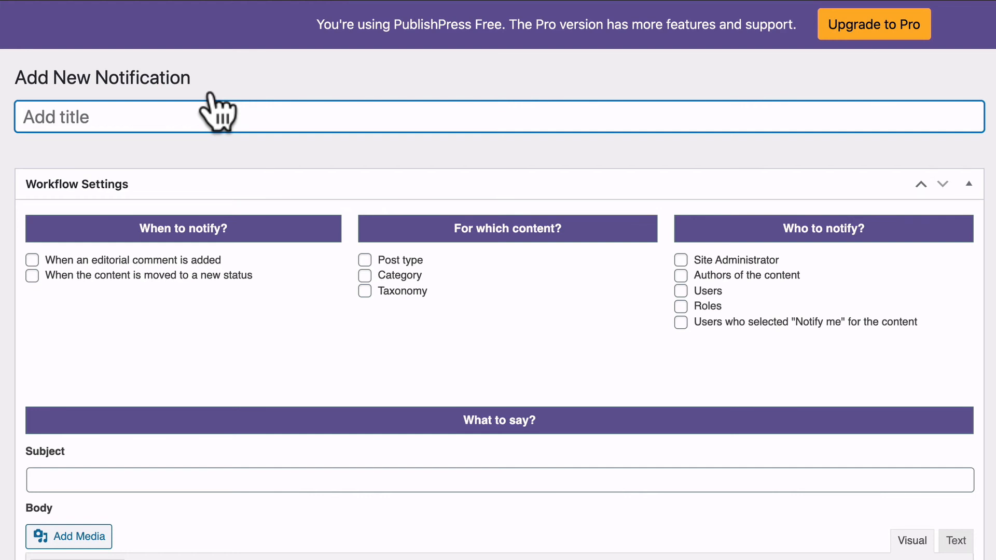
{"action": "type", "text": "New pos"}
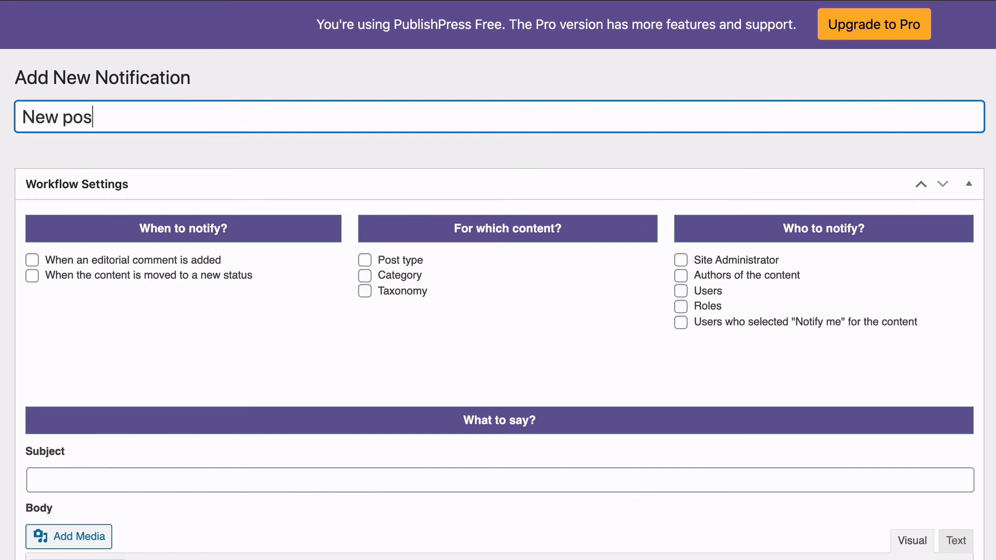
{"action": "type", "text": "t notific"}
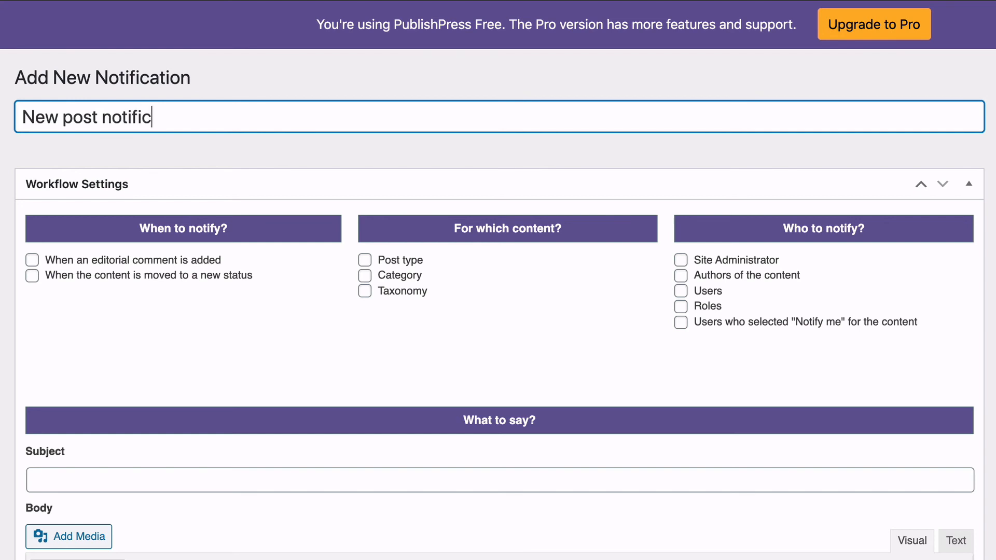
{"action": "type", "text": "ation"}
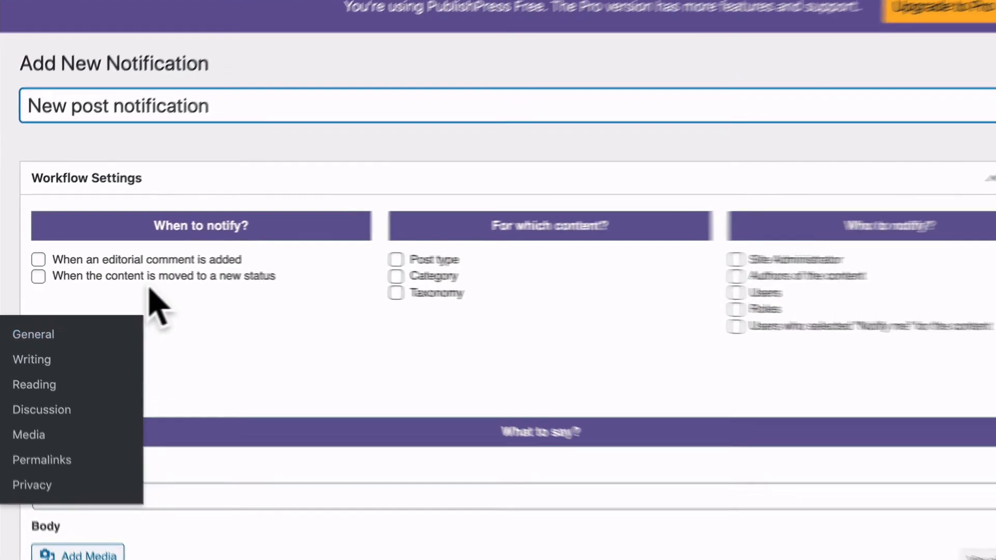
- Trigger on status change from all previous statuses to Published
{"action": "left_click", "coordinate": [38, 276]}
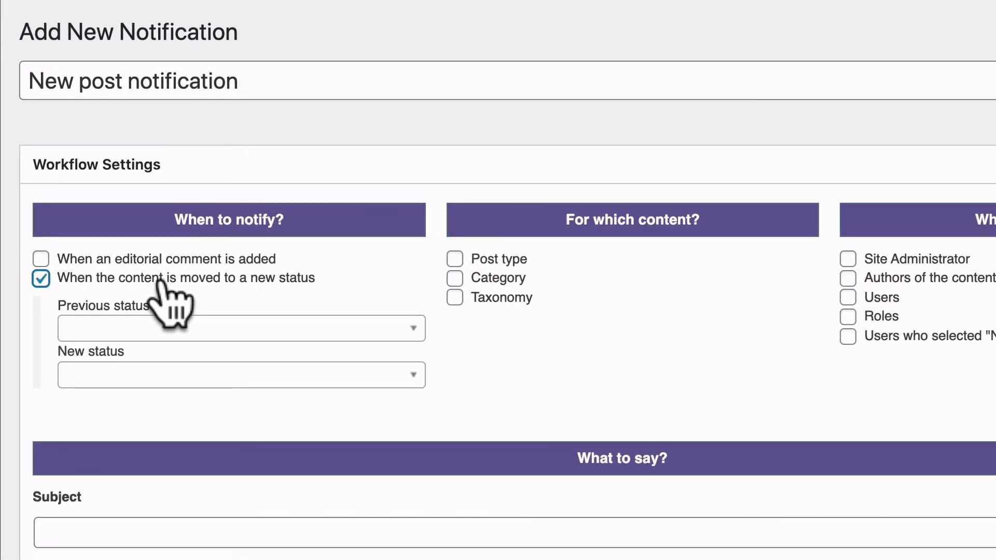
{"action": "left_click", "coordinate": [241, 328]}
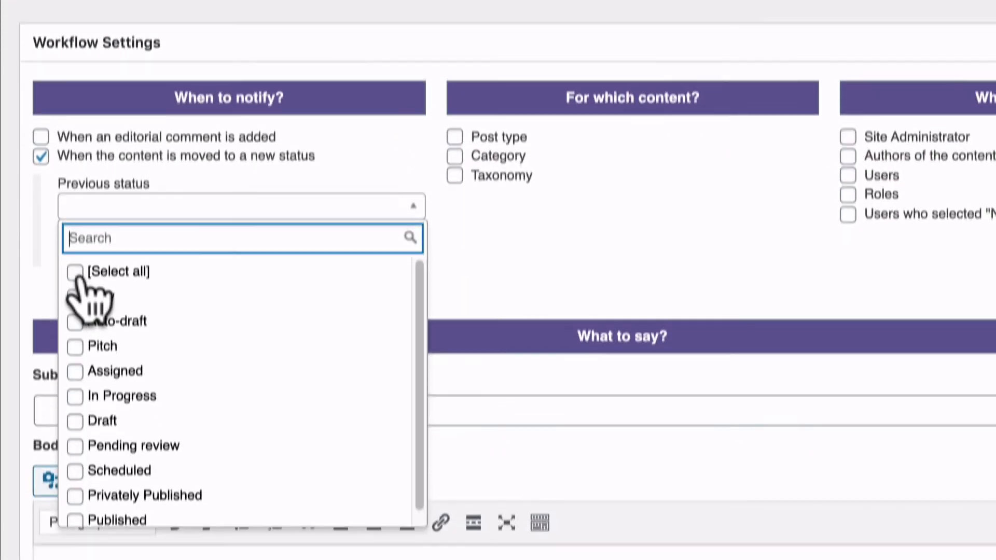
{"action": "left_click", "coordinate": [74, 271]}
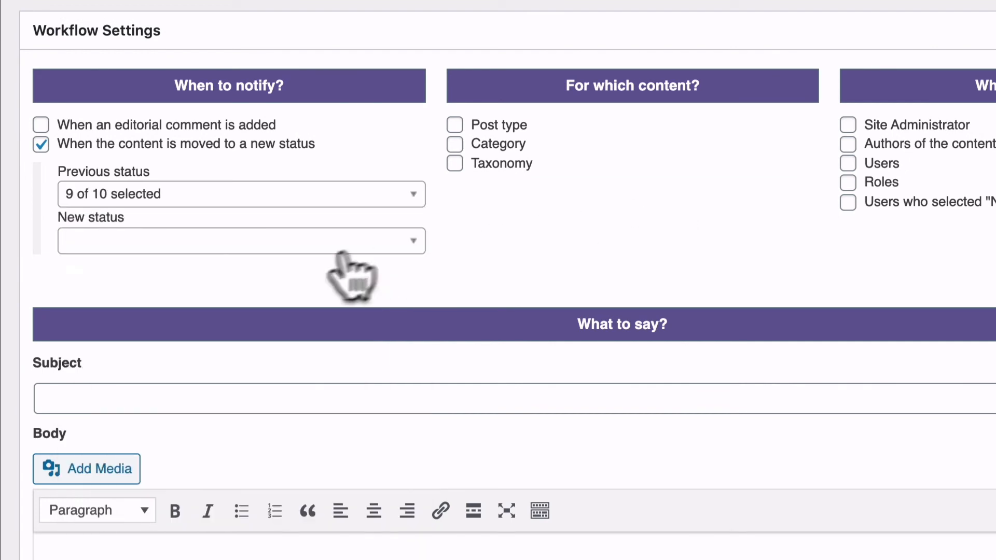
{"action": "left_click", "coordinate": [241, 240]}
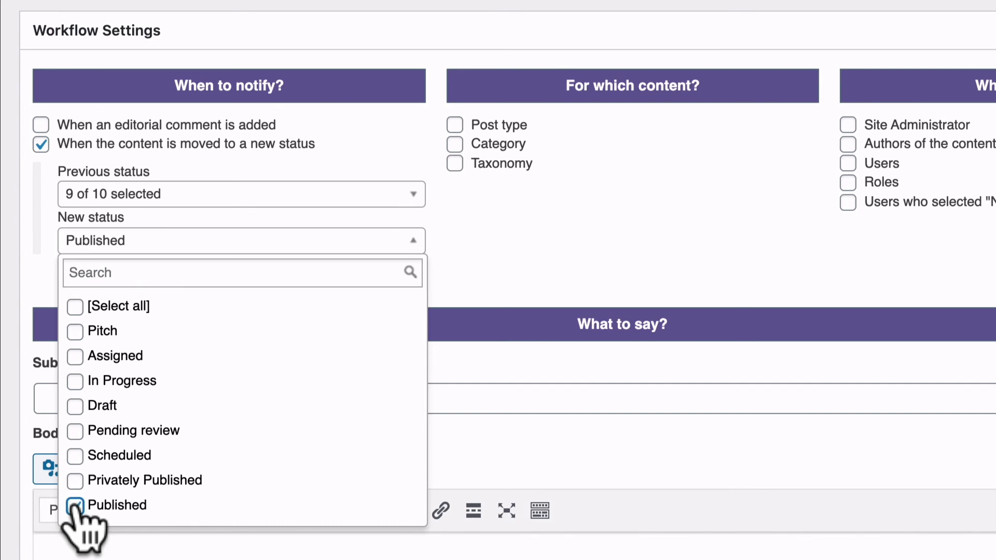
{"action": "left_click", "coordinate": [75, 505]}
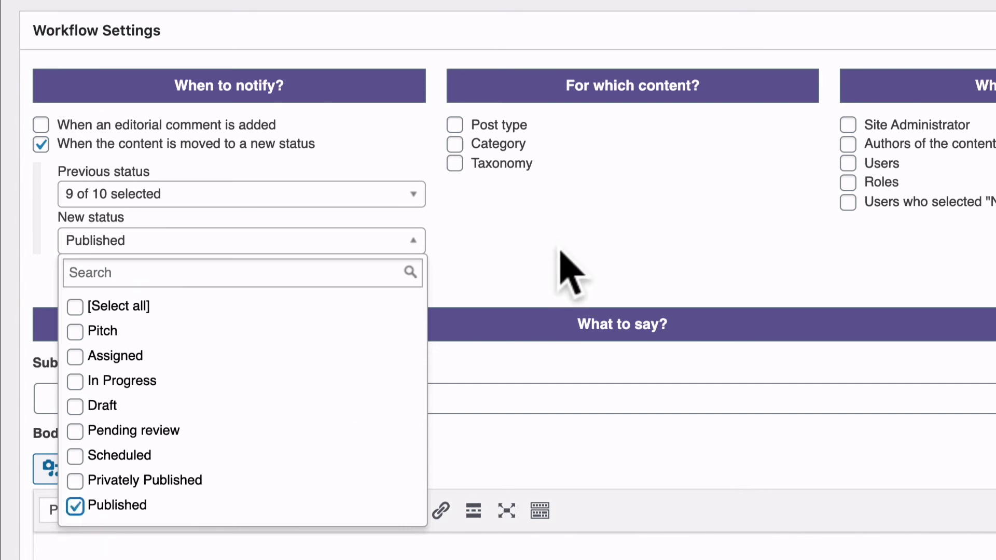
{"action": "left_click", "coordinate": [242, 239]}
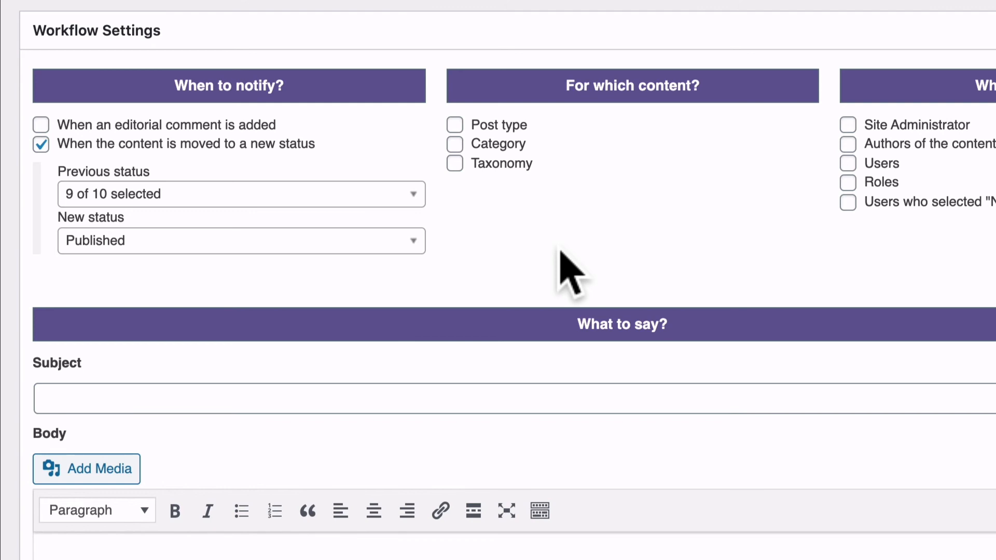
- Limit it to the Post type and notify the Subscriber and Contributor roles
{"action": "left_click", "coordinate": [454, 125]}
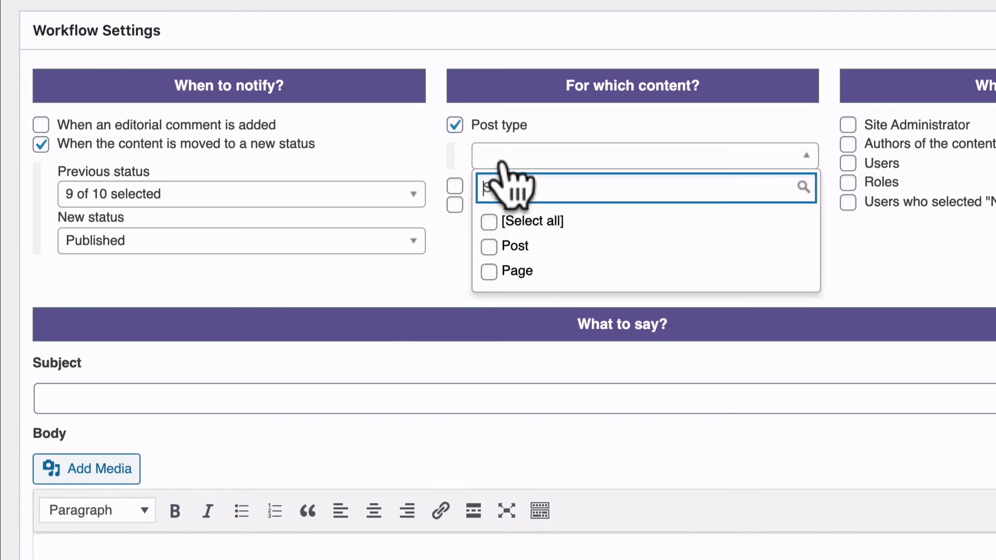
{"action": "left_click", "coordinate": [489, 247]}
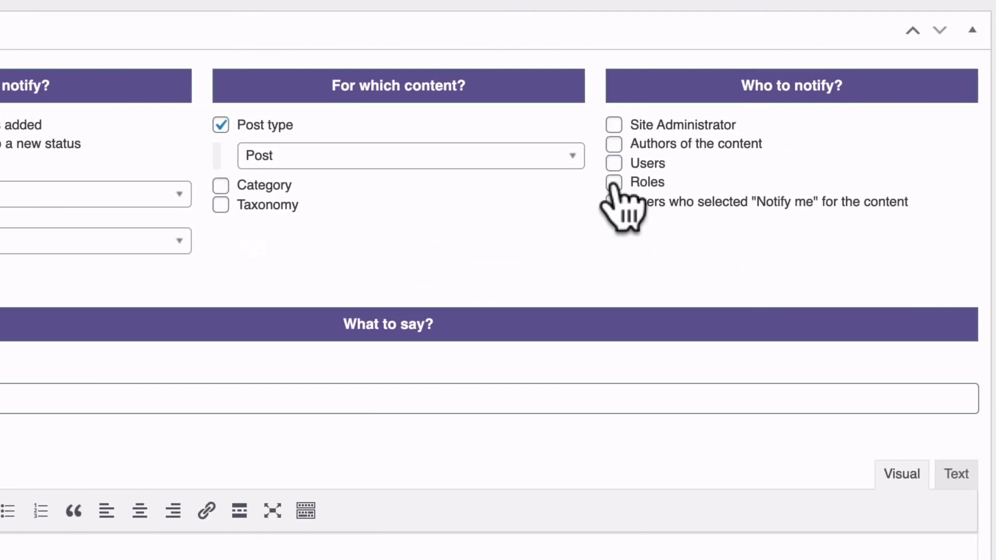
{"action": "left_click", "coordinate": [613, 183]}
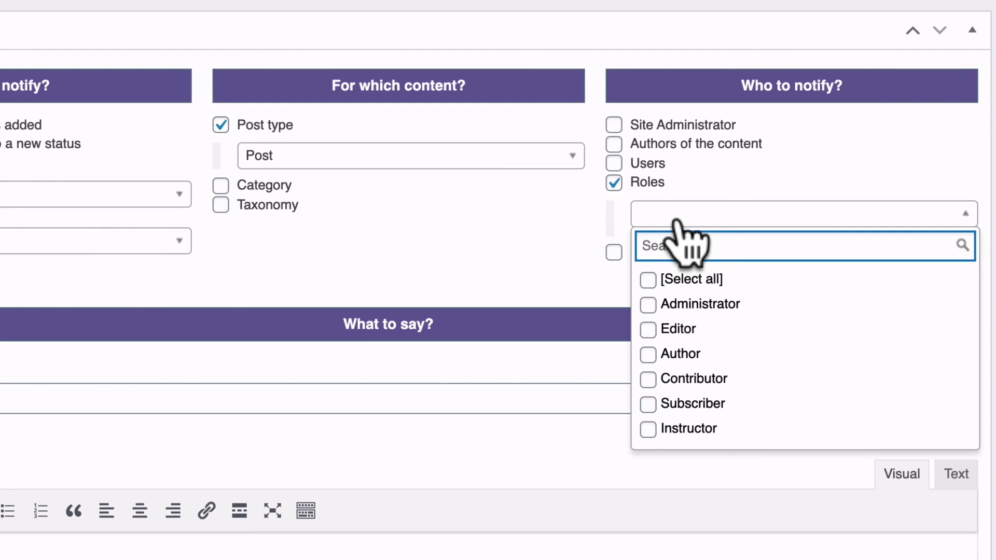
{"action": "left_click", "coordinate": [647, 404]}
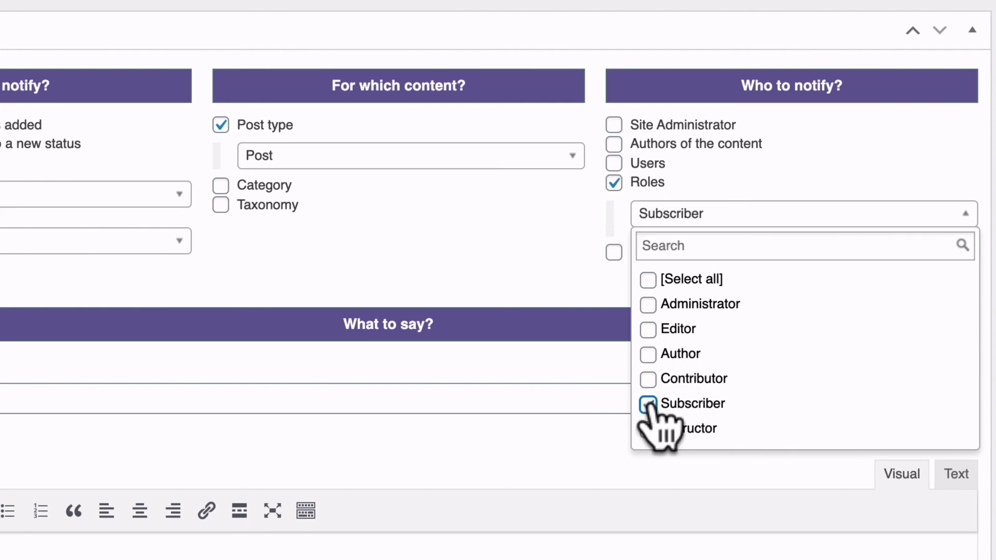
{"action": "left_click", "coordinate": [647, 378]}
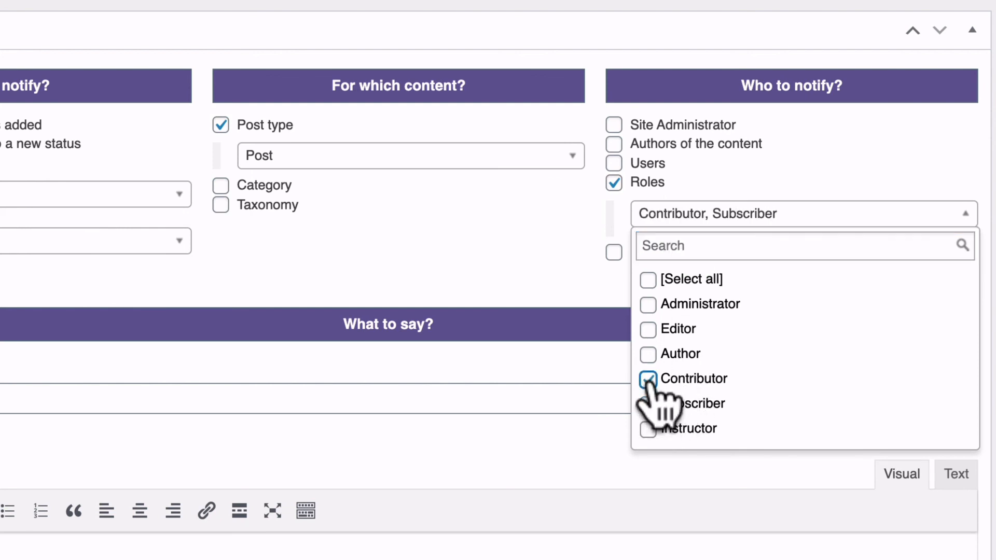
{"action": "left_click", "coordinate": [539, 279]}
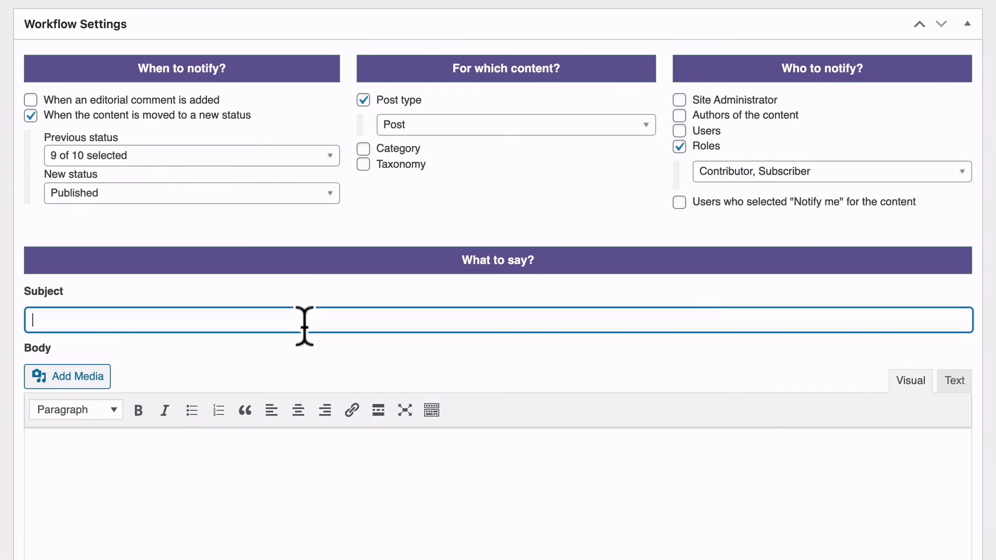
{"action": "mouse_move", "coordinate": [239, 494]}
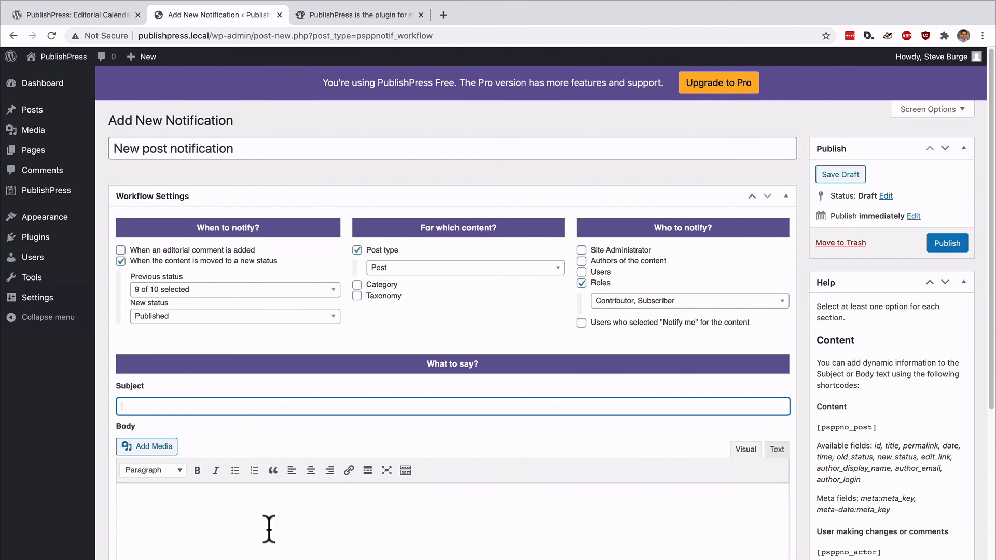
- Switch to the PublishPress plugin page on publishpress.com in another browser tab
{"action": "left_click", "coordinate": [358, 14]}
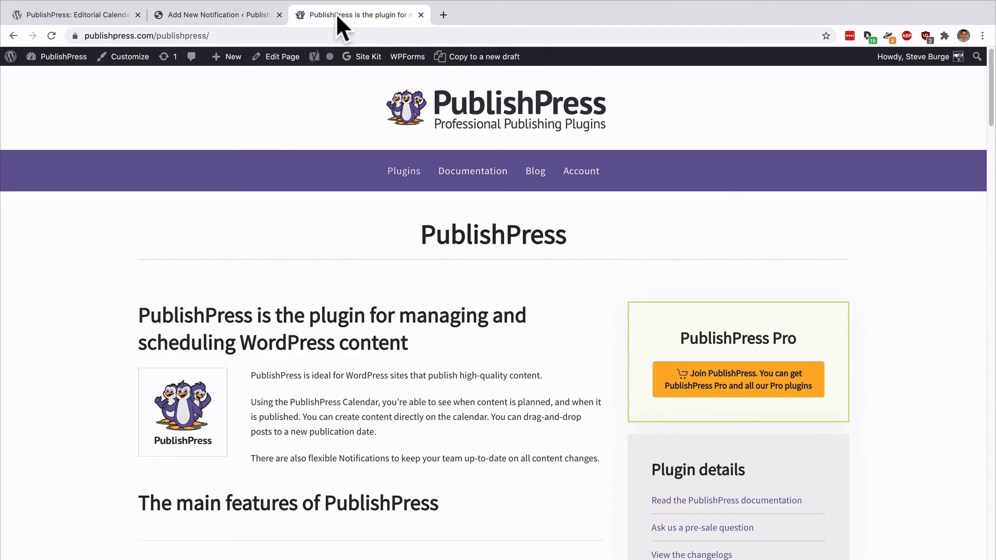